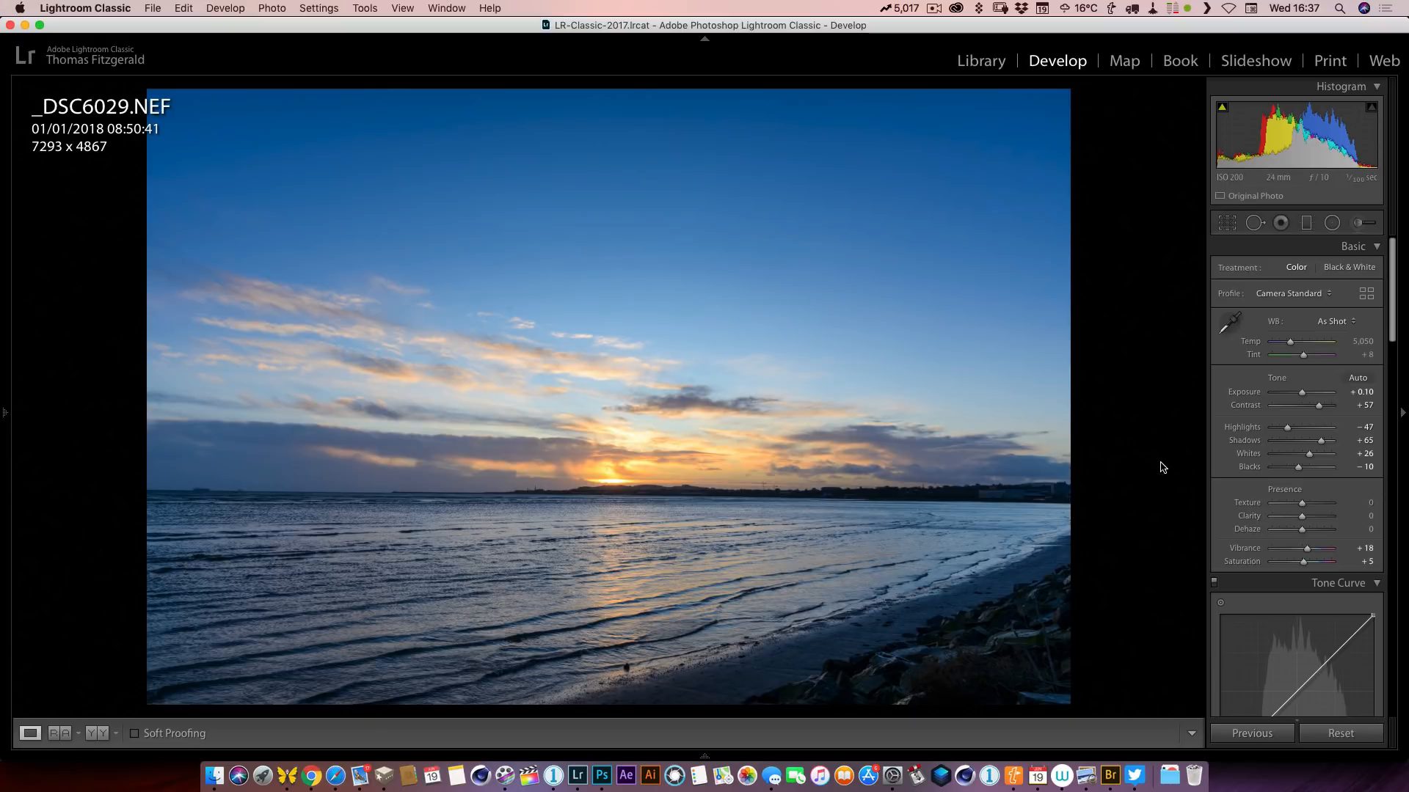
- Scroll the Basic panel down to the Presence sliders for the seascape photo
{"action": "scroll", "scroll_direction": "down", "scroll_amount": 3}
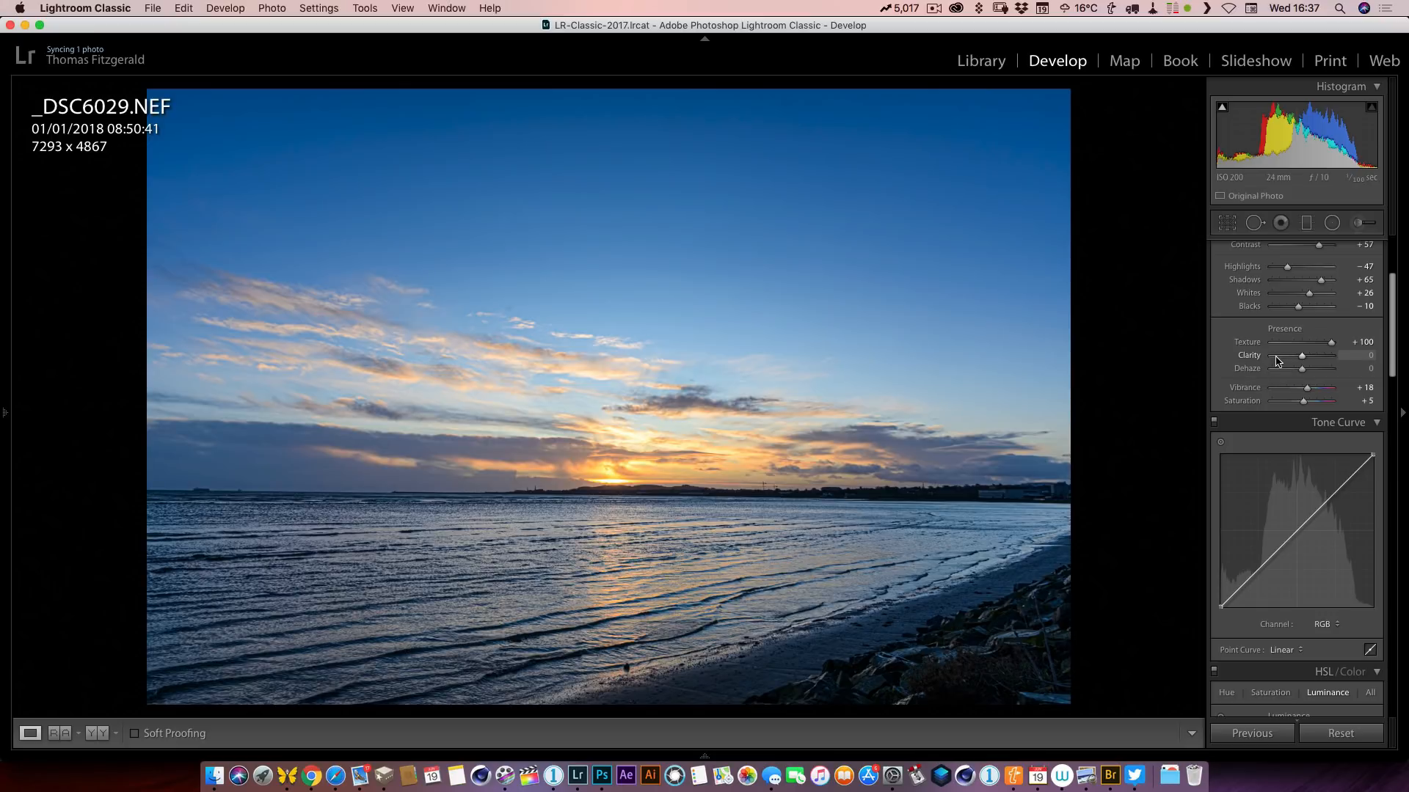
{"action": "mouse_move", "coordinate": [1019, 463]}
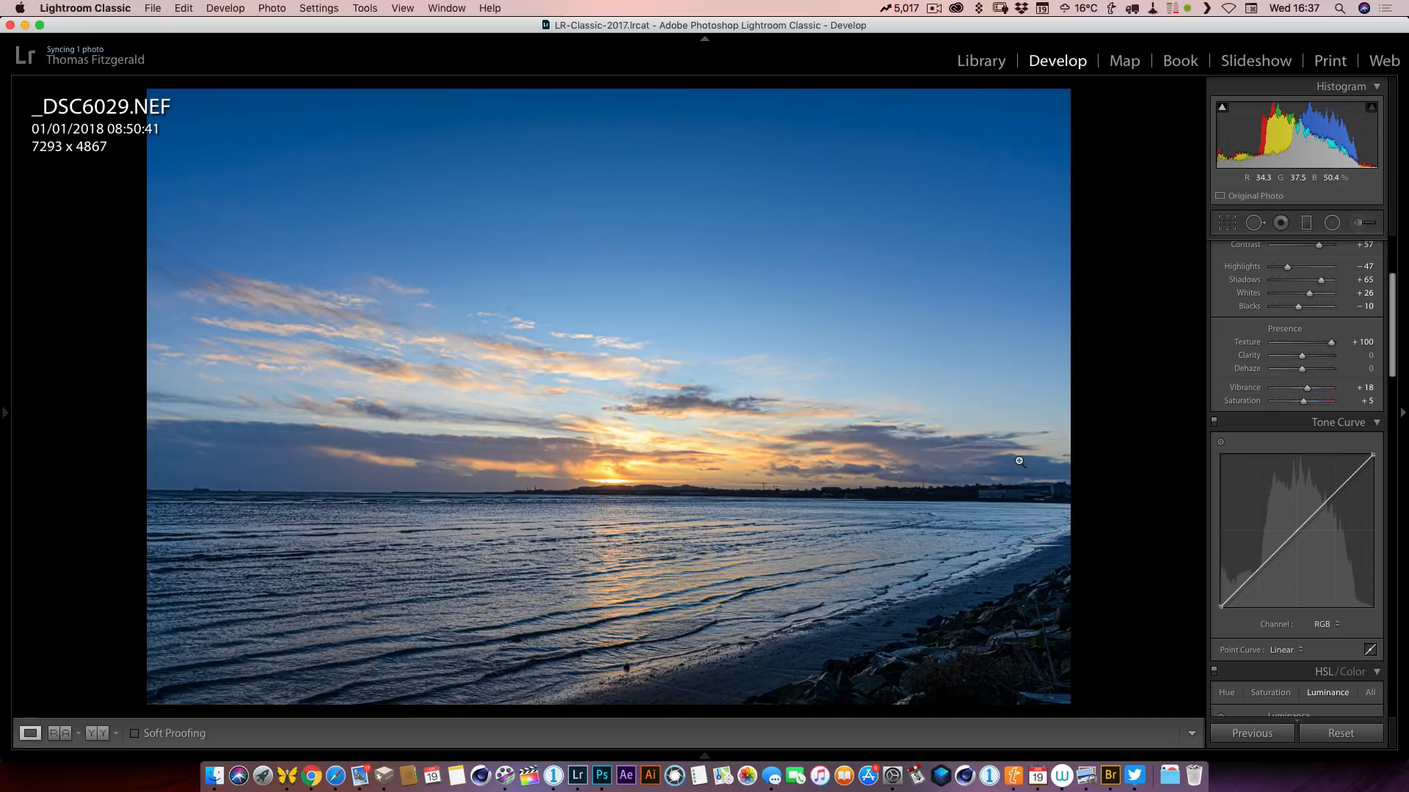
{"action": "mouse_move", "coordinate": [1018, 467]}
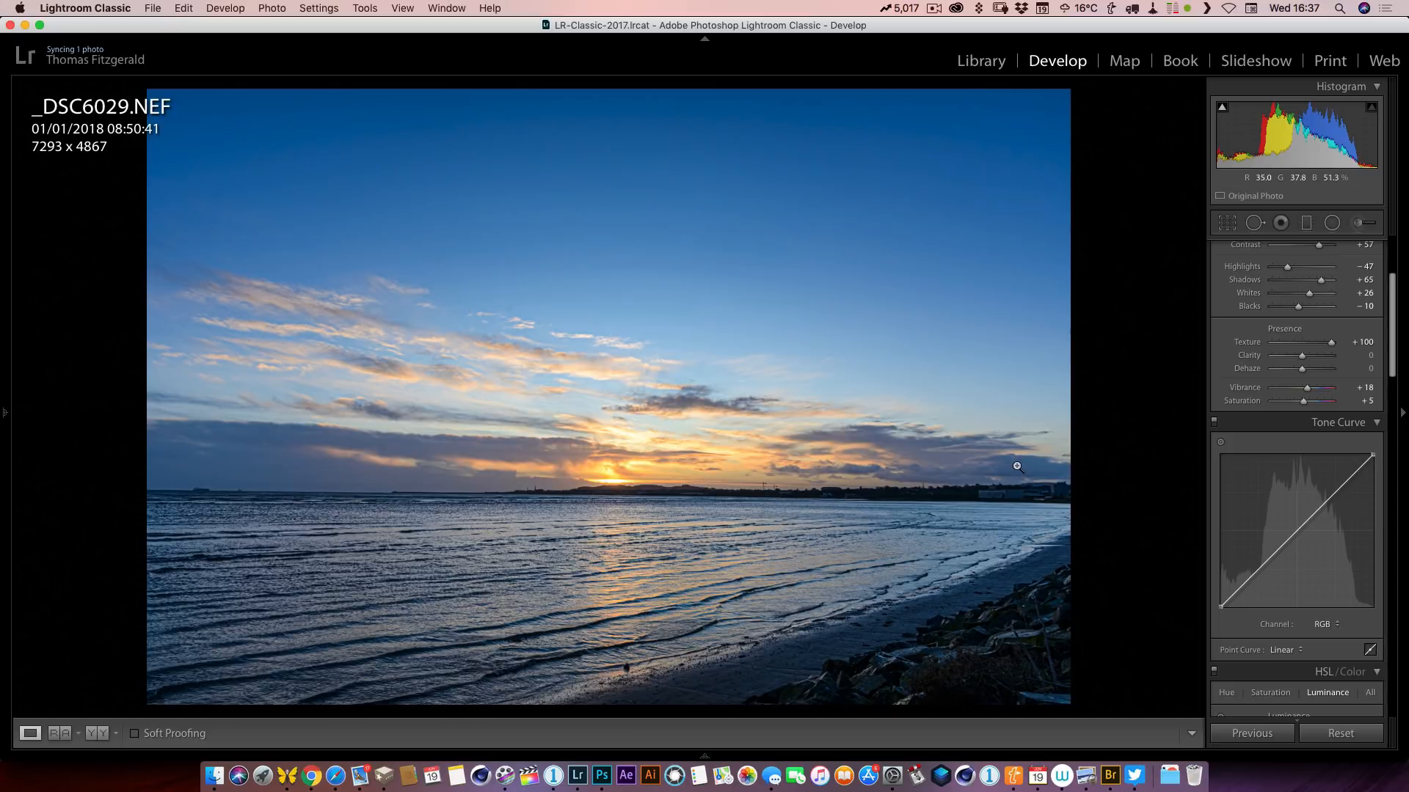
{"action": "mouse_move", "coordinate": [1020, 463]}
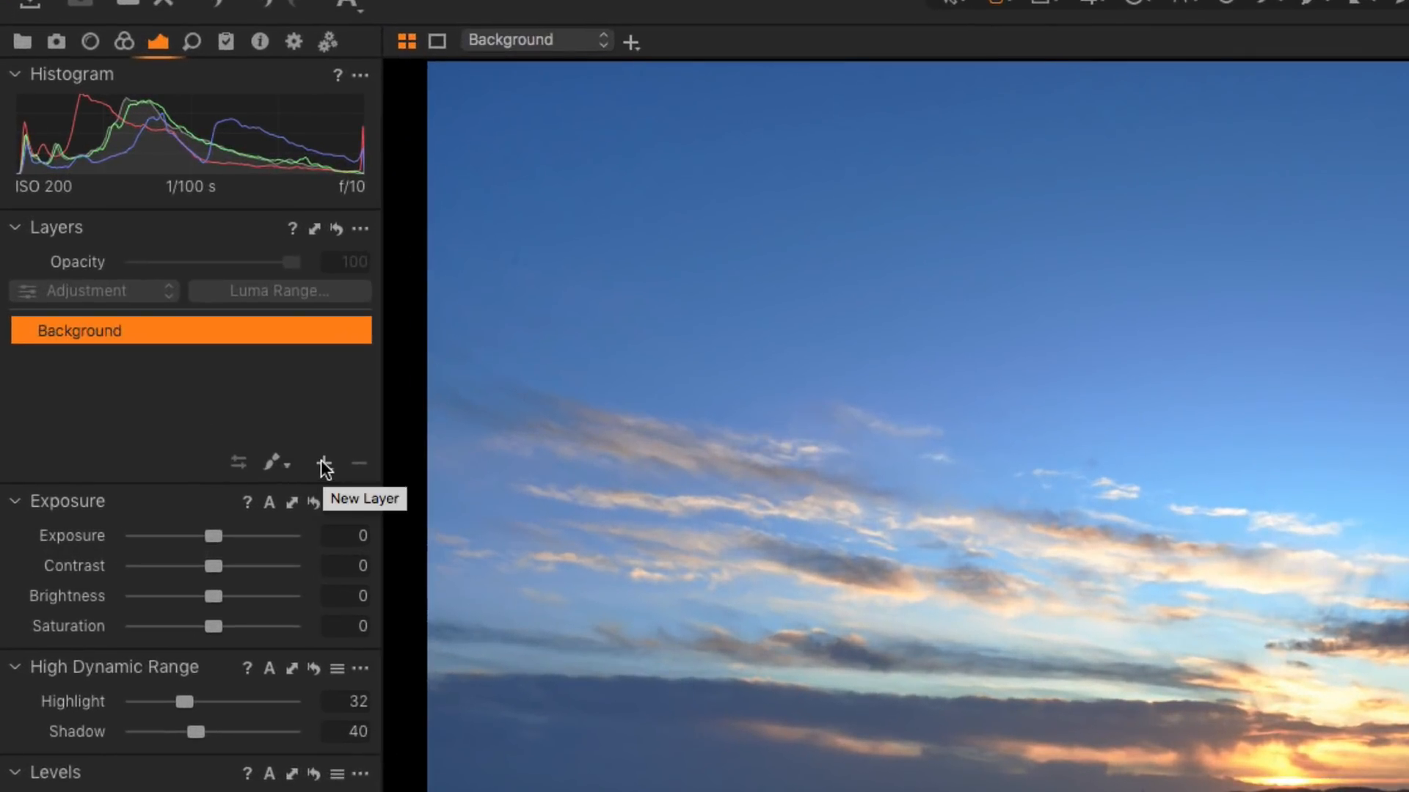
{"action": "mouse_move", "coordinate": [160, 42]}
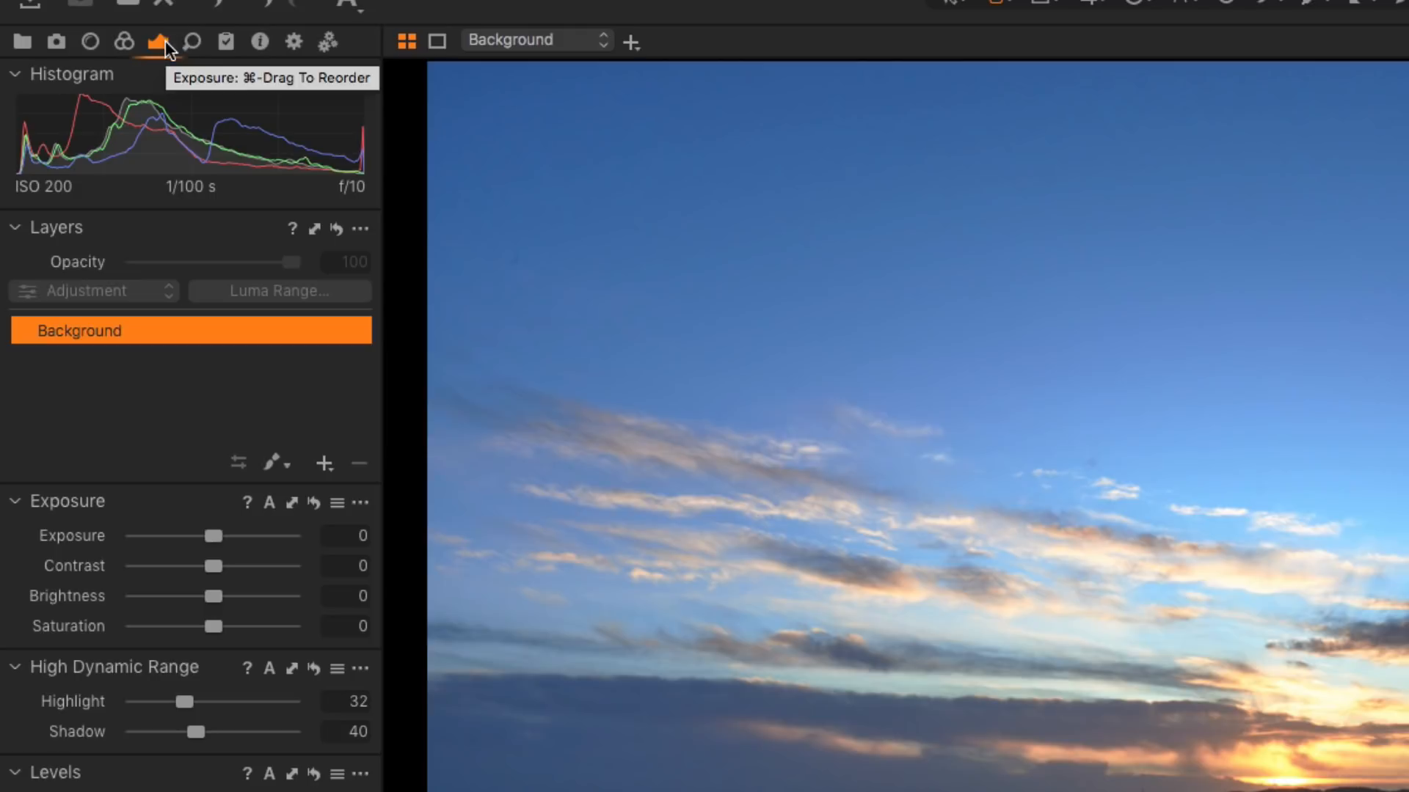
{"action": "mouse_move", "coordinate": [323, 466]}
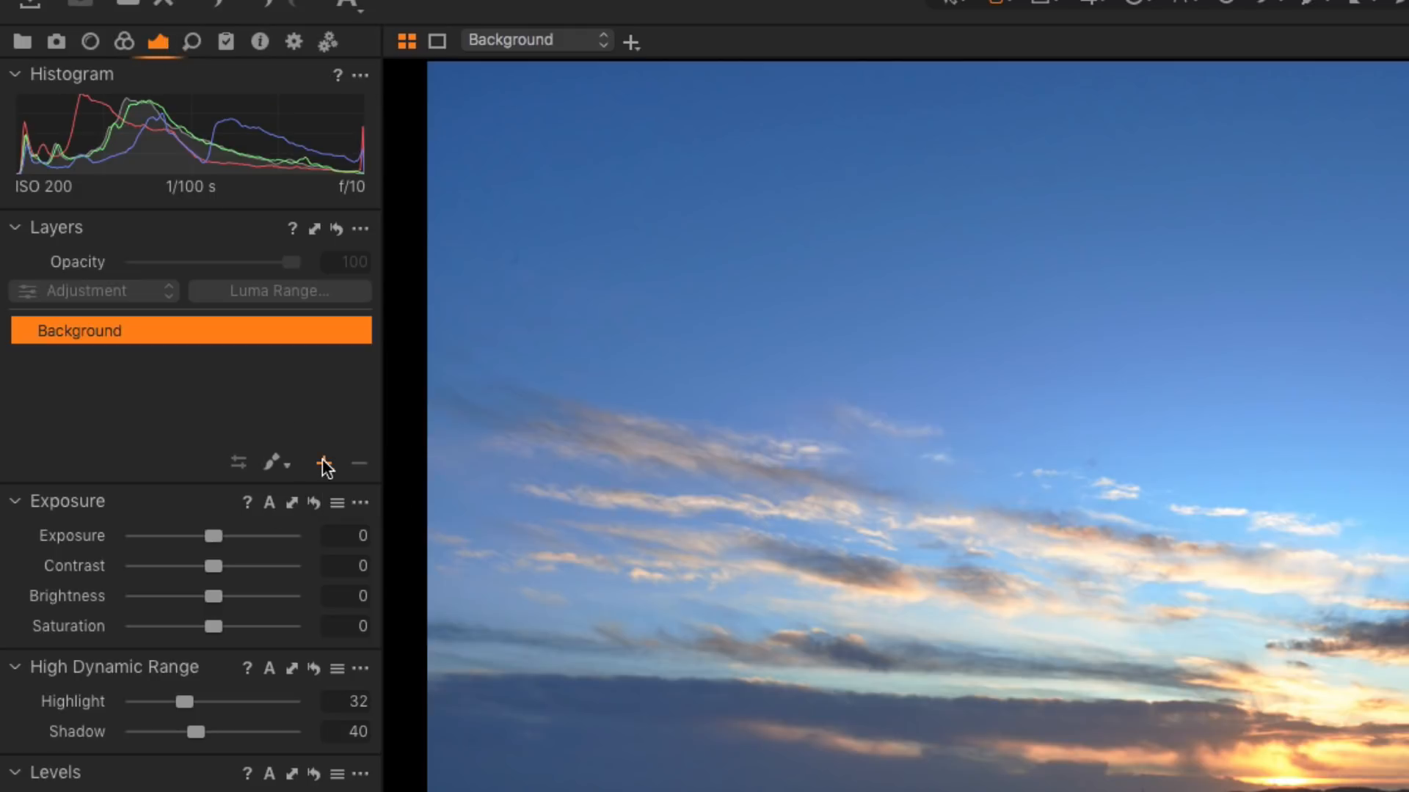
- Add a New Filled Layer, Layer 1, above Background from the Layers + menu
{"action": "left_click", "coordinate": [324, 463]}
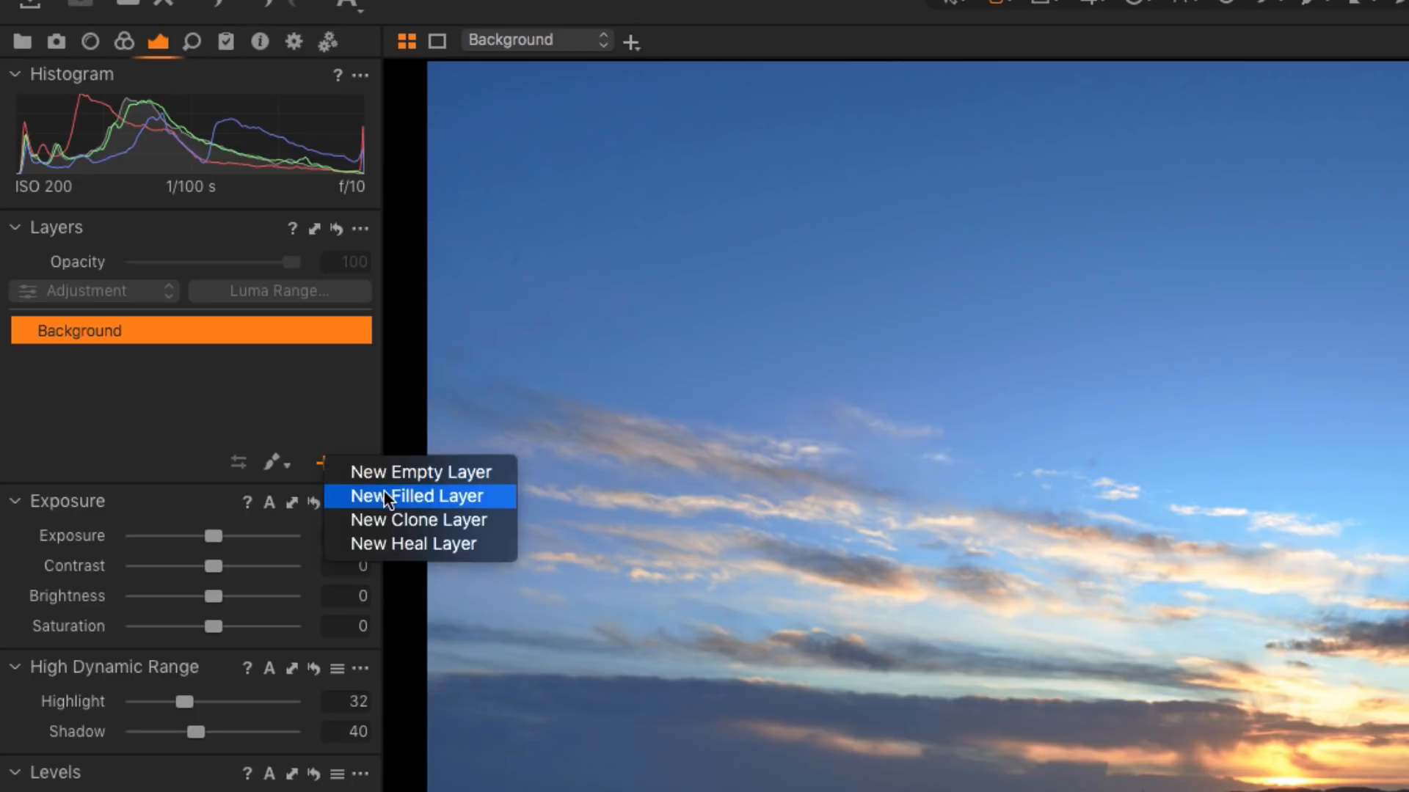
{"action": "left_click", "coordinate": [420, 496]}
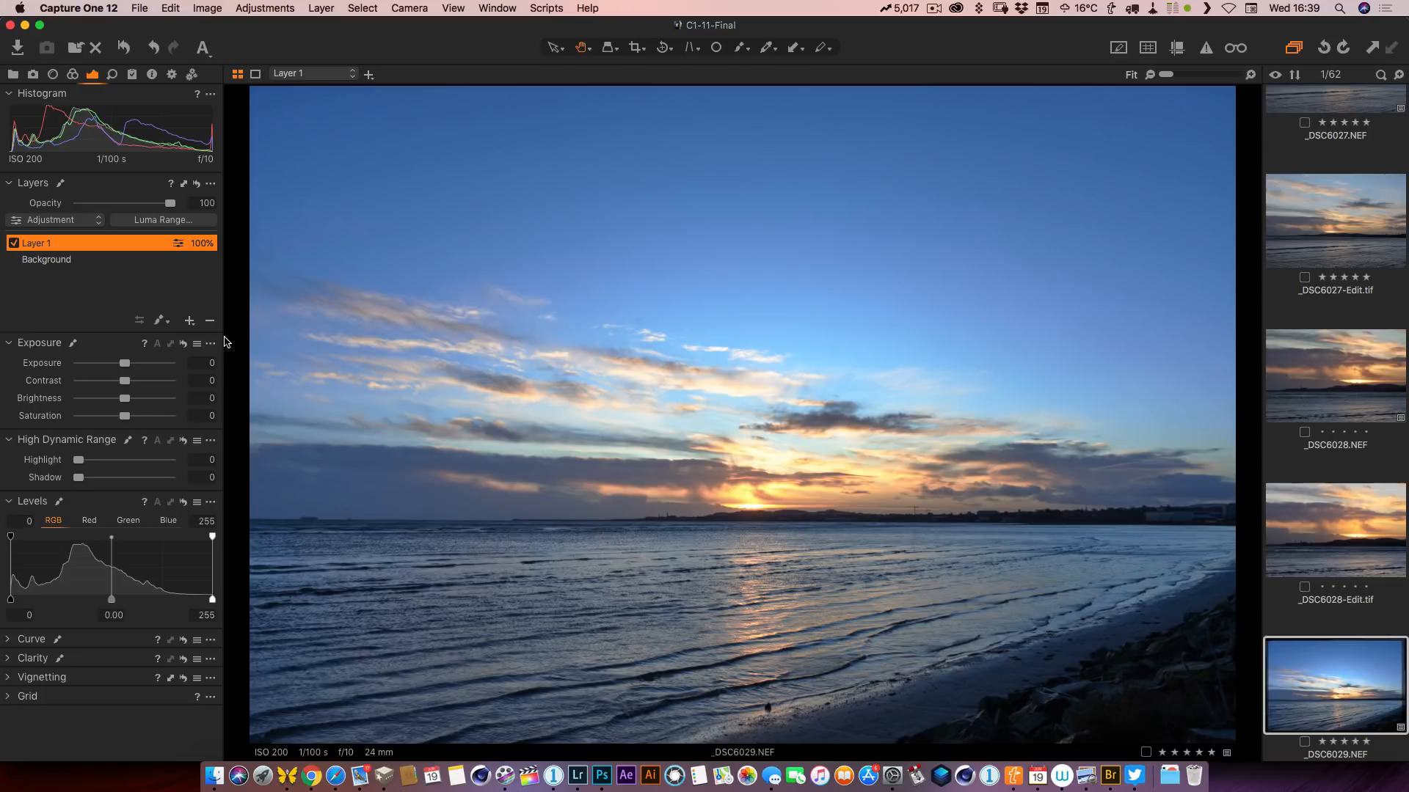
{"action": "mouse_move", "coordinate": [139, 199]}
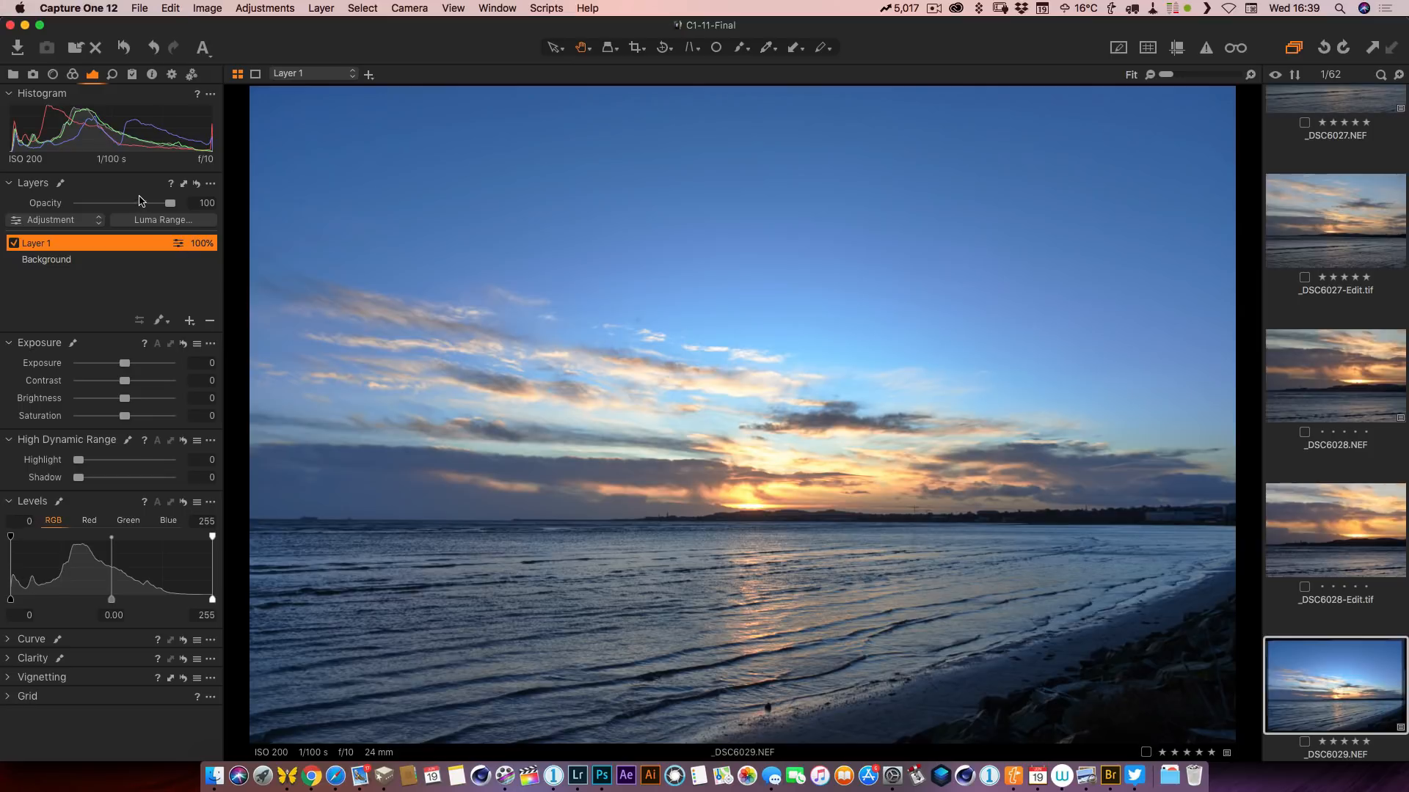
{"action": "mouse_move", "coordinate": [157, 215]}
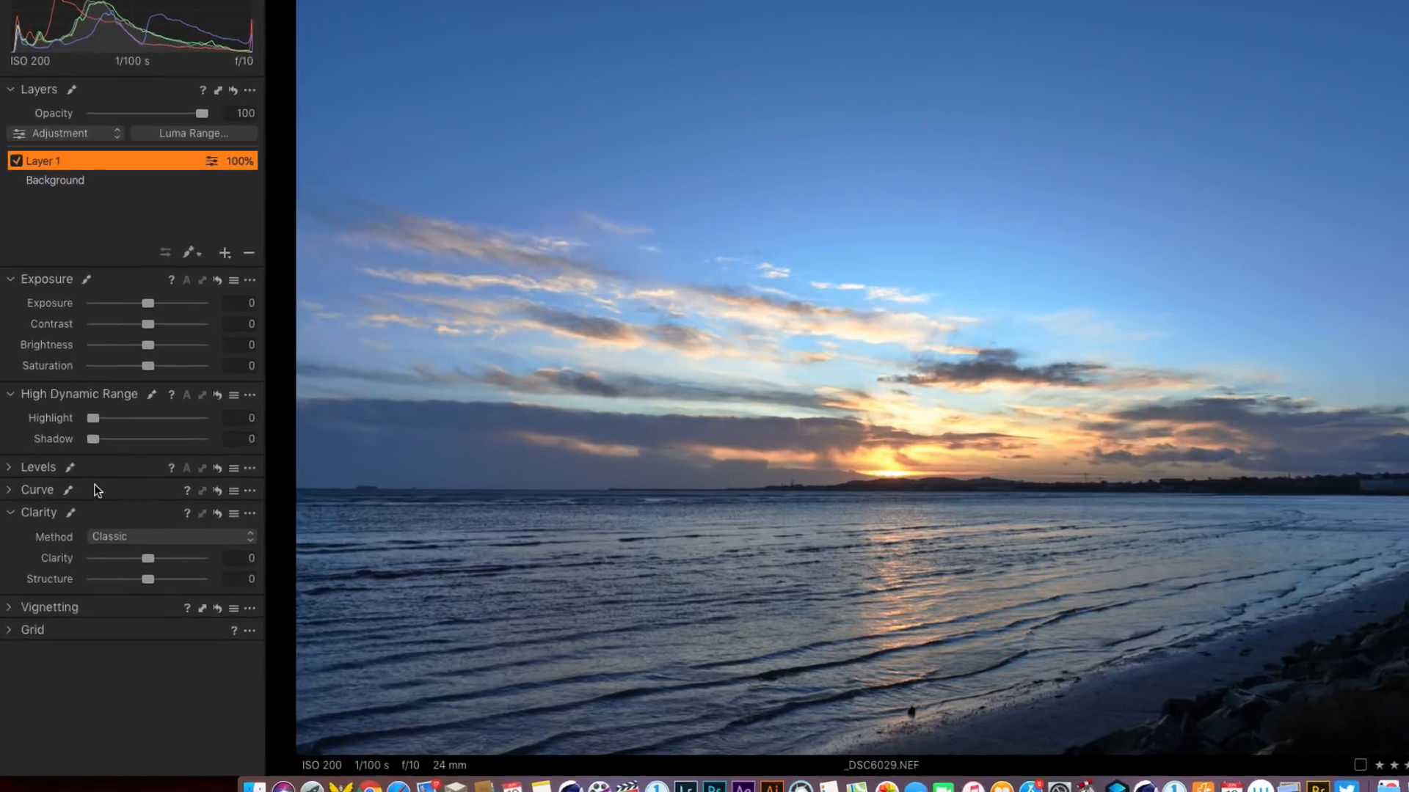
- Try the Natural and Punch clarity methods on Layer 1, then settle on Classic
{"action": "left_click", "coordinate": [167, 536]}
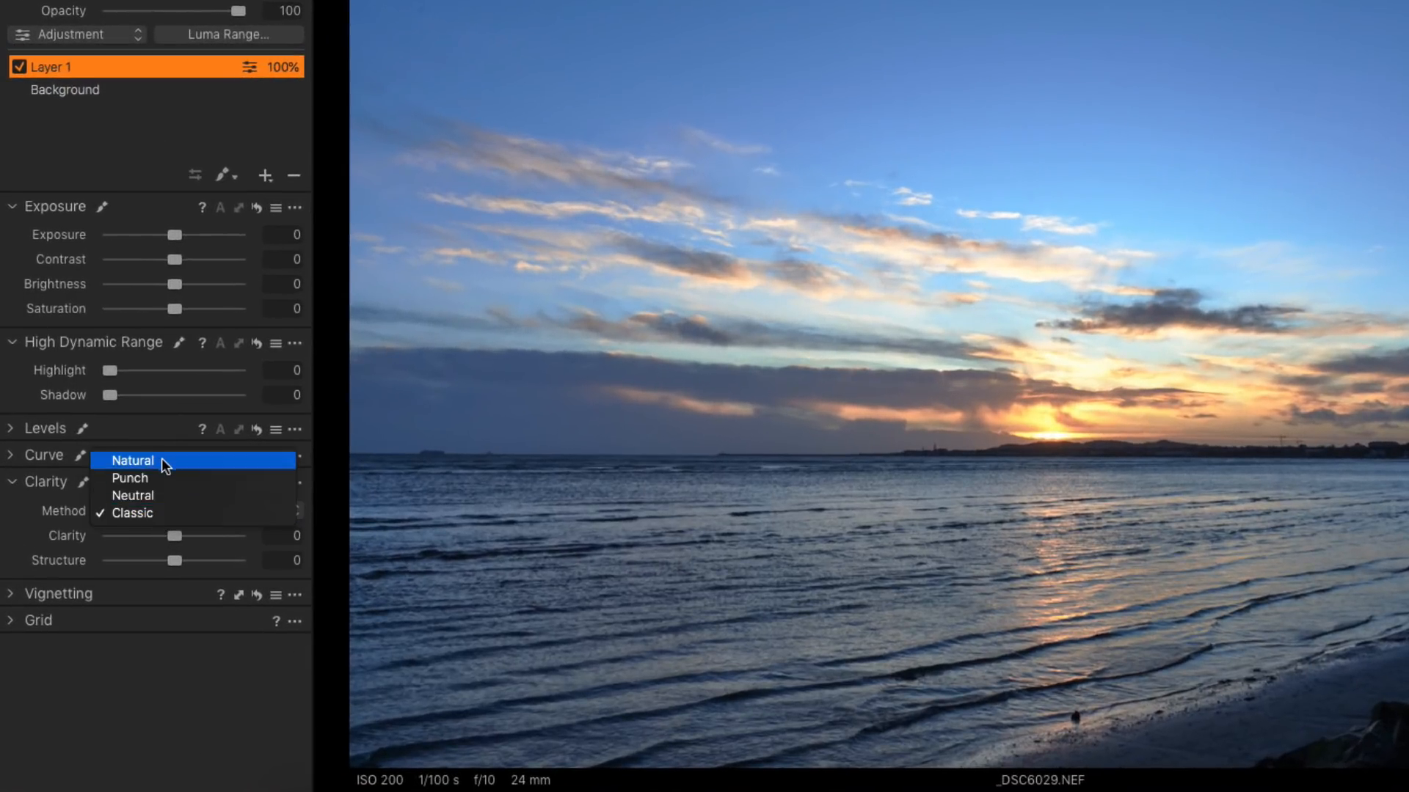
{"action": "left_click", "coordinate": [132, 460]}
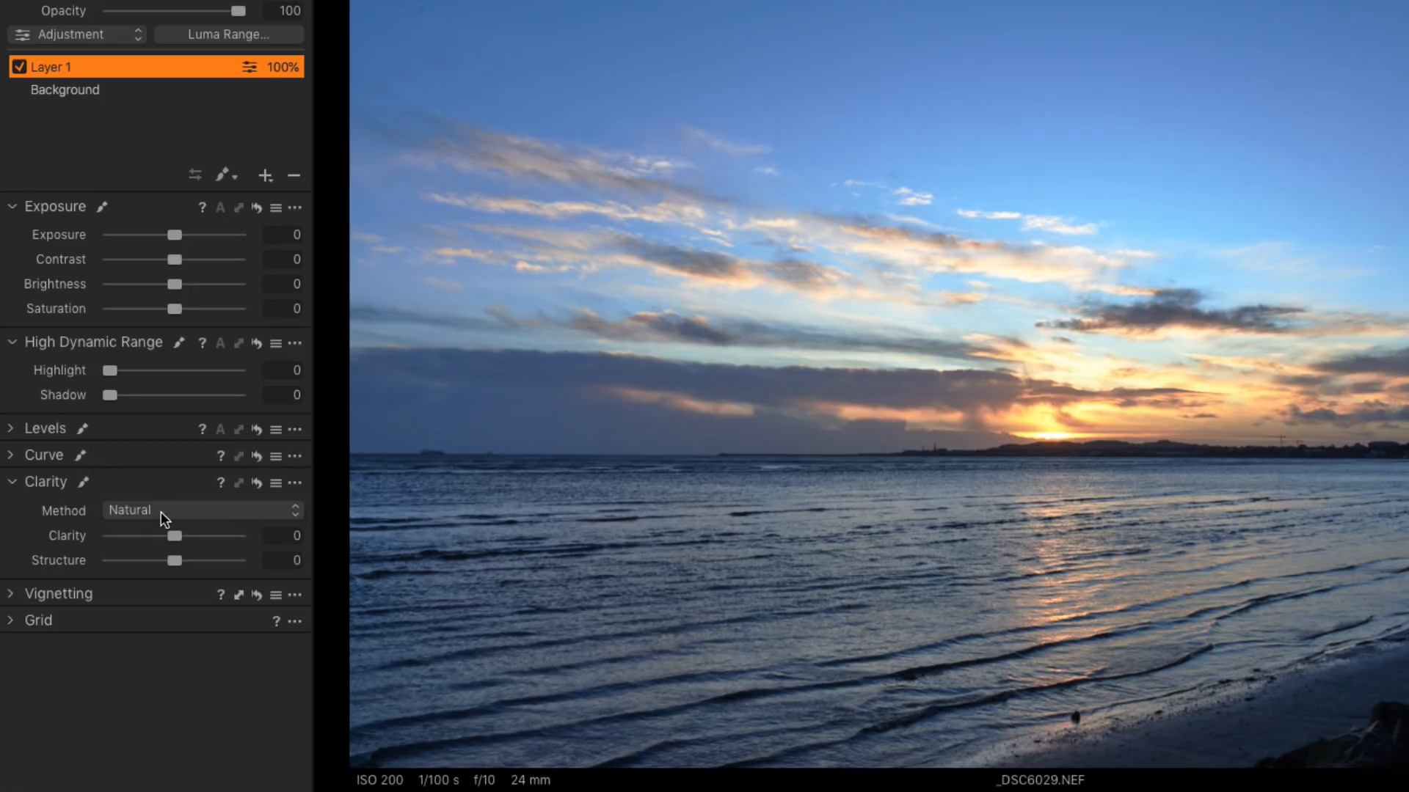
{"action": "left_click", "coordinate": [197, 511]}
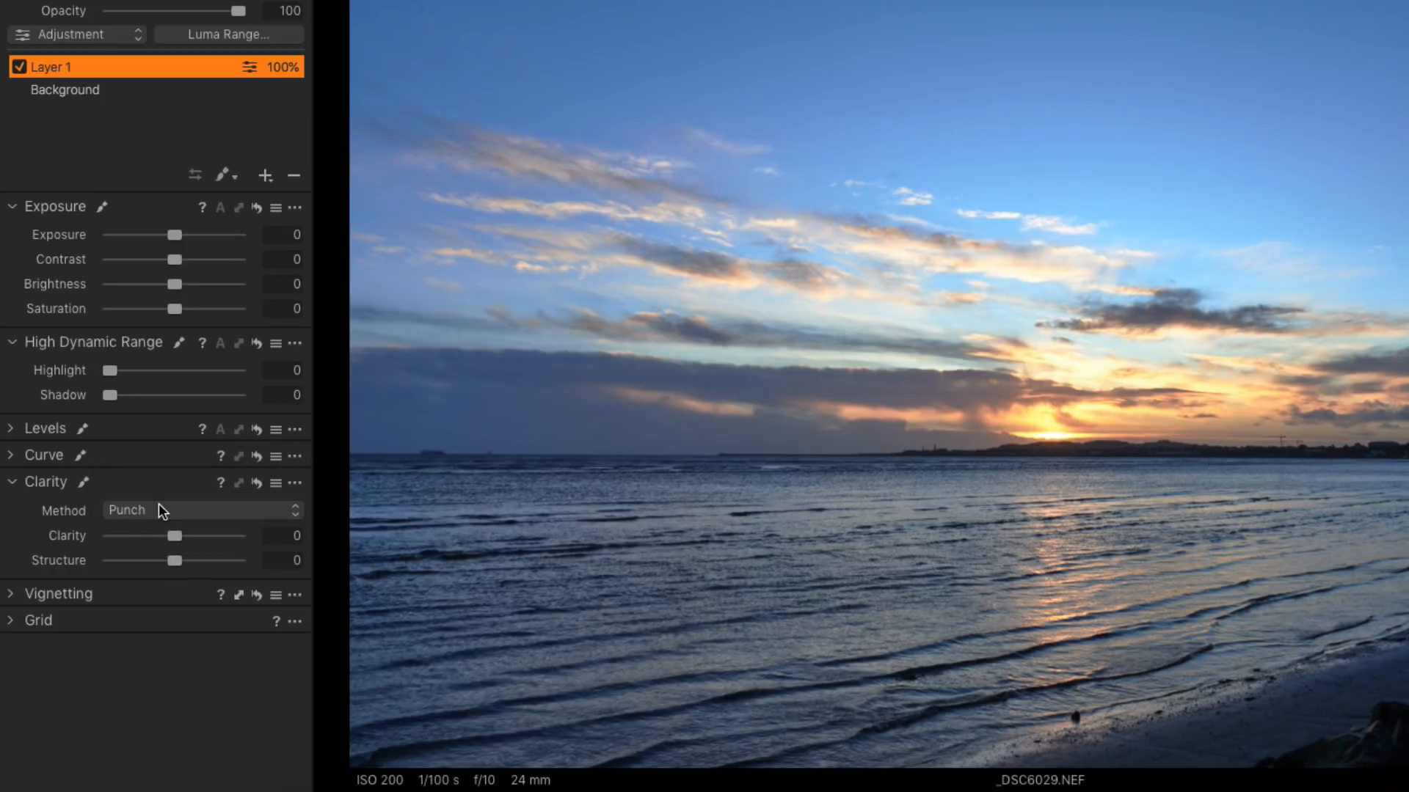
{"action": "left_click", "coordinate": [203, 510]}
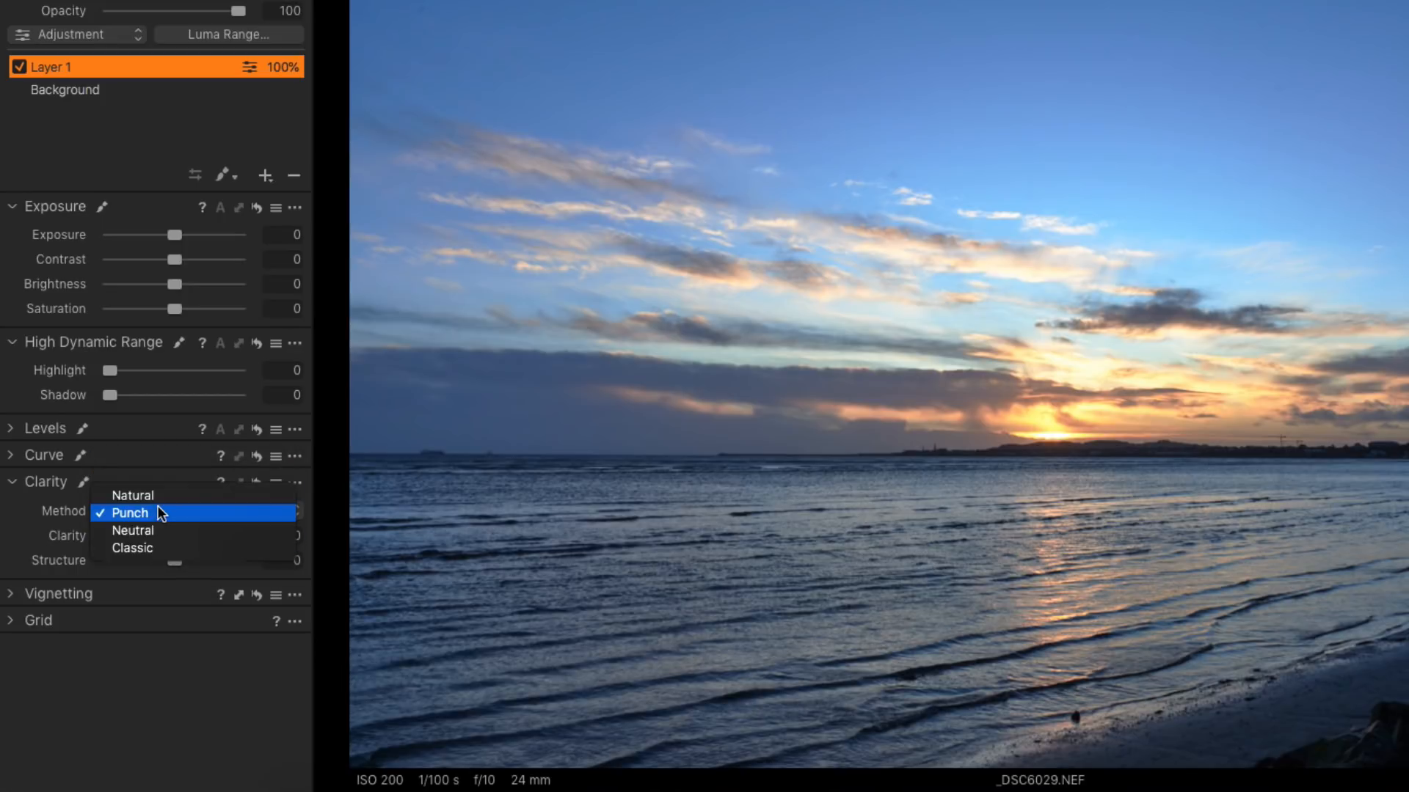
{"action": "left_click", "coordinate": [132, 548]}
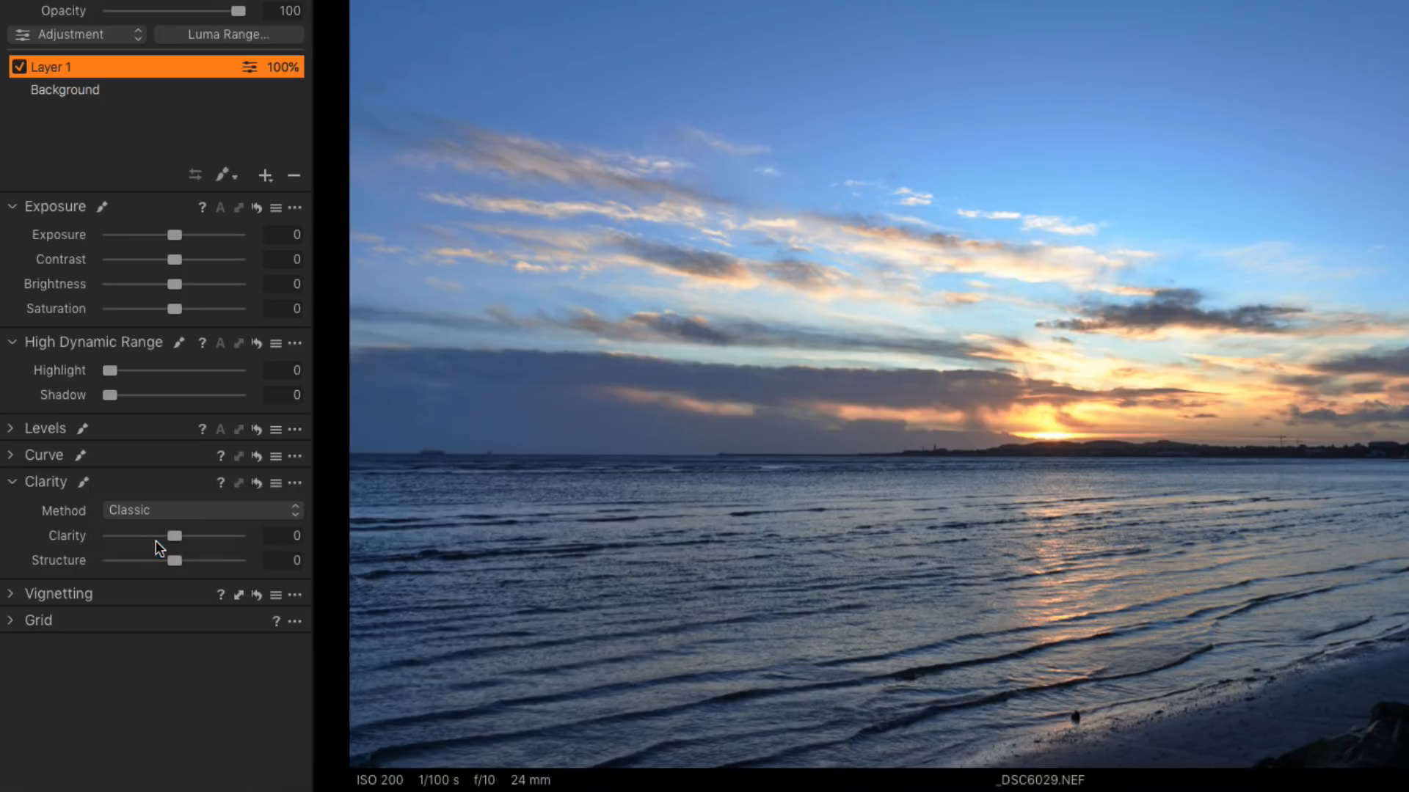
{"action": "mouse_move", "coordinate": [131, 516]}
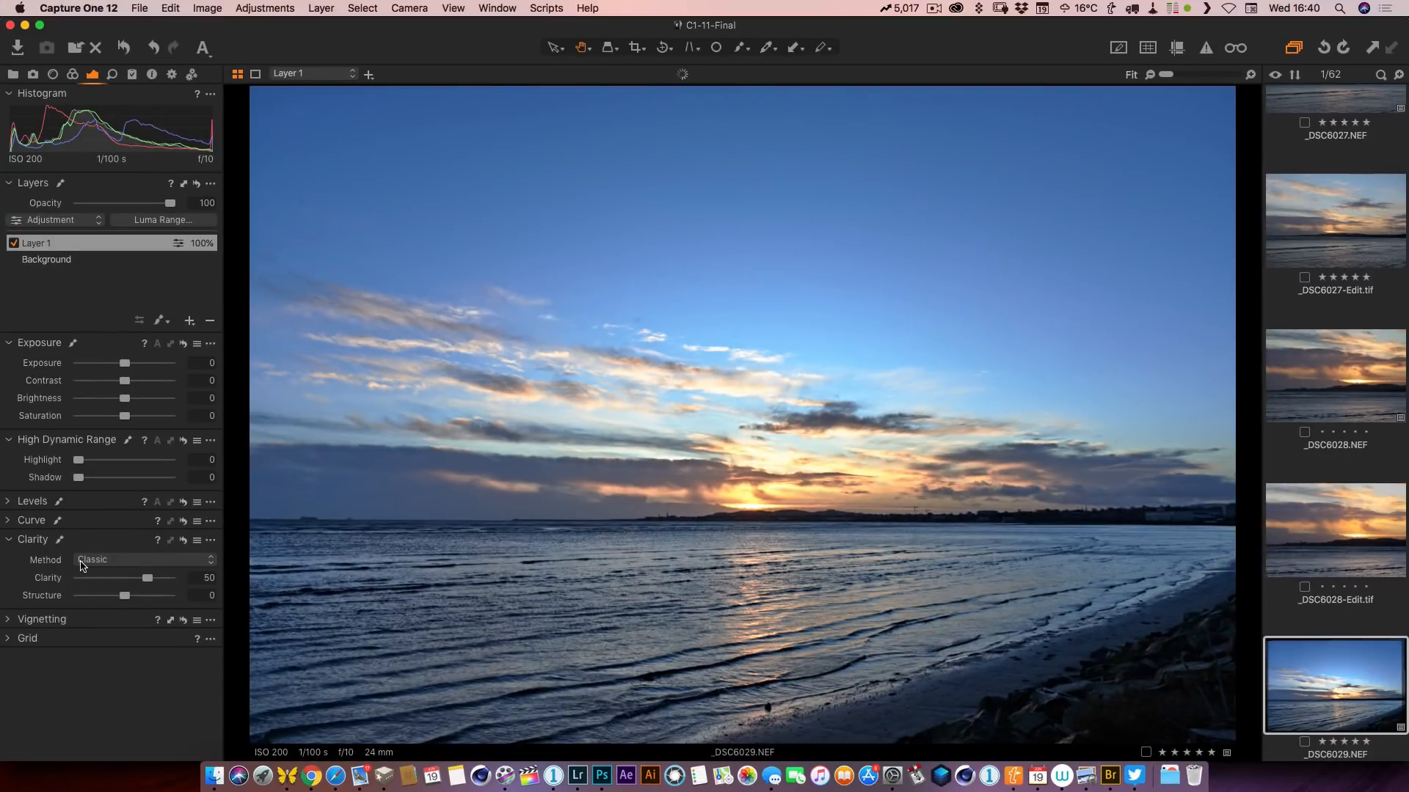
{"action": "mouse_move", "coordinate": [140, 108]}
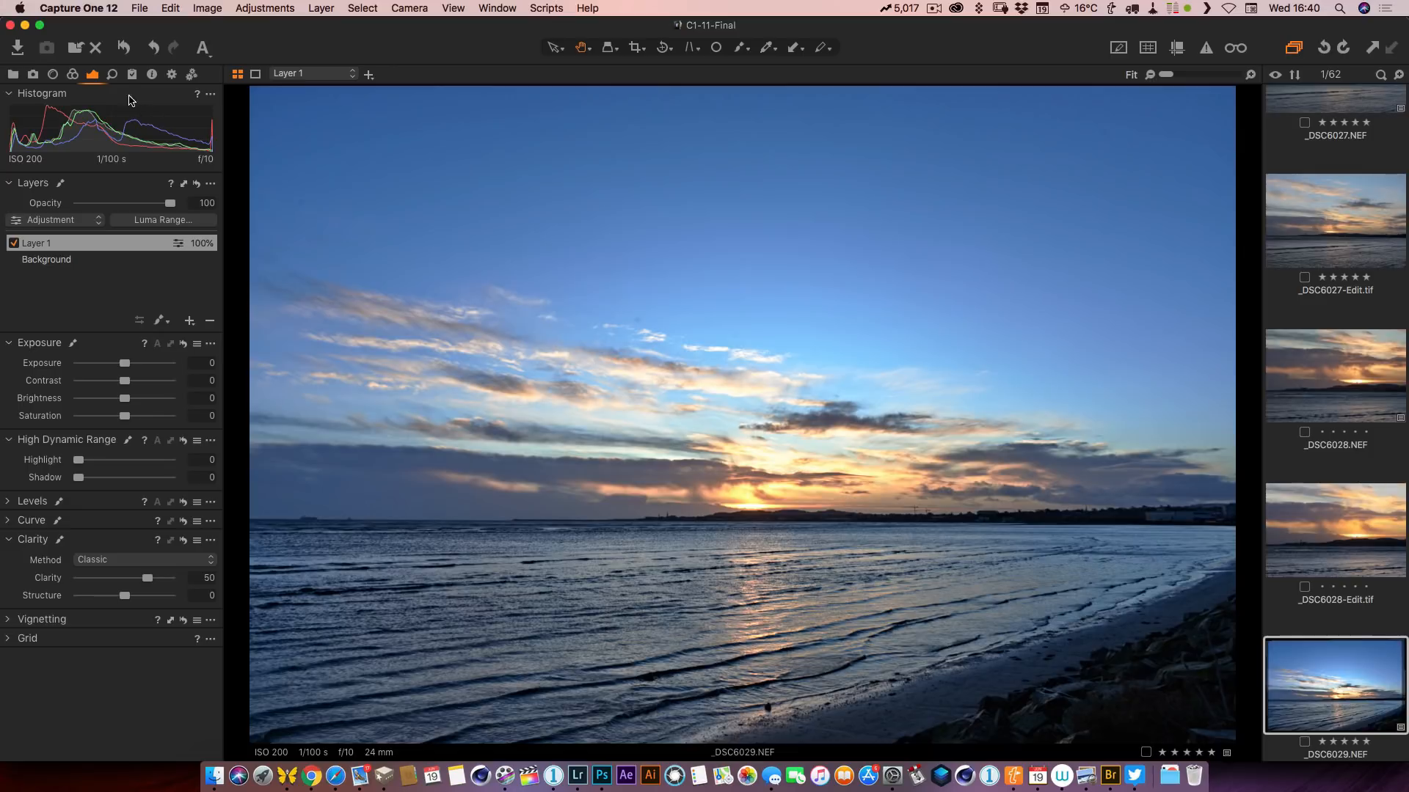
{"action": "mouse_move", "coordinate": [111, 75]}
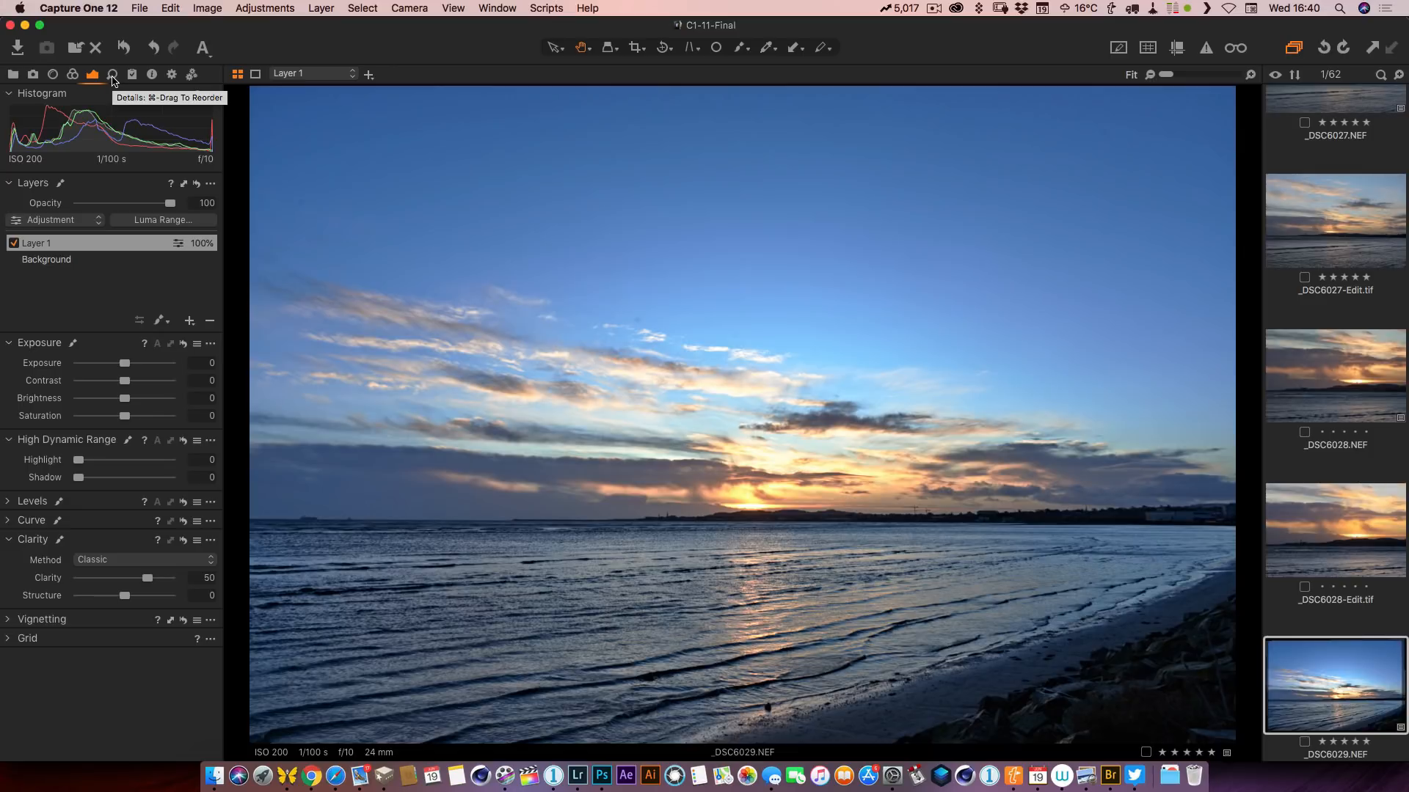
- Bring up the Details tool tab with Sharpening and Noise Reduction for Layer 1
{"action": "left_click", "coordinate": [111, 75]}
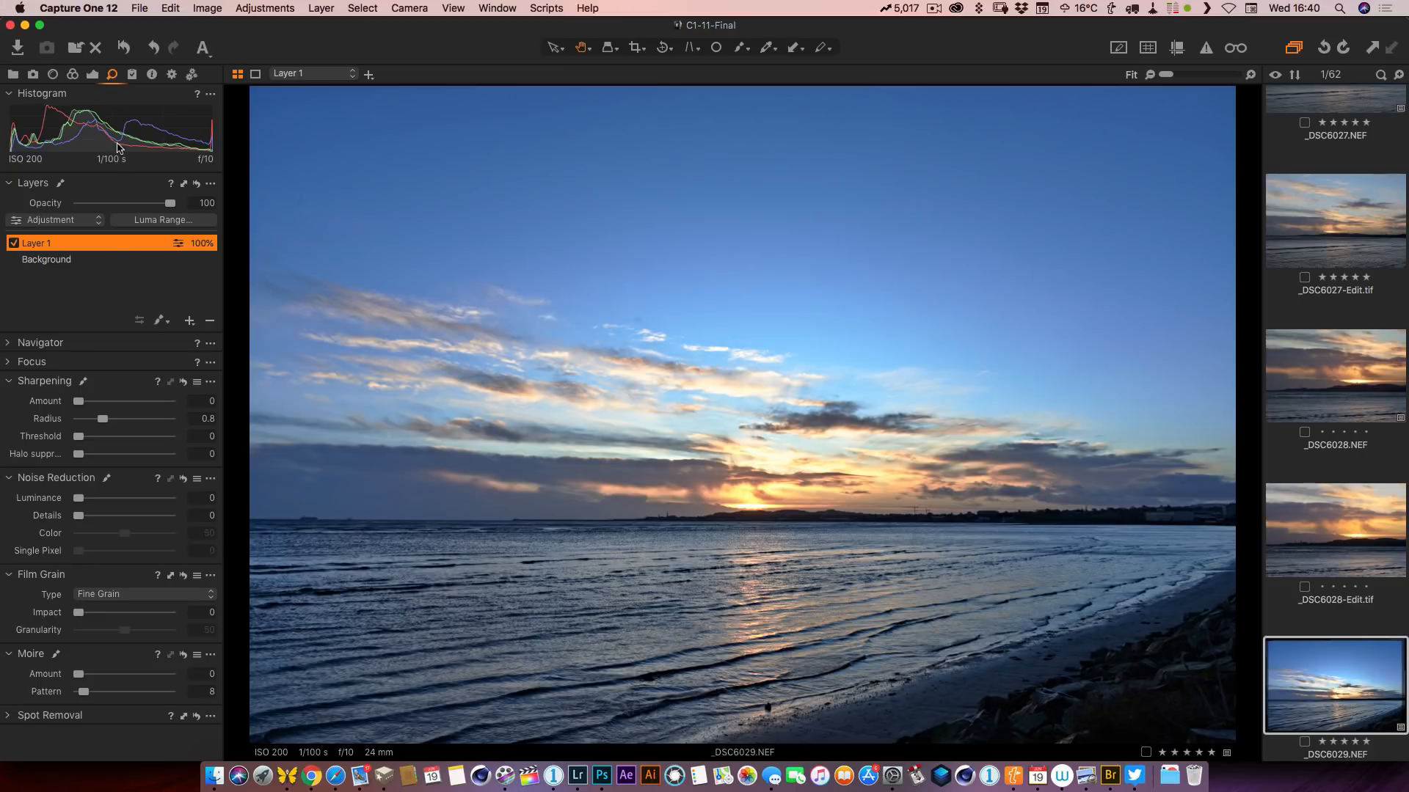
{"action": "mouse_move", "coordinate": [72, 418]}
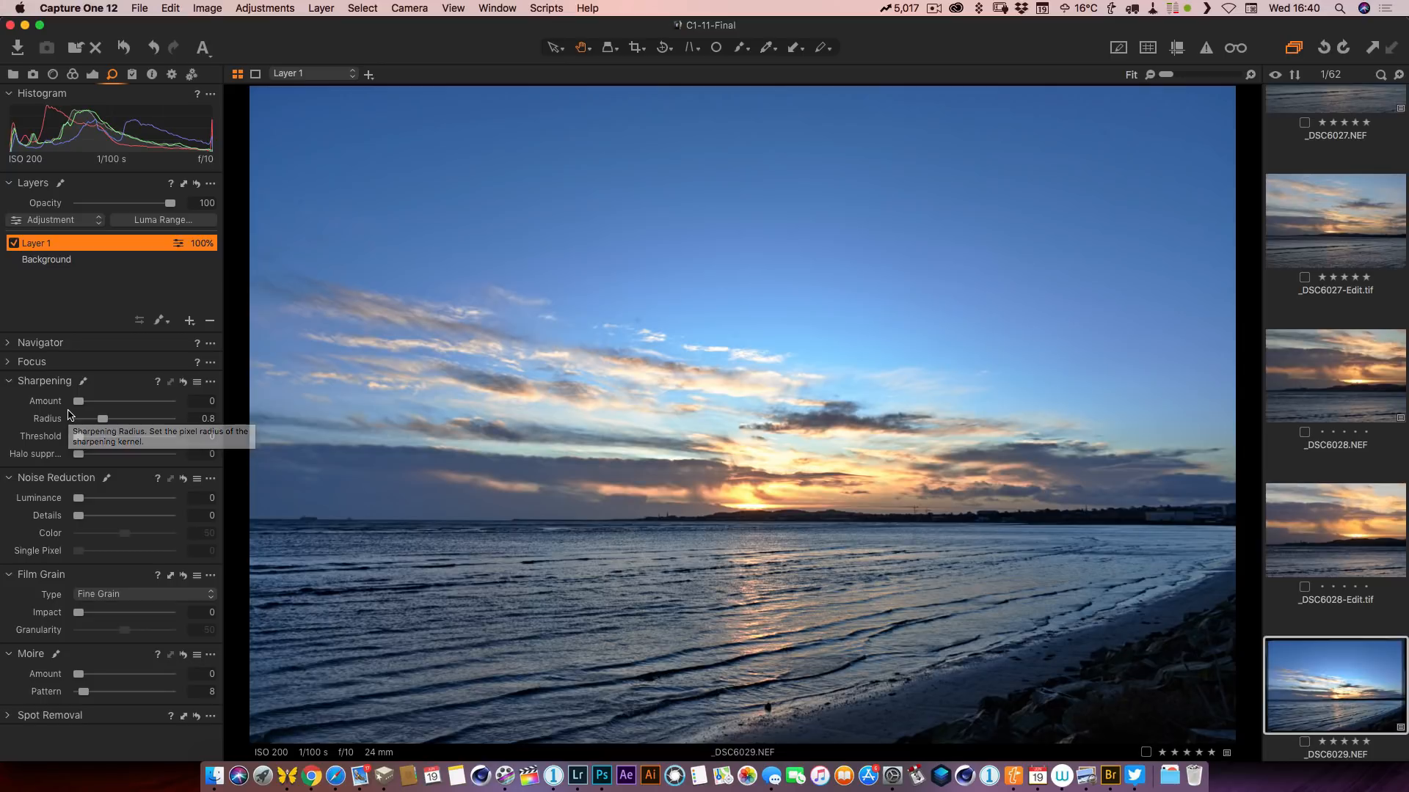
{"action": "mouse_move", "coordinate": [72, 418]}
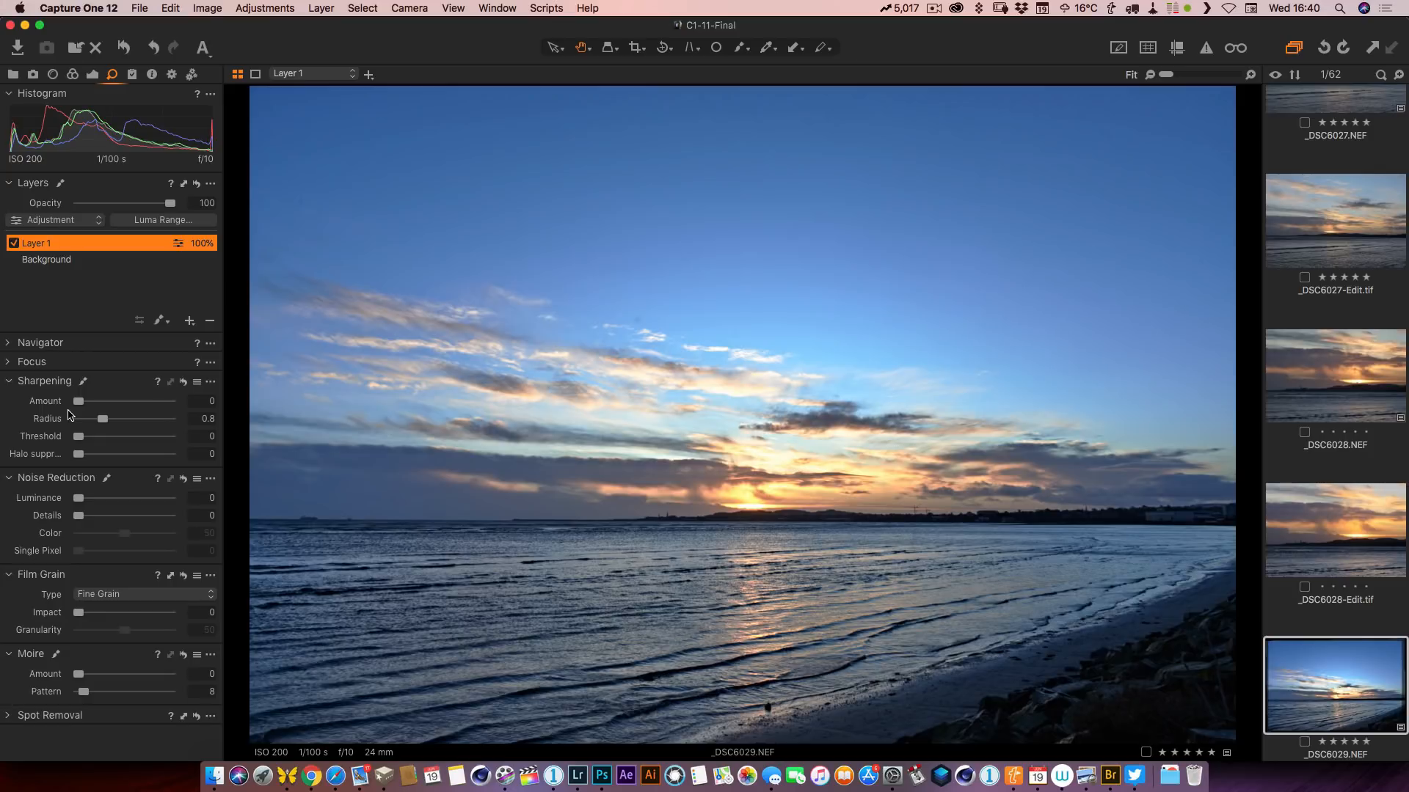
{"action": "mouse_move", "coordinate": [72, 420]}
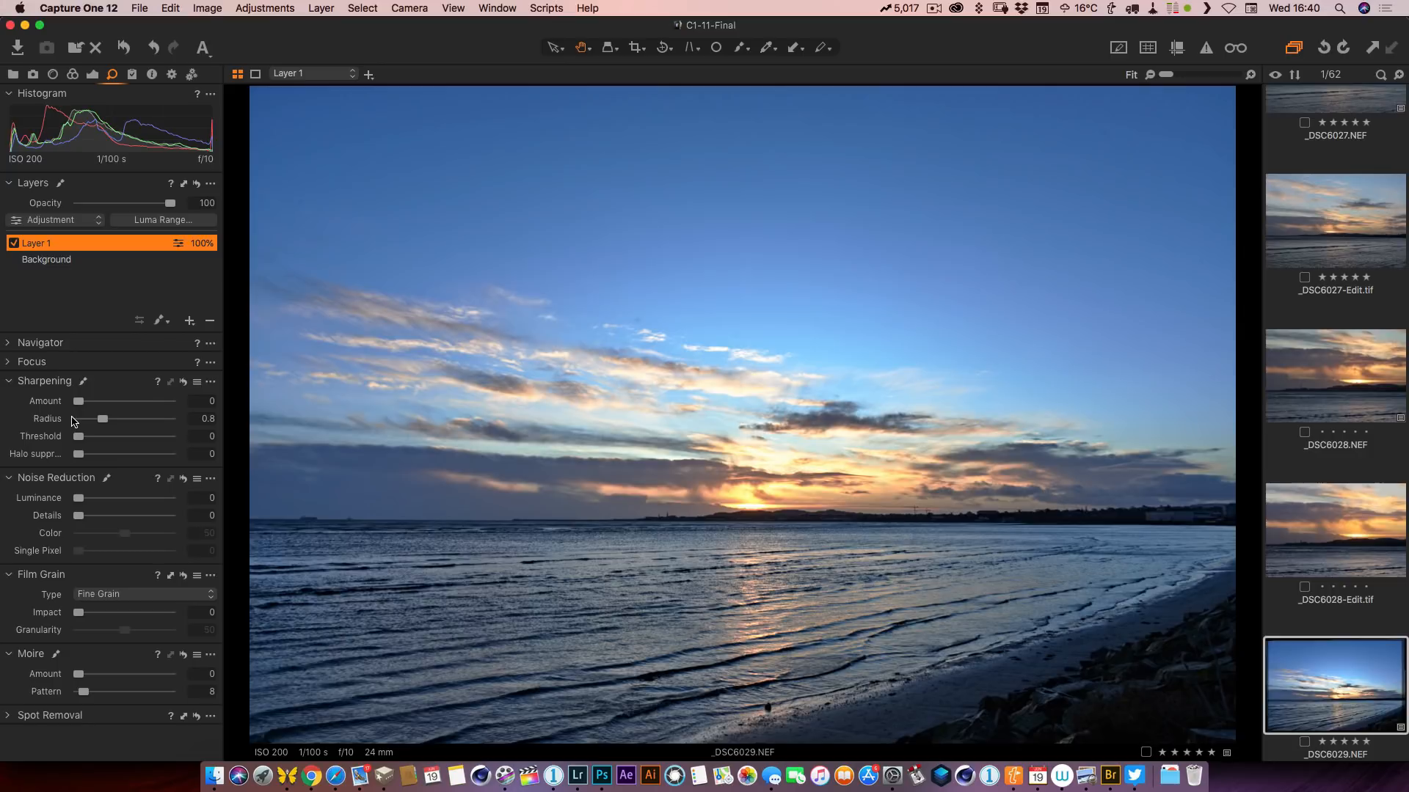
{"action": "mouse_move", "coordinate": [72, 420]}
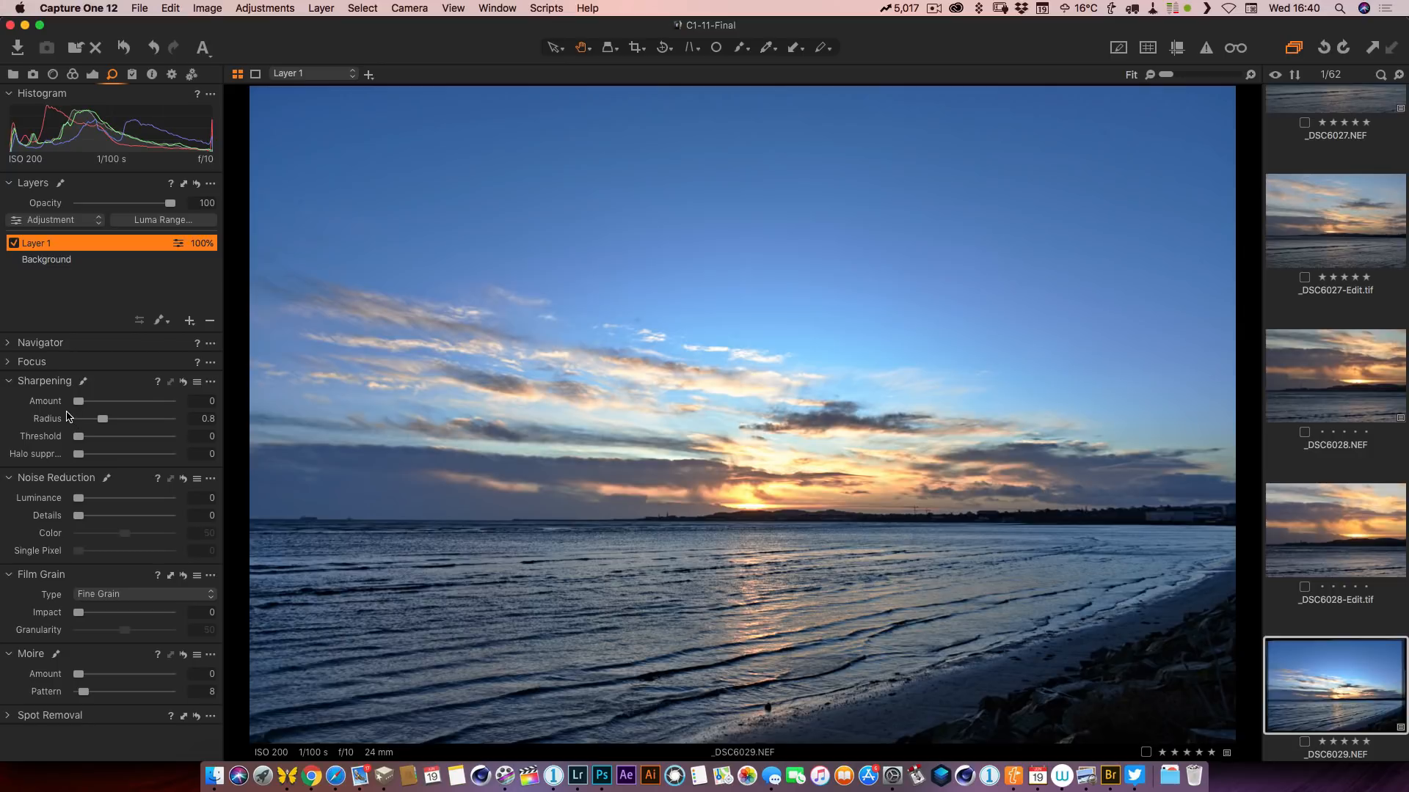
{"action": "mouse_move", "coordinate": [55, 403]}
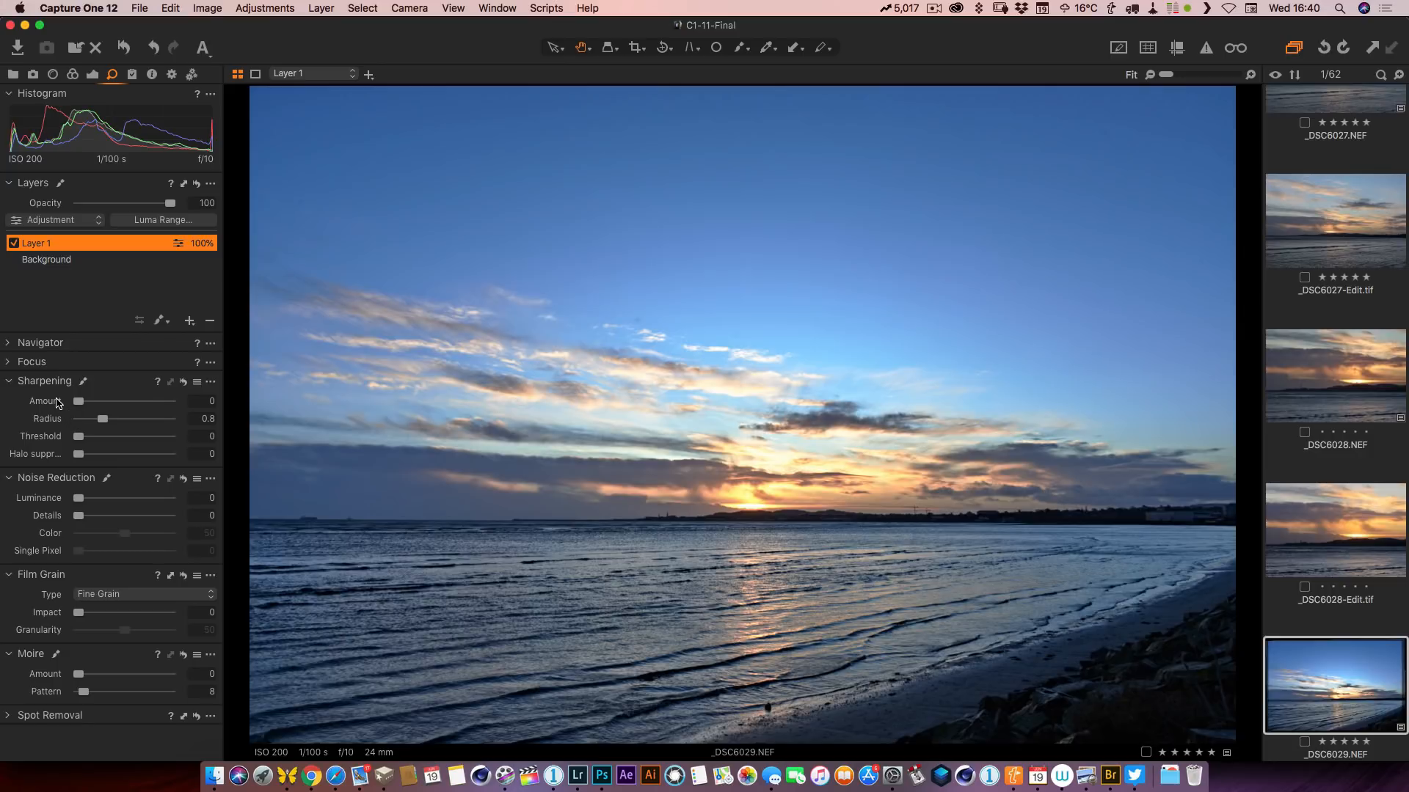
{"action": "mouse_move", "coordinate": [77, 400]}
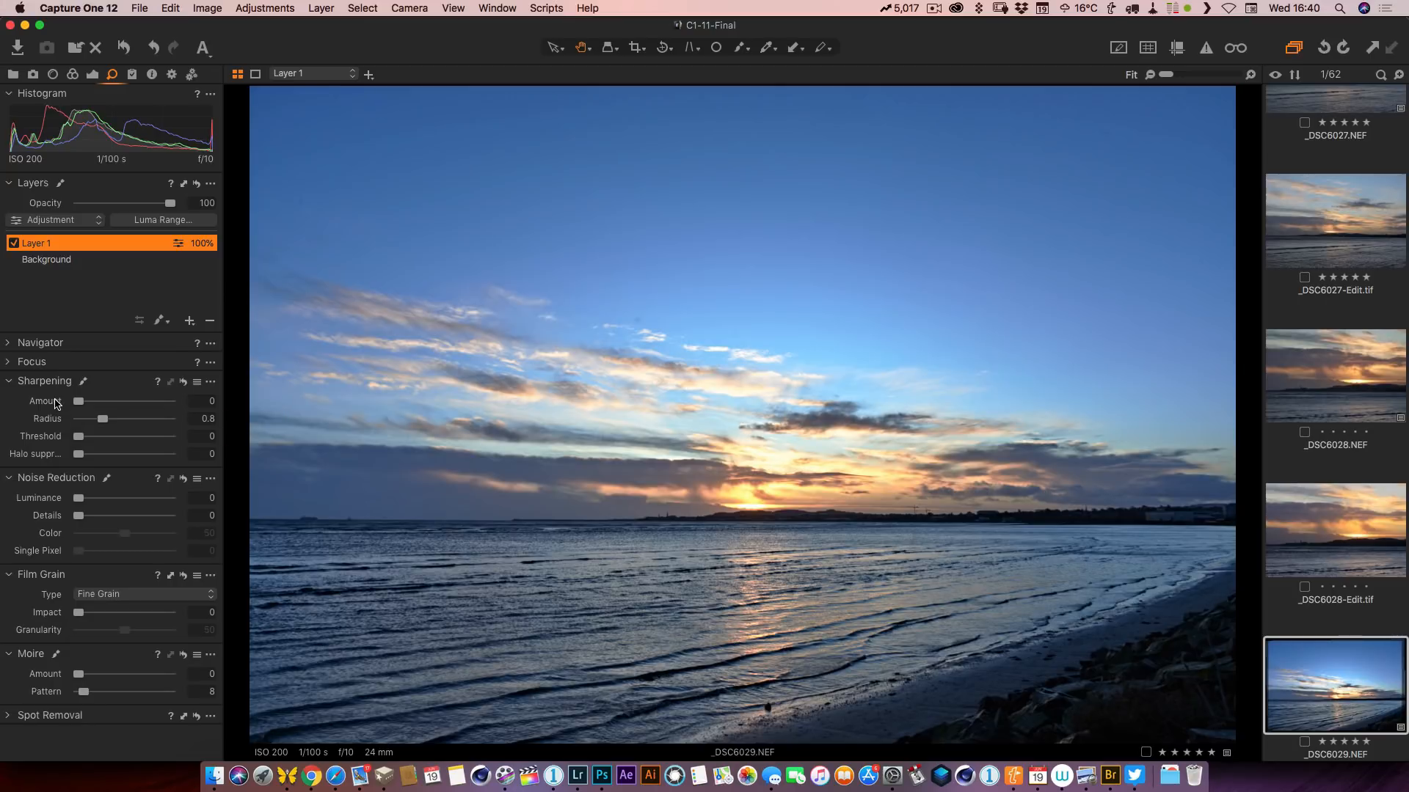
{"action": "mouse_move", "coordinate": [48, 387]}
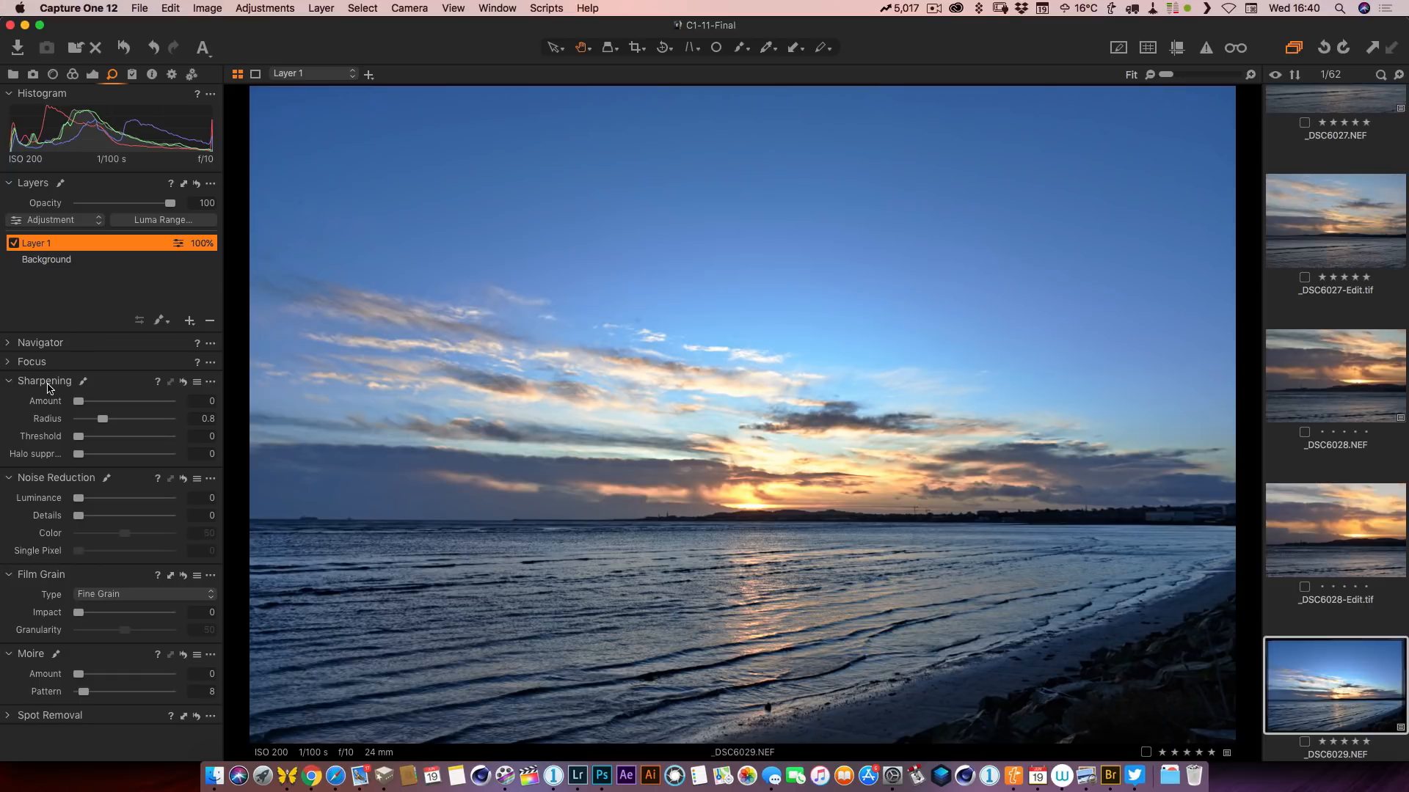
{"action": "mouse_move", "coordinate": [54, 396]}
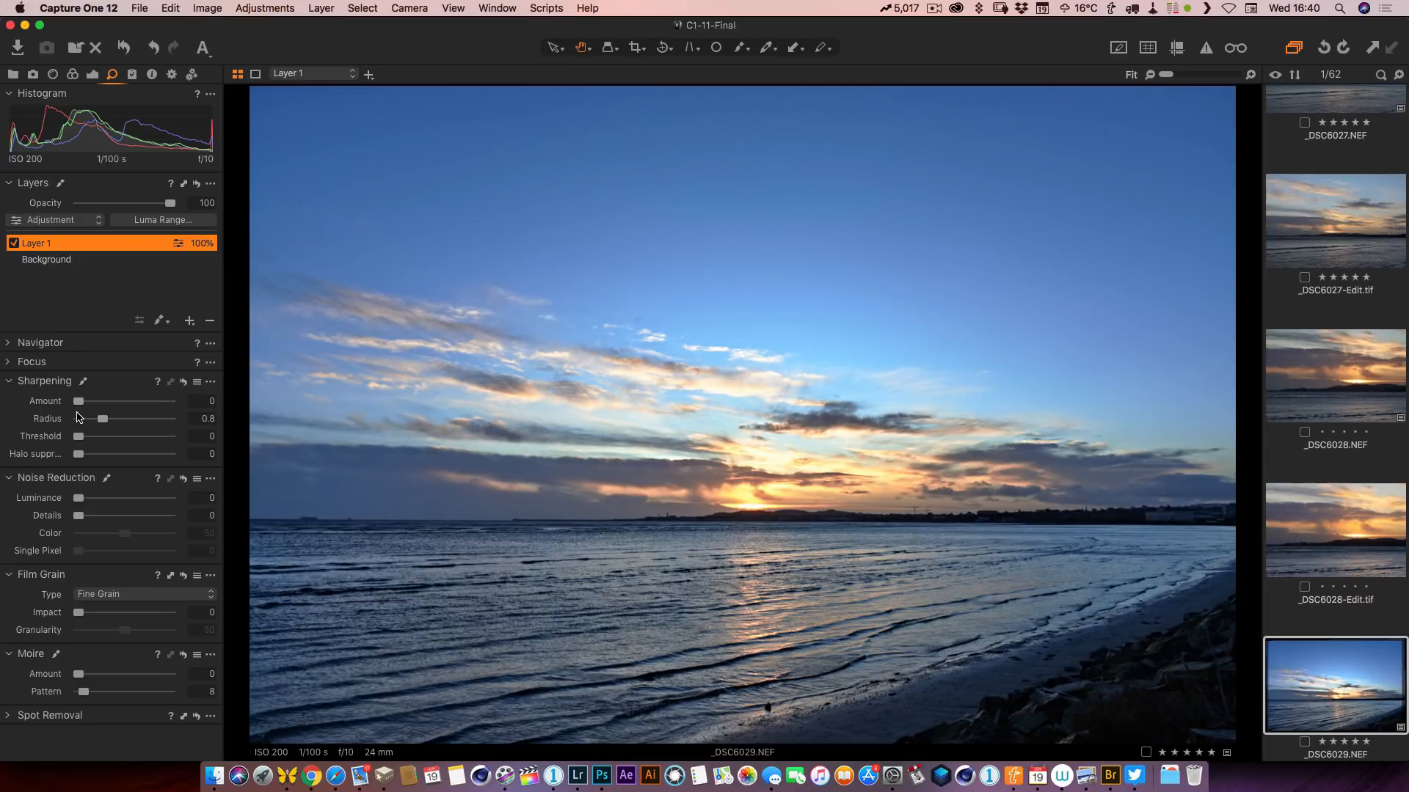
{"action": "mouse_move", "coordinate": [105, 424]}
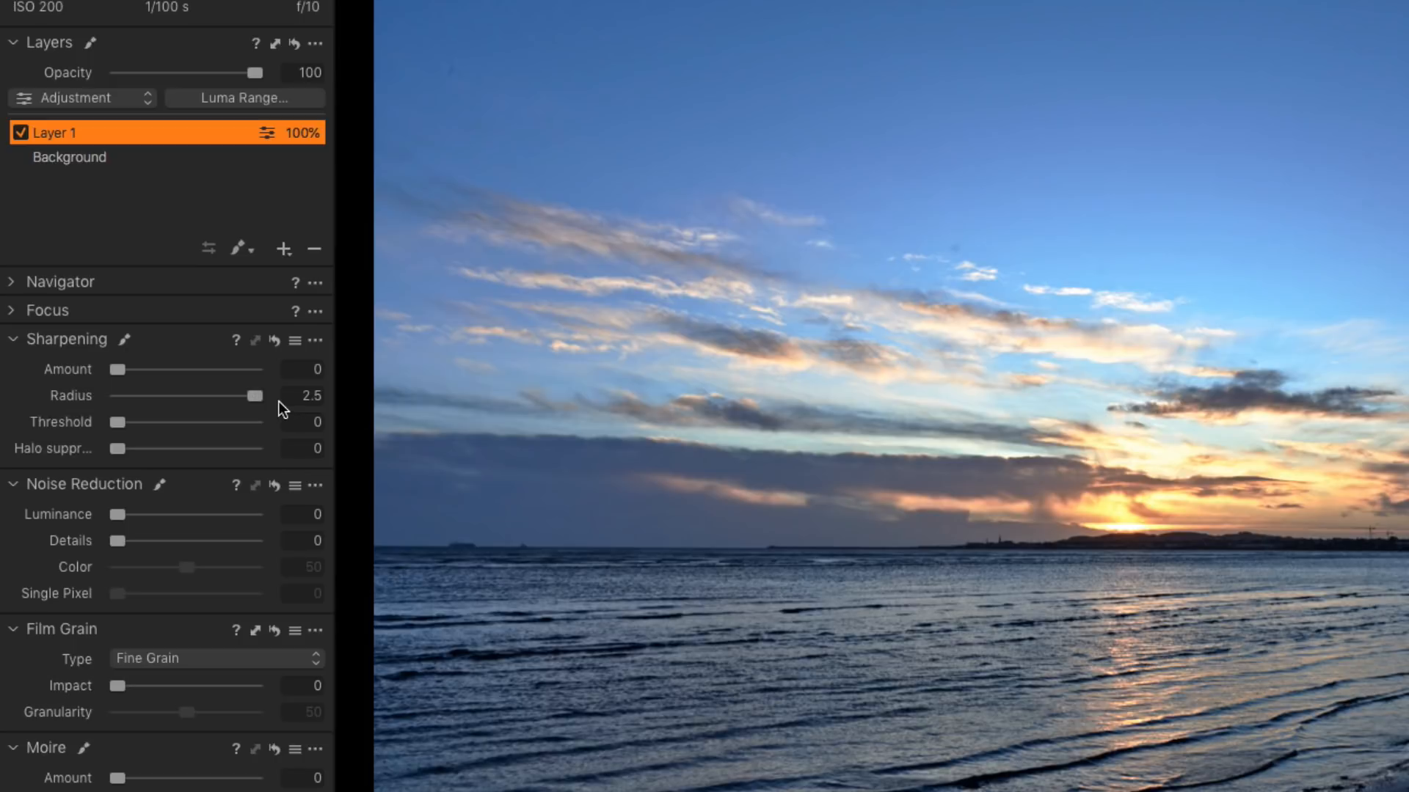
{"action": "mouse_move", "coordinate": [303, 404]}
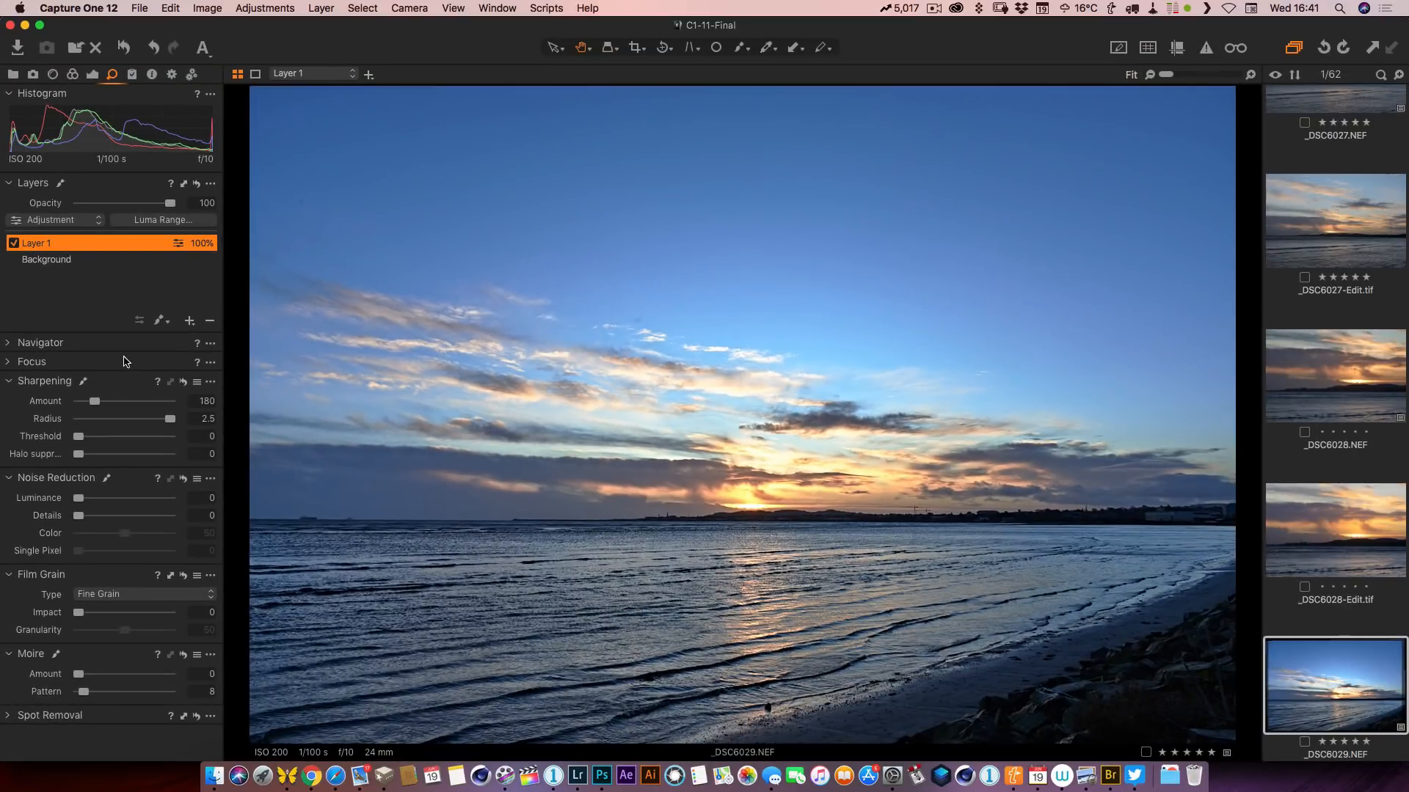
{"action": "left_click", "coordinate": [13, 244]}
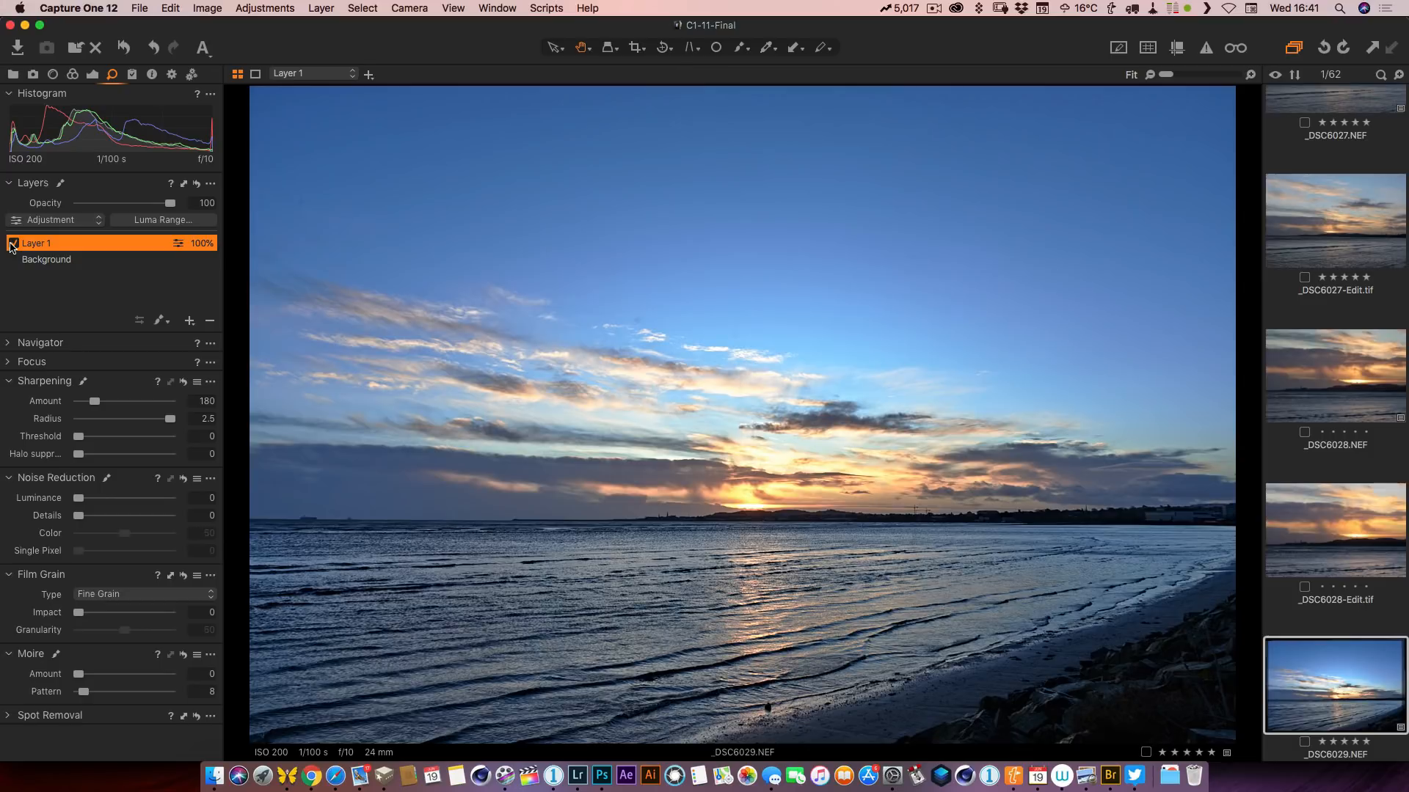
{"action": "left_click", "coordinate": [577, 775]}
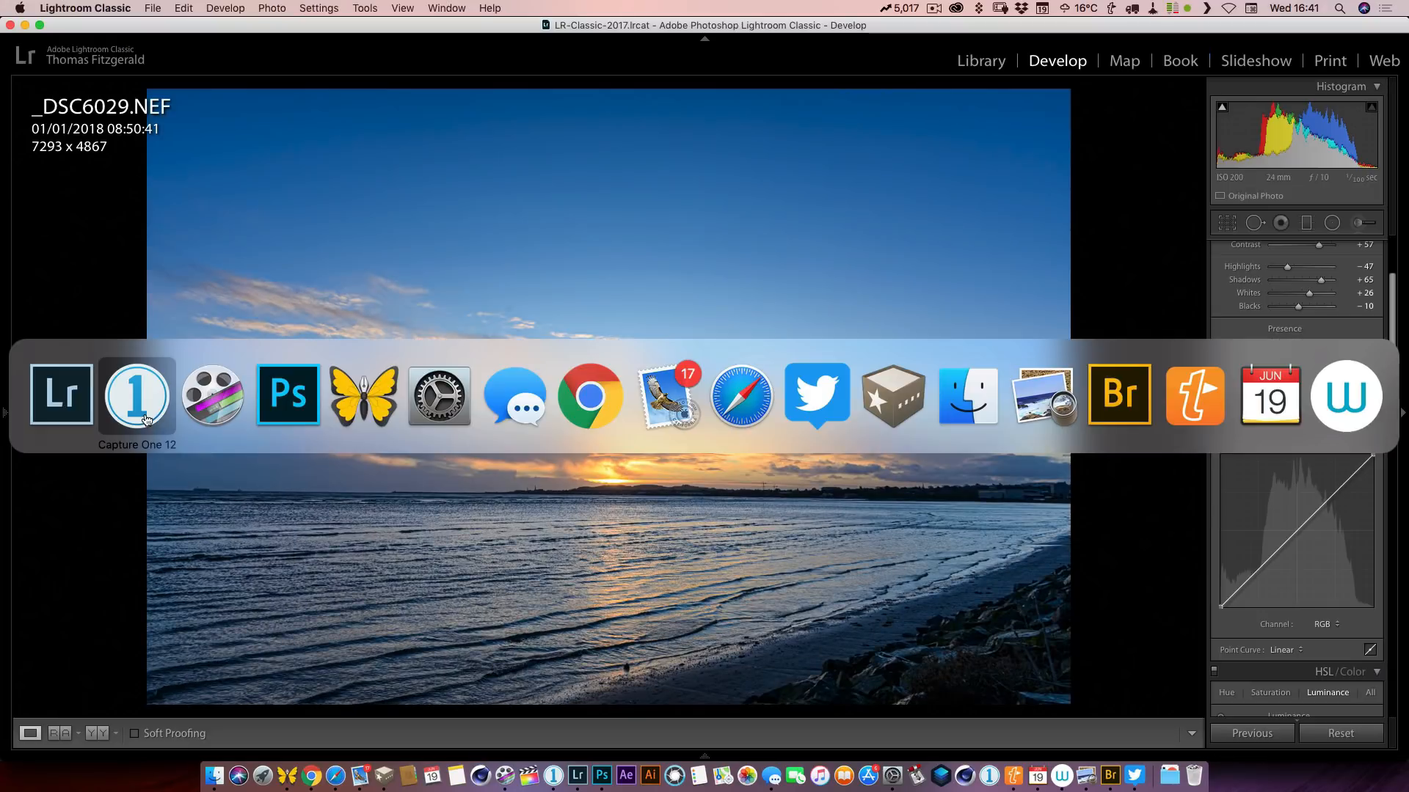
{"action": "left_click", "coordinate": [136, 396]}
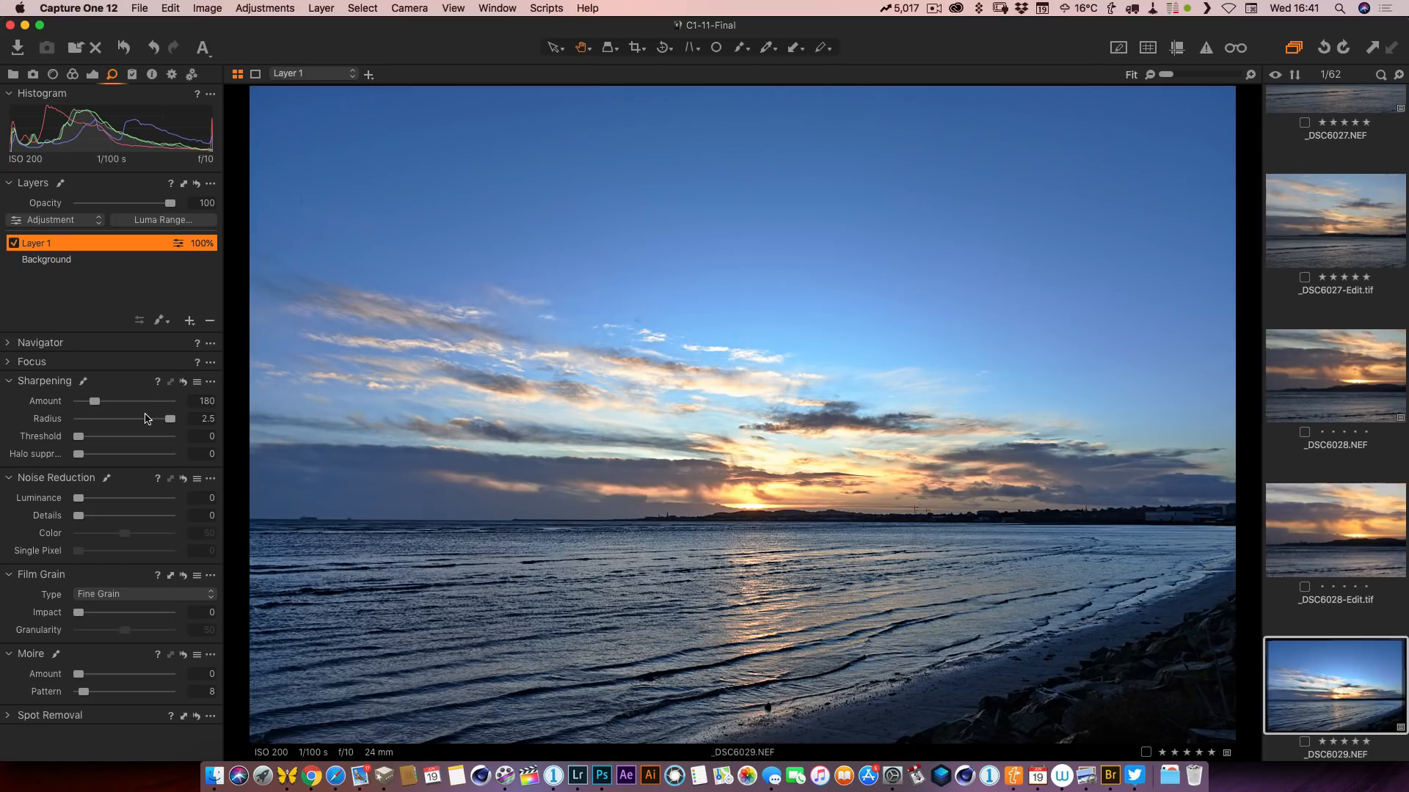
{"action": "mouse_move", "coordinate": [144, 419]}
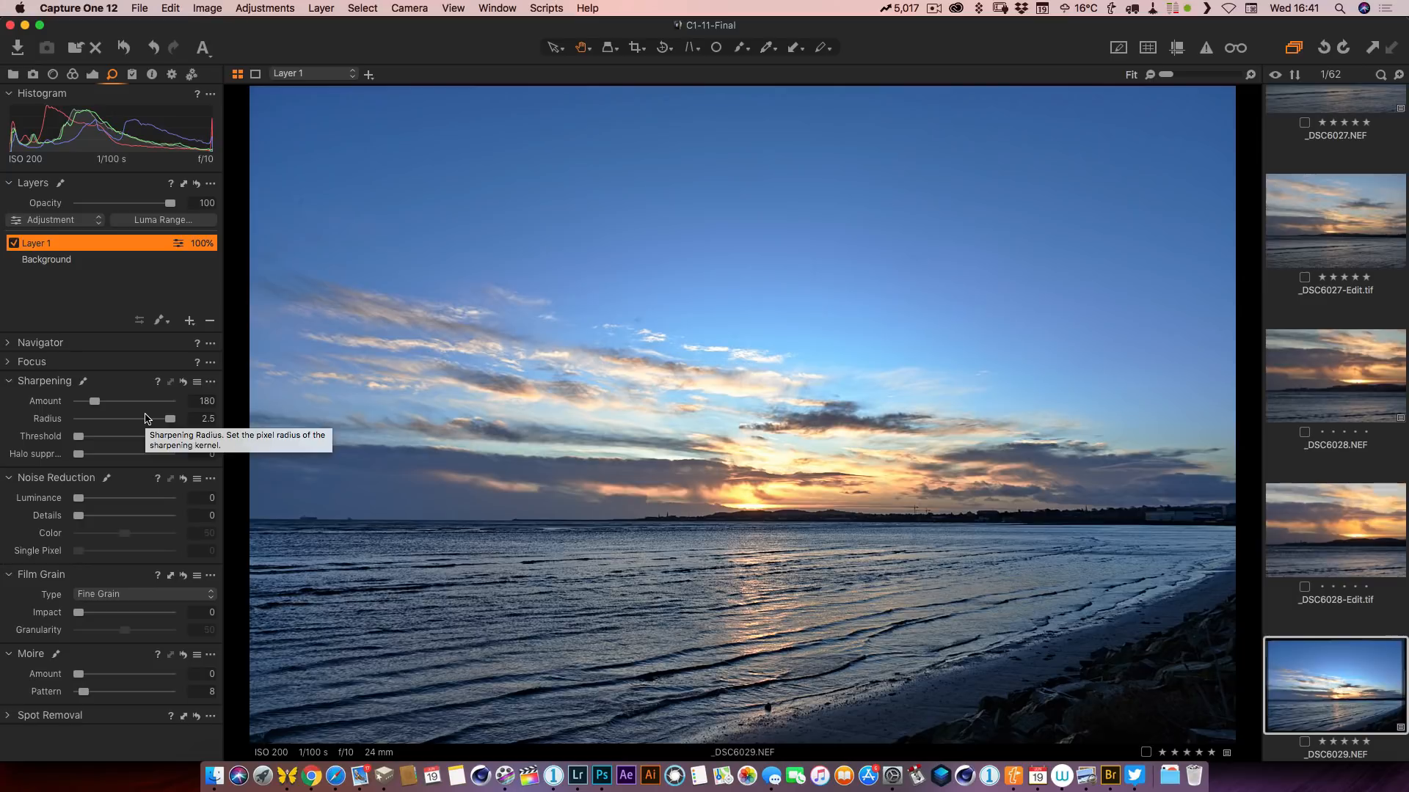
{"action": "mouse_move", "coordinate": [165, 418]}
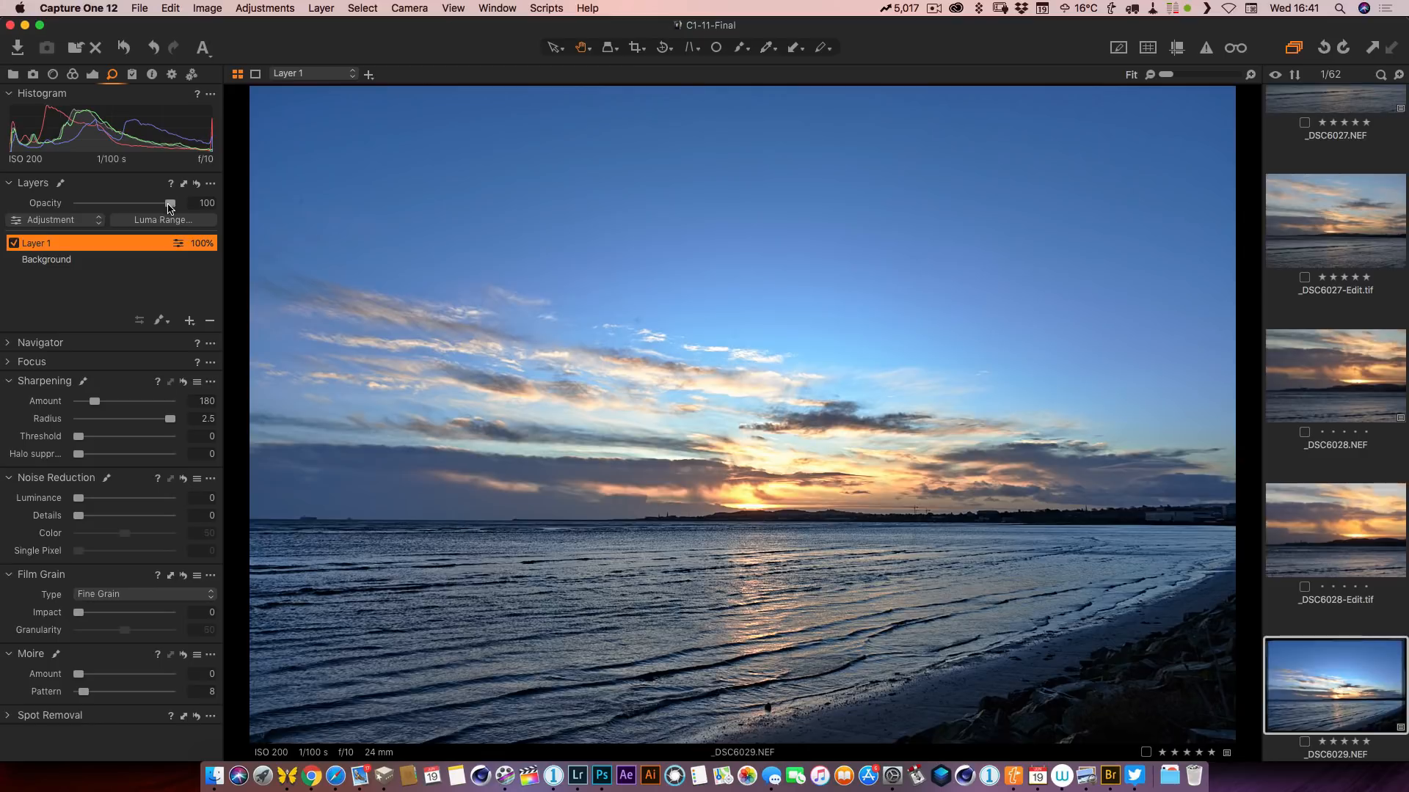
{"action": "left_click_drag", "start_coordinate": [170, 203], "coordinate": [160, 203]}
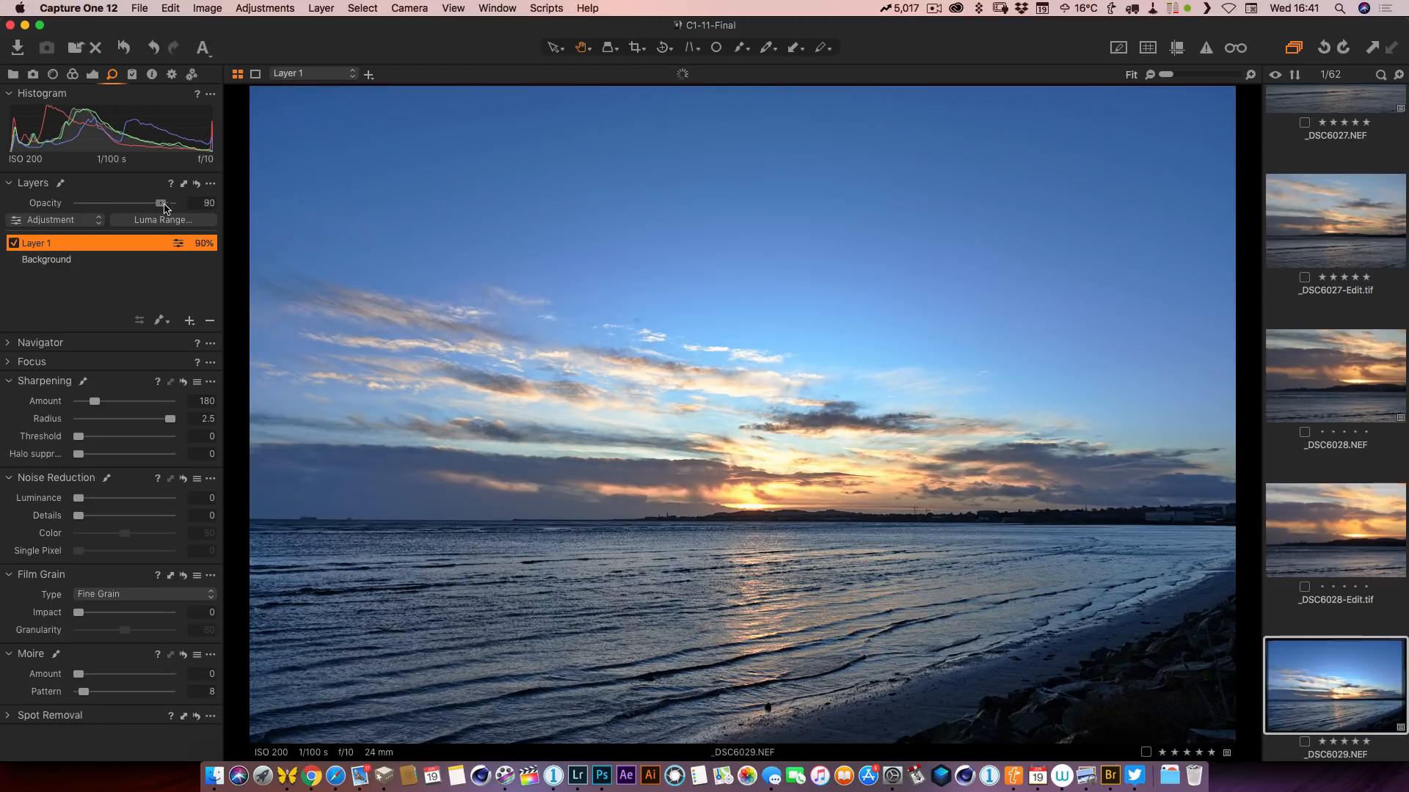
{"action": "left_click_drag", "start_coordinate": [162, 204], "coordinate": [77, 203]}
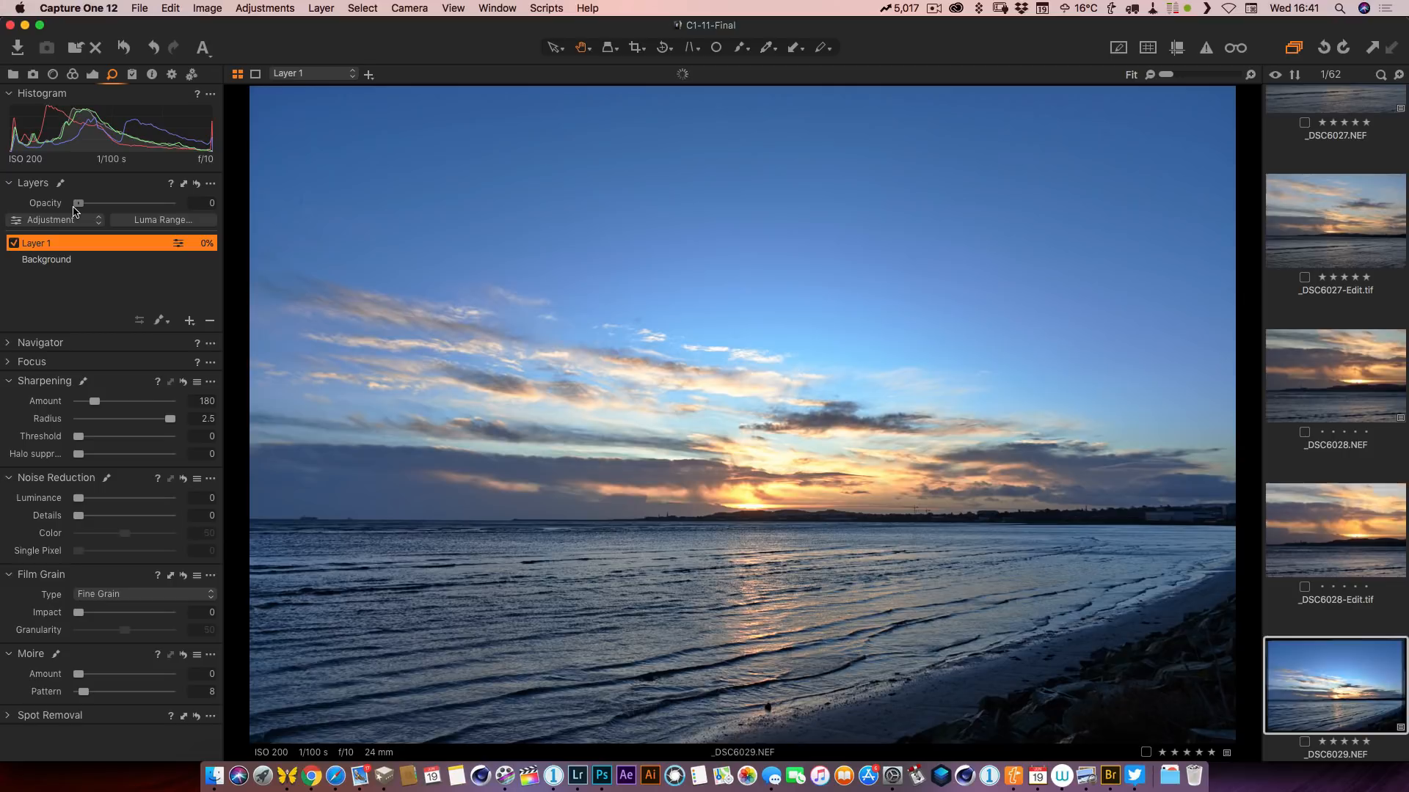
{"action": "left_click_drag", "start_coordinate": [79, 203], "coordinate": [161, 203]}
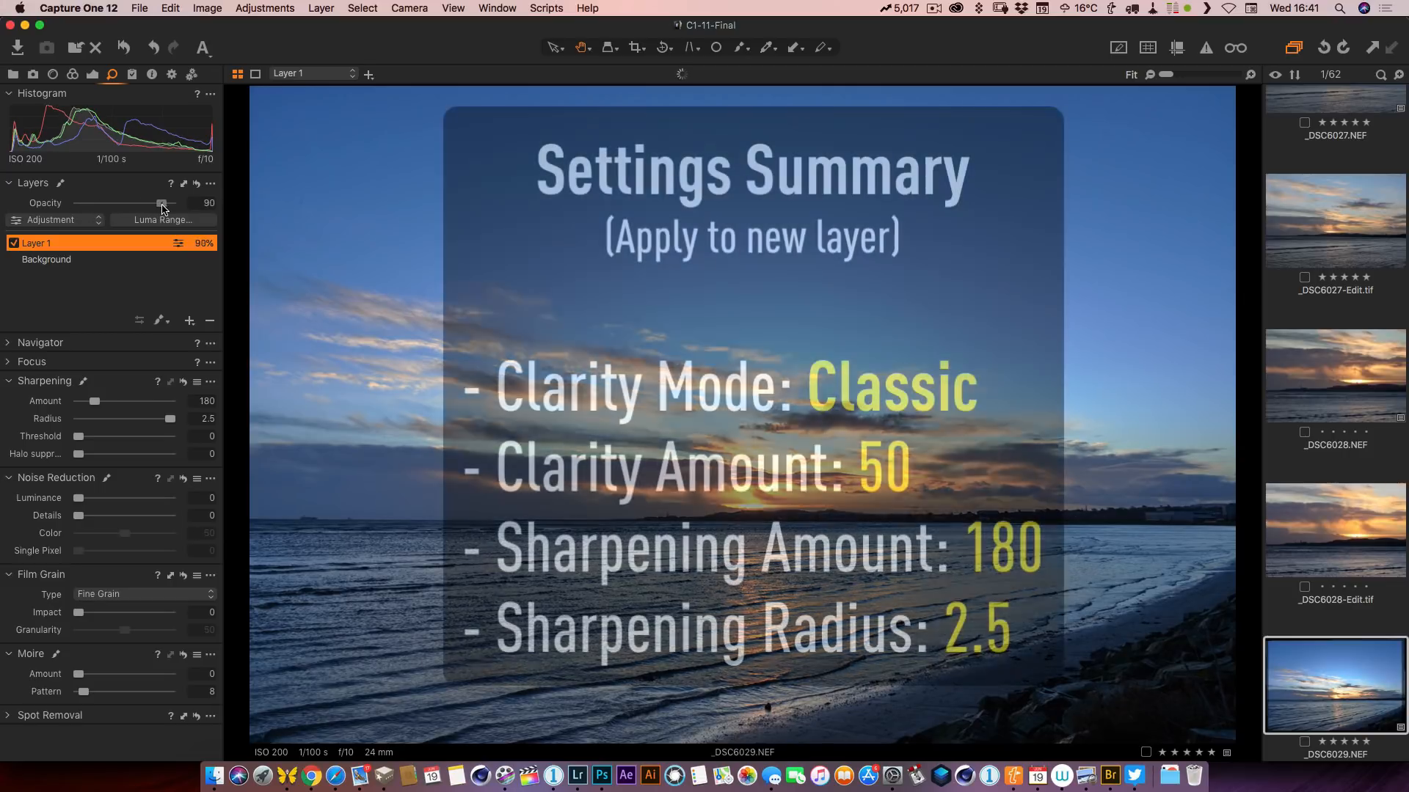
{"action": "left_click_drag", "start_coordinate": [160, 204], "coordinate": [165, 203]}
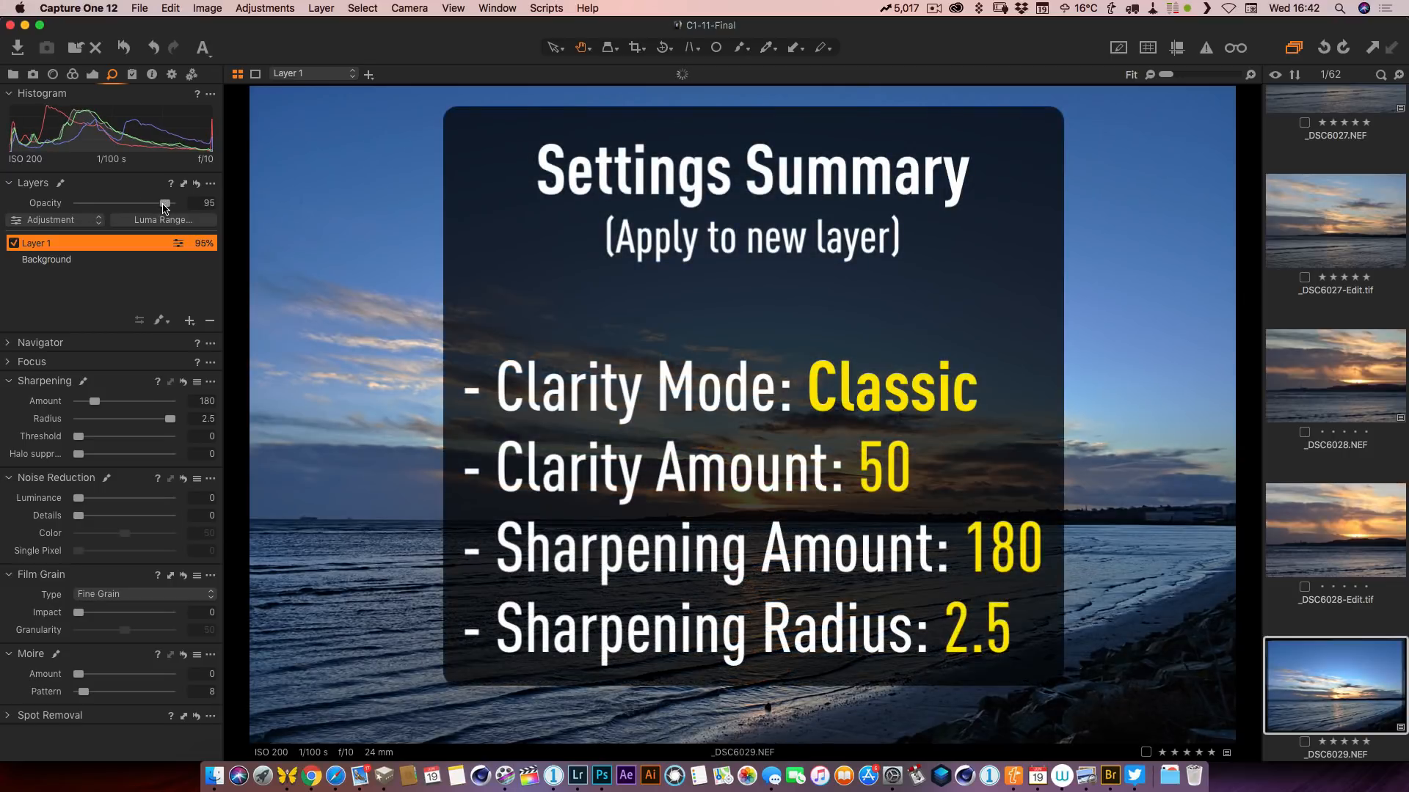
{"action": "left_click_drag", "start_coordinate": [163, 204], "coordinate": [171, 204]}
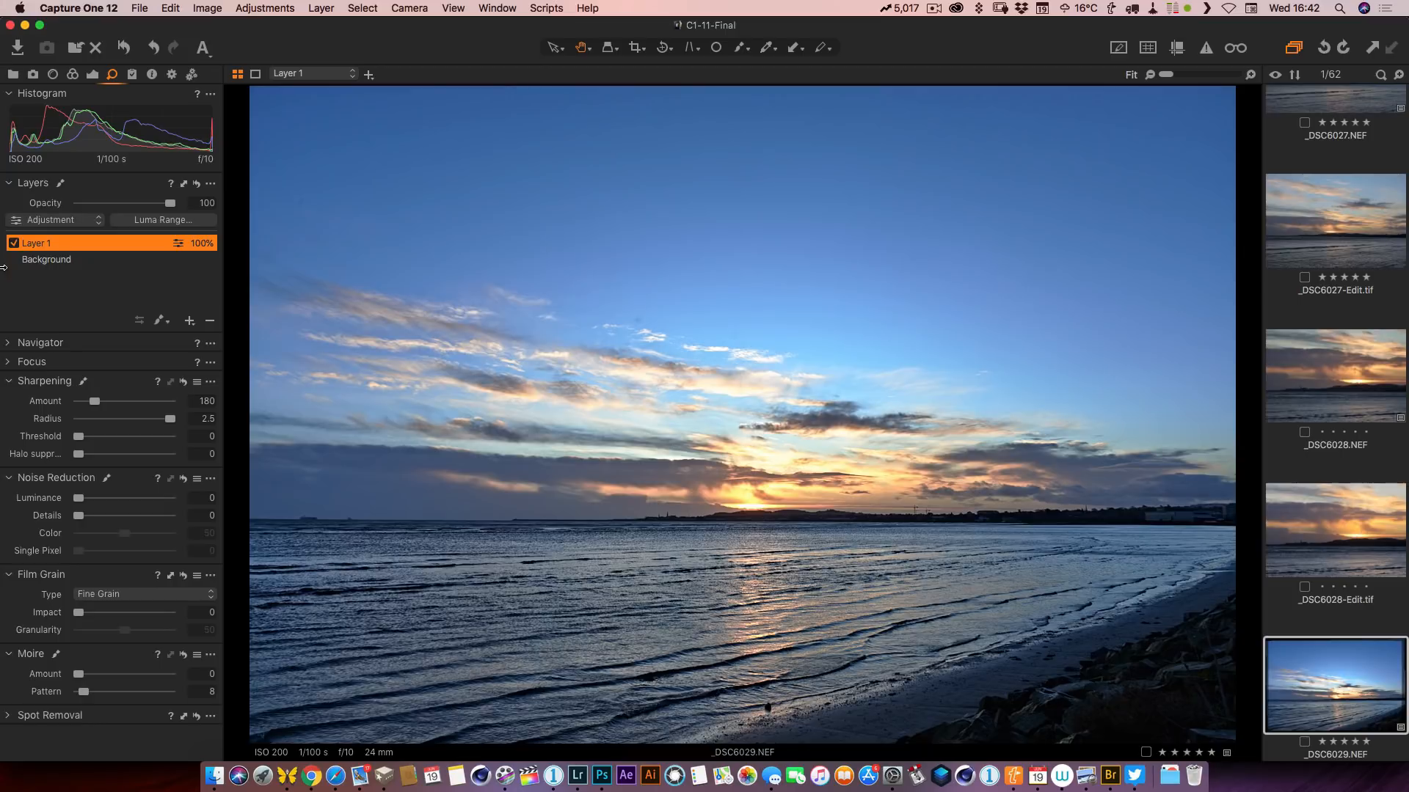
{"action": "mouse_move", "coordinate": [12, 271]}
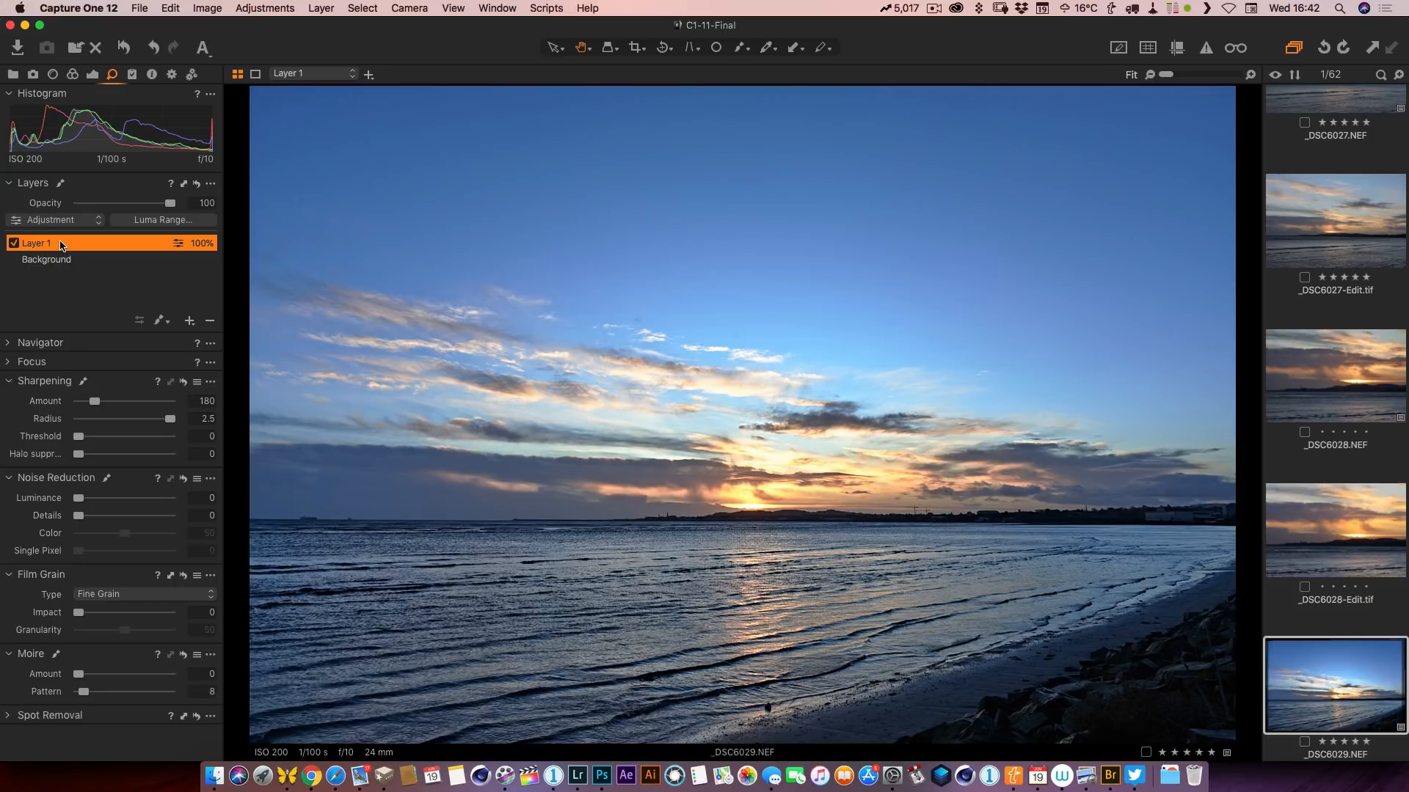
- Save Layer 1's adjustments as a style including Sharpening Amount, Radius and Clarity
{"action": "right_click", "coordinate": [36, 243]}
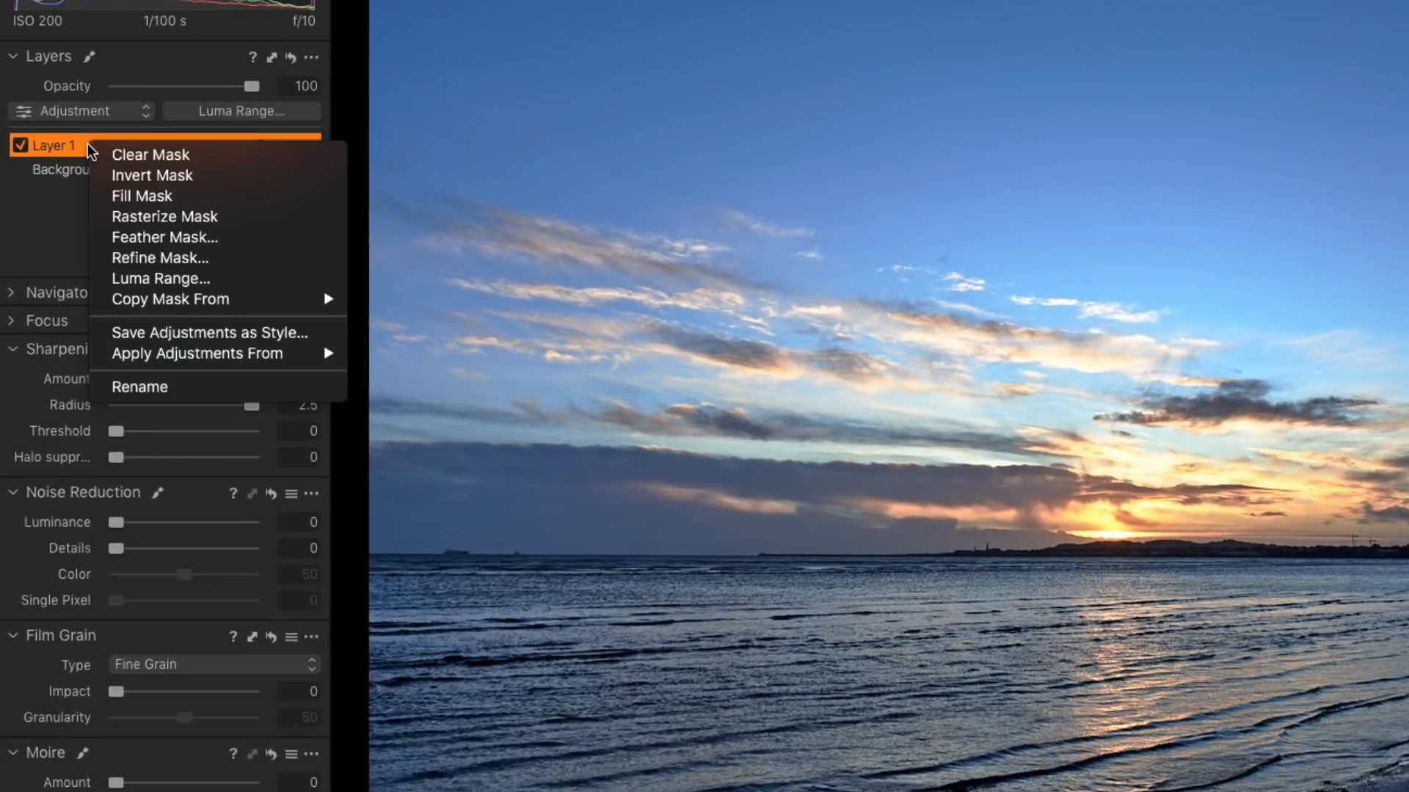
{"action": "mouse_move", "coordinate": [197, 332]}
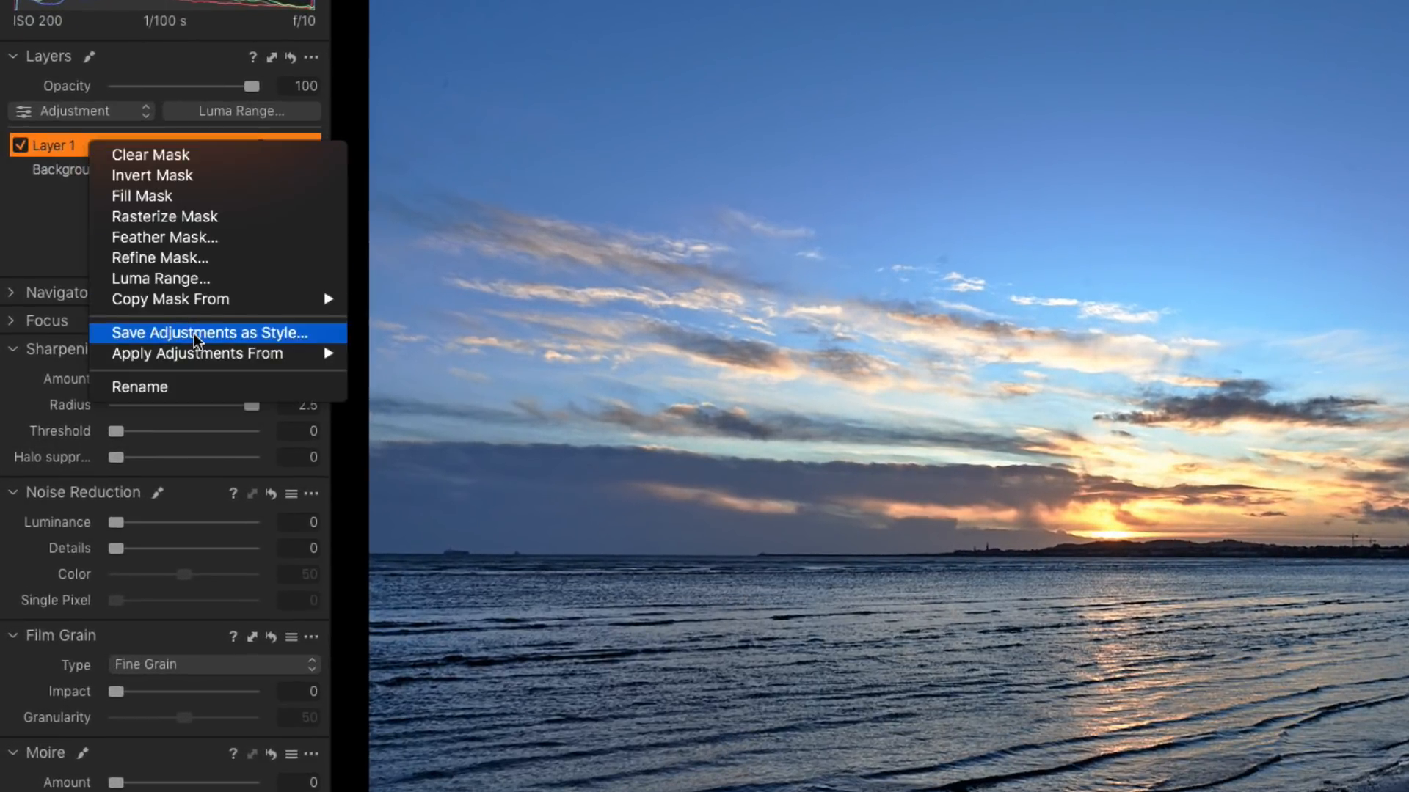
{"action": "left_click", "coordinate": [205, 332]}
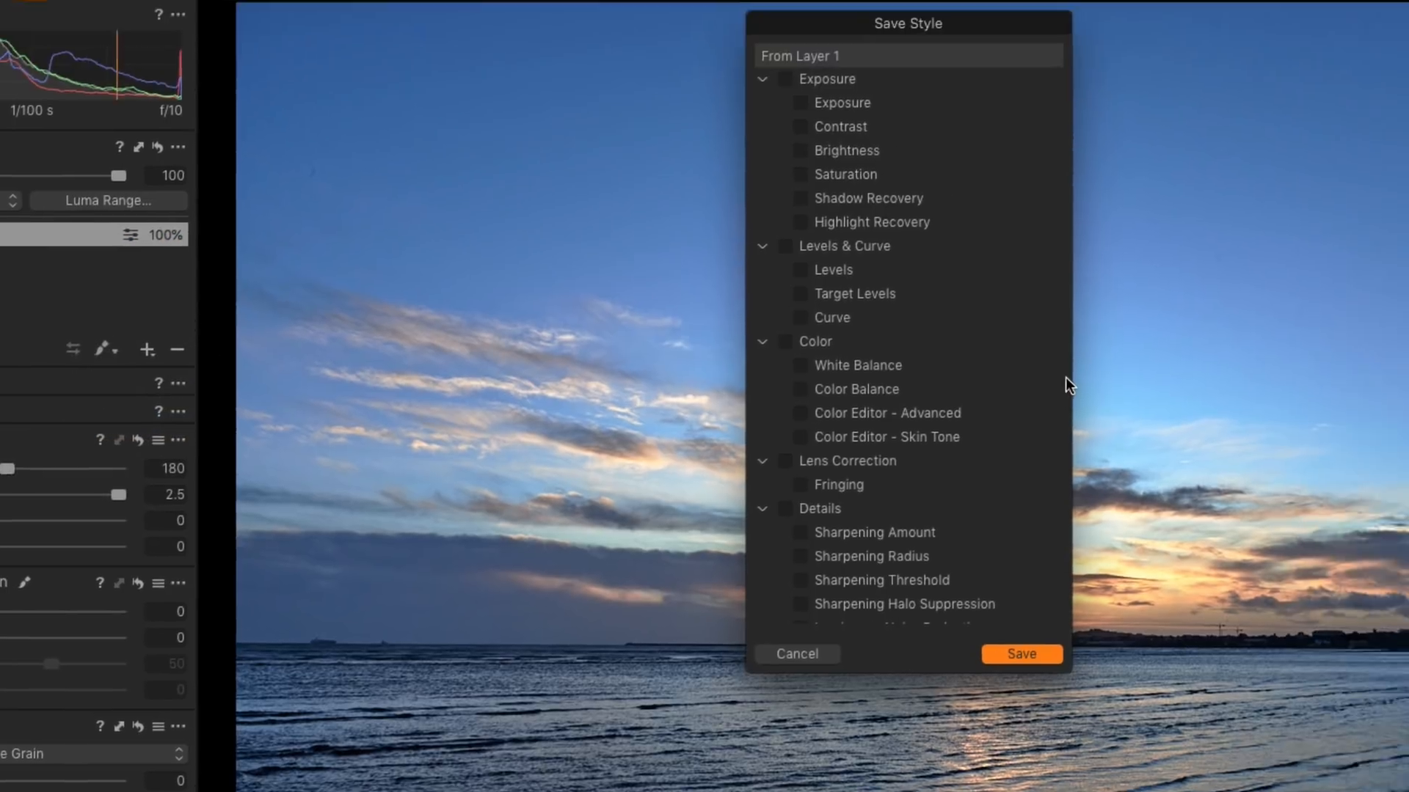
{"action": "scroll", "scroll_direction": "down", "scroll_amount": 3}
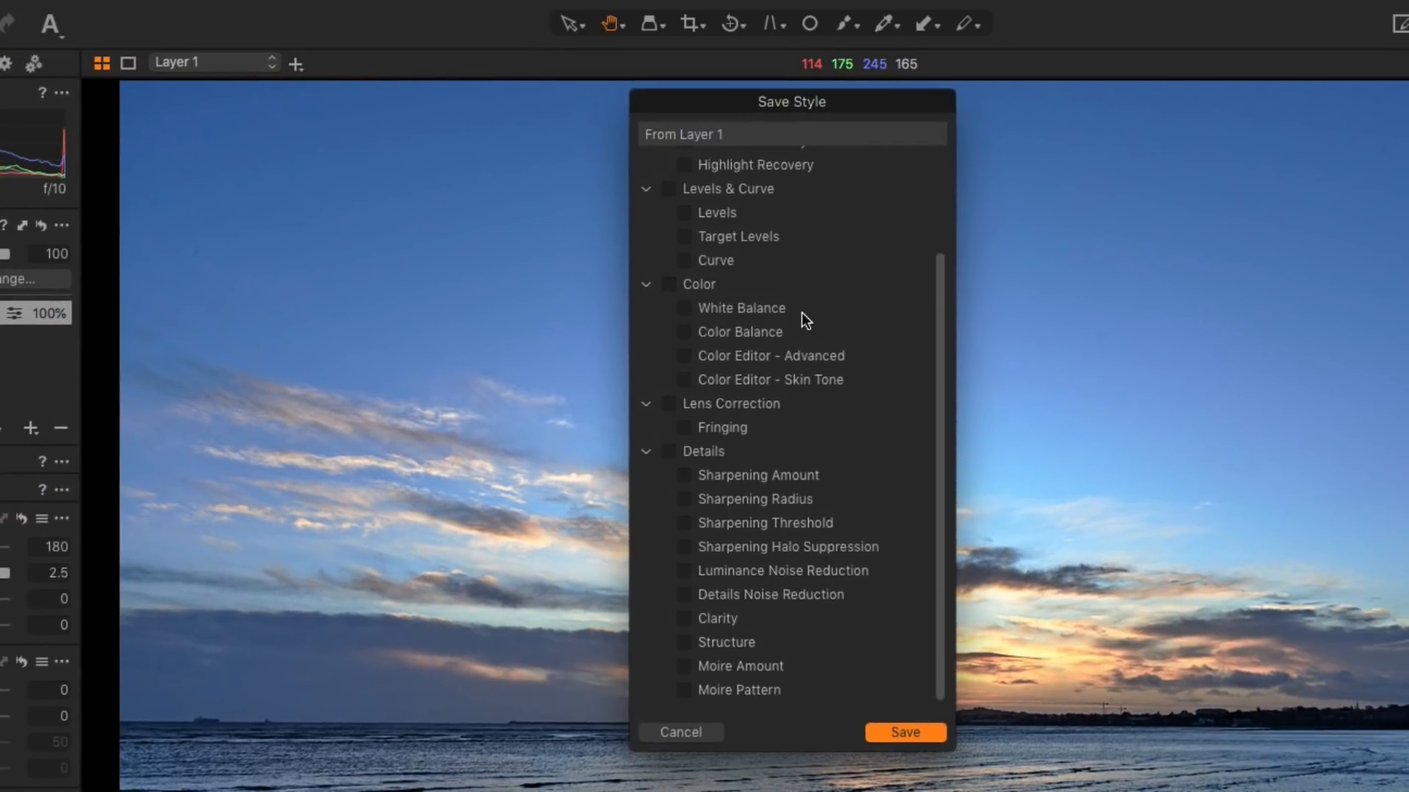
{"action": "scroll", "scroll_direction": "up", "scroll_amount": 3}
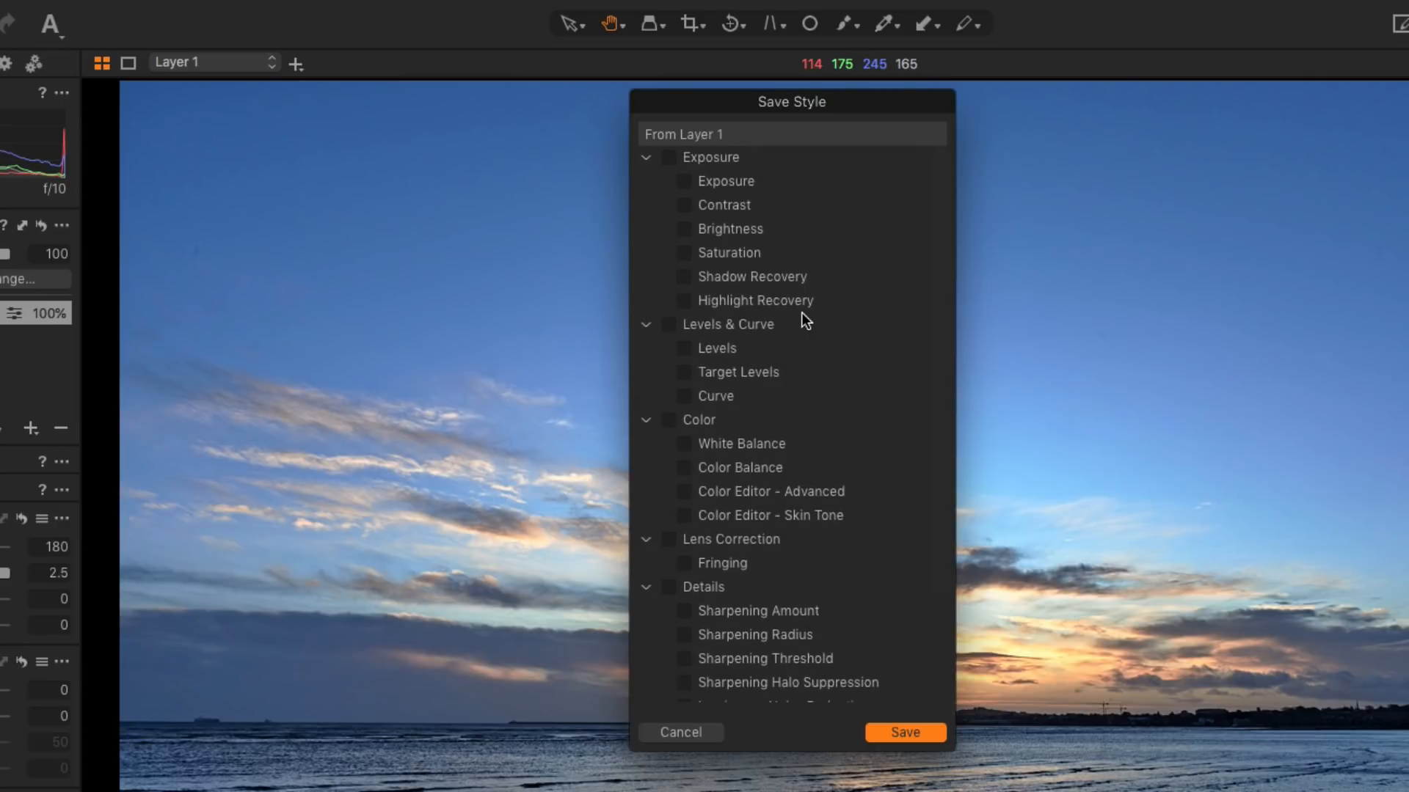
{"action": "scroll", "scroll_direction": "down", "scroll_amount": 3}
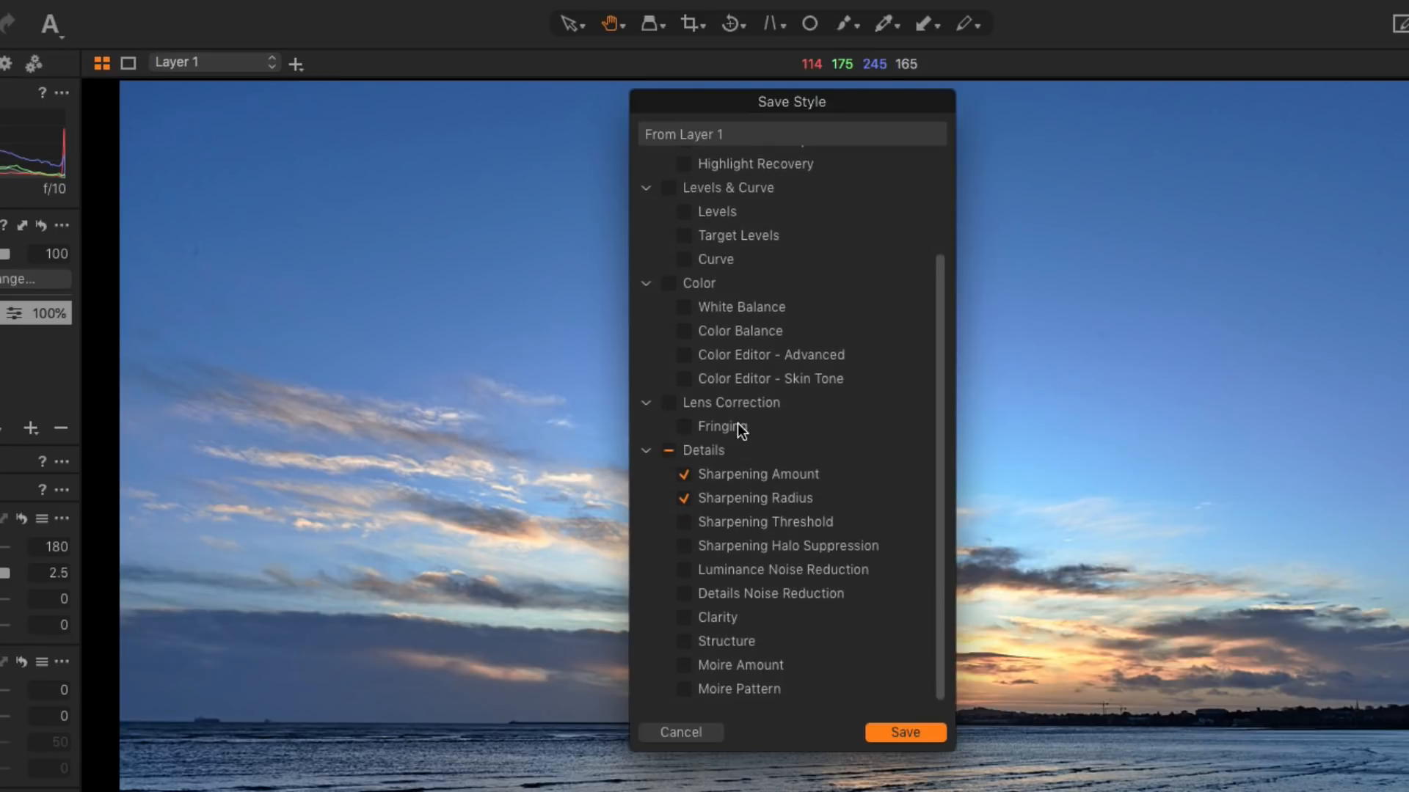
{"action": "left_click", "coordinate": [683, 622]}
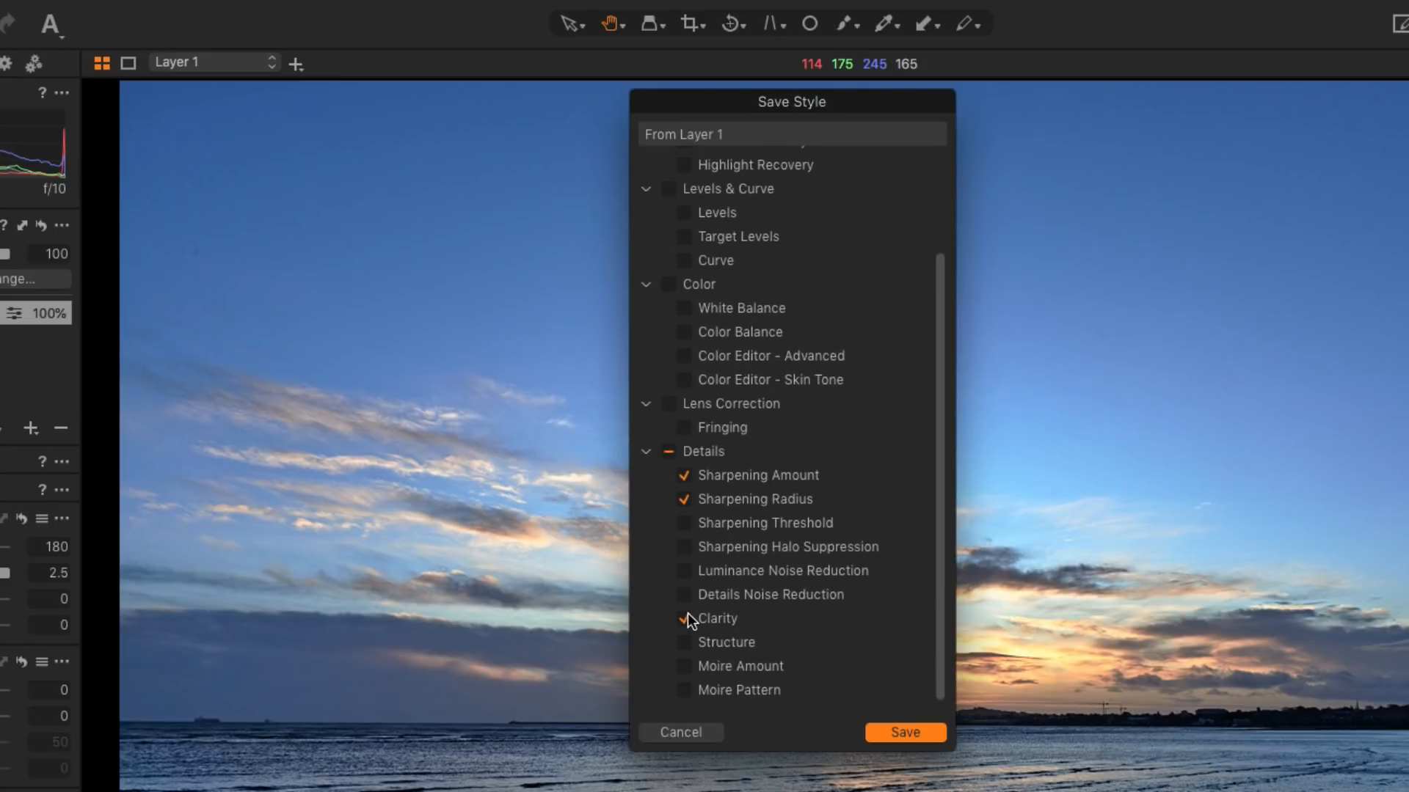
{"action": "left_click", "coordinate": [684, 617]}
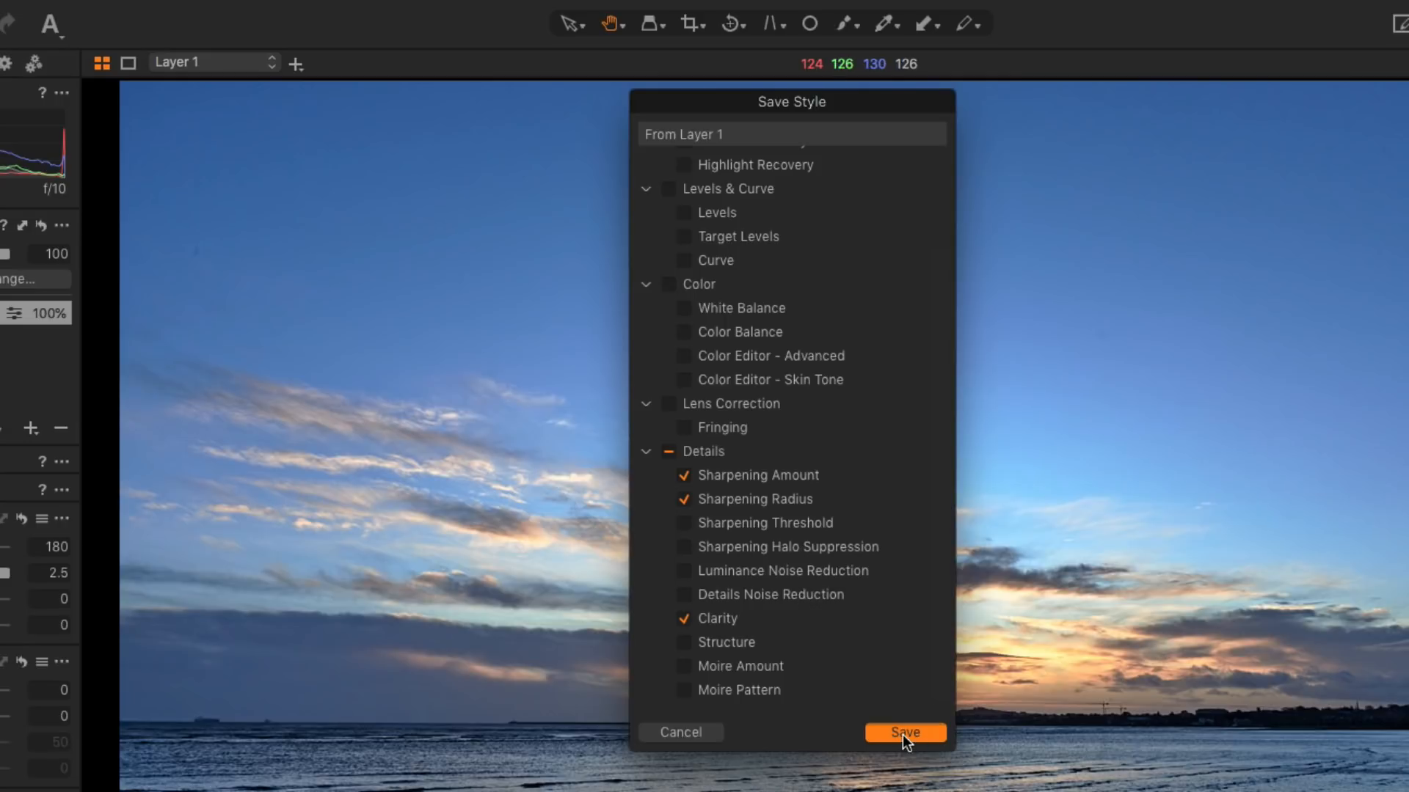
- Confirm the style settings and name it --Texture in the Styles folder
{"action": "left_click", "coordinate": [905, 732]}
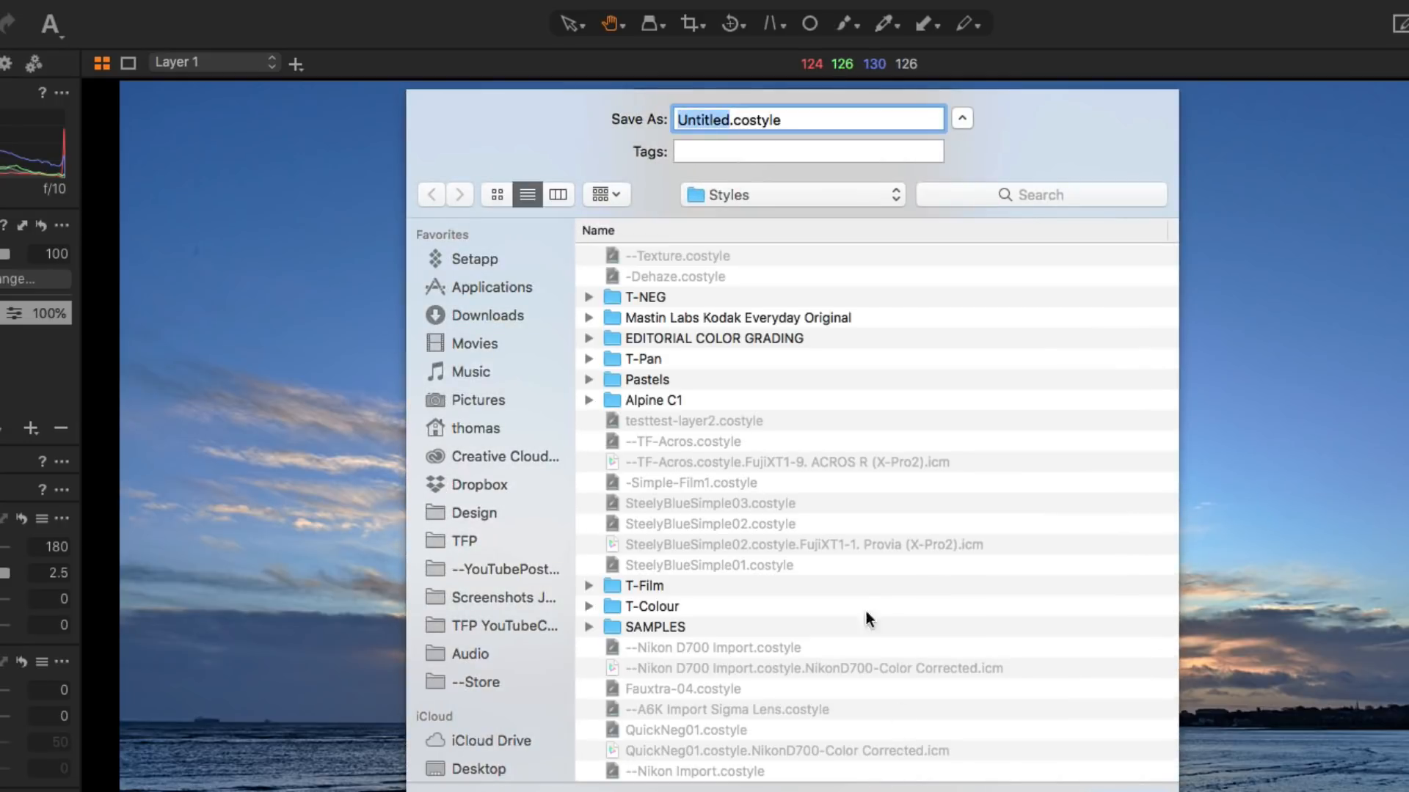
{"action": "mouse_move", "coordinate": [709, 307]}
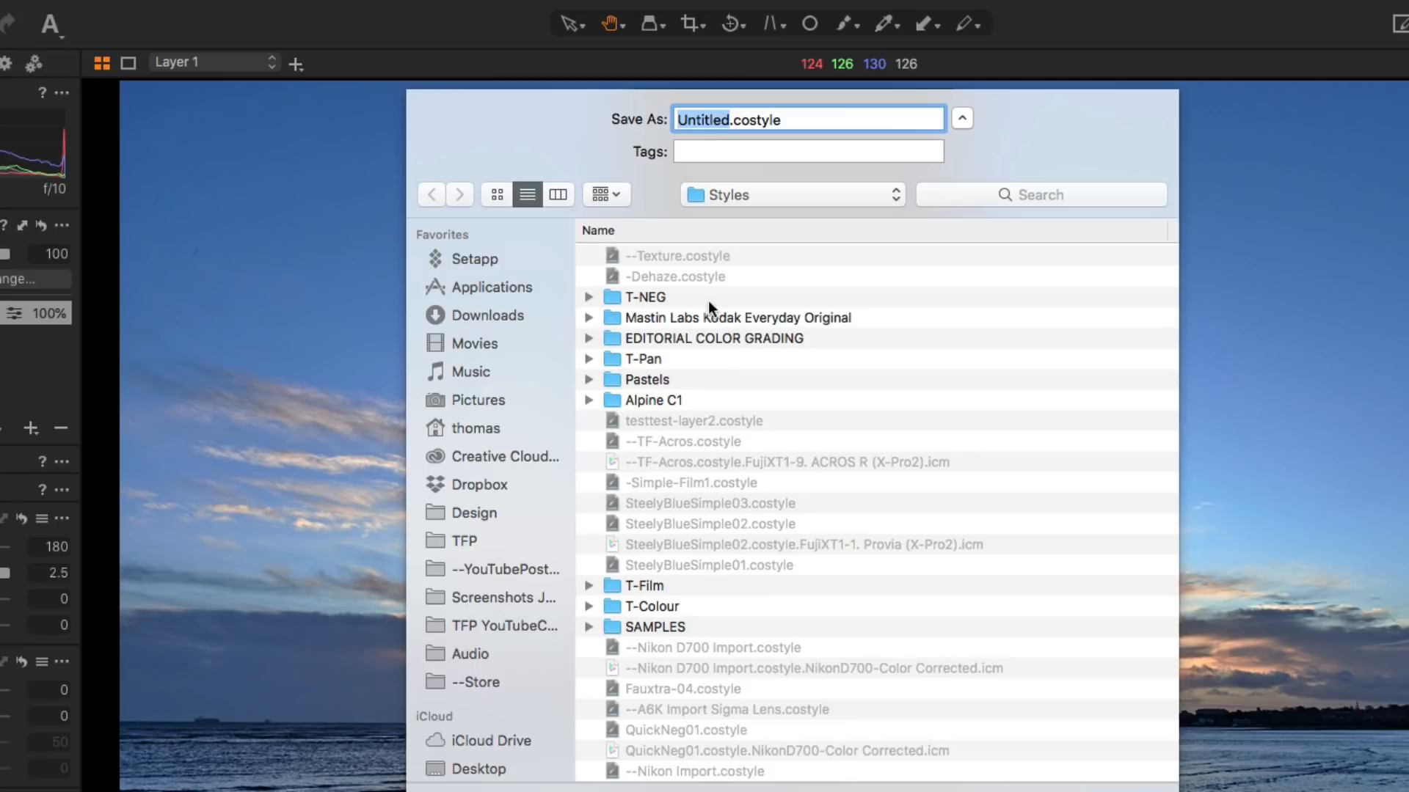
{"action": "mouse_move", "coordinate": [651, 261]}
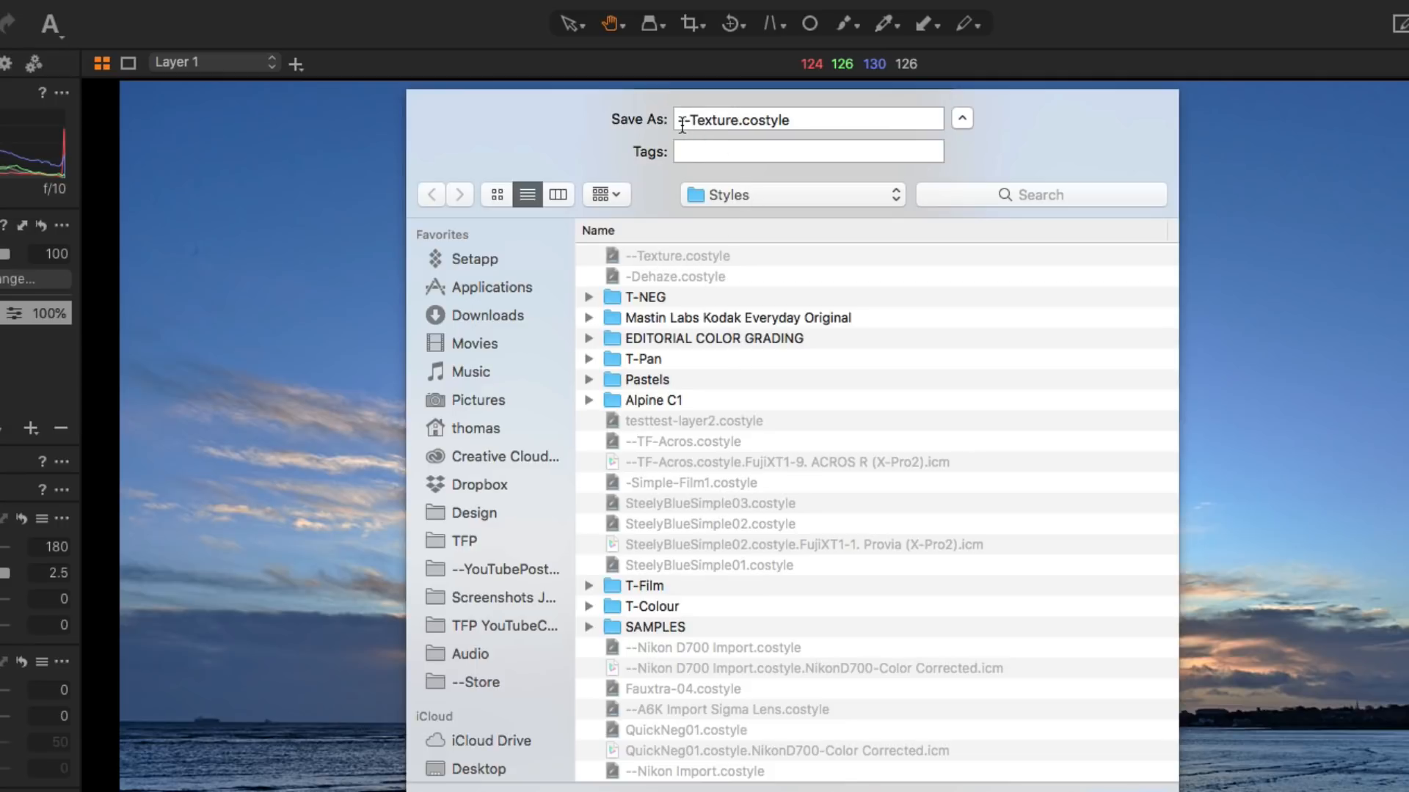
{"action": "type", "text": "--"}
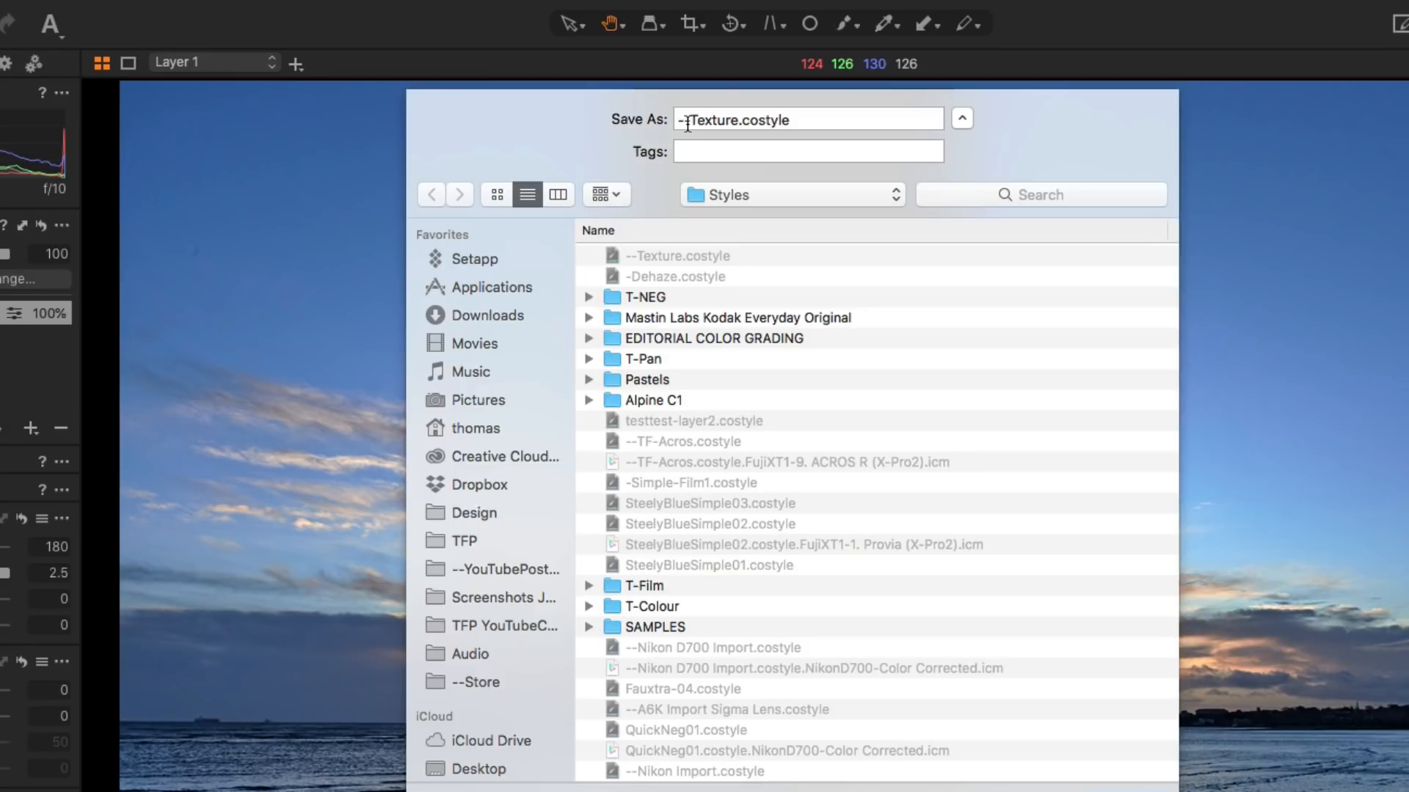
{"action": "type", "text": "-"}
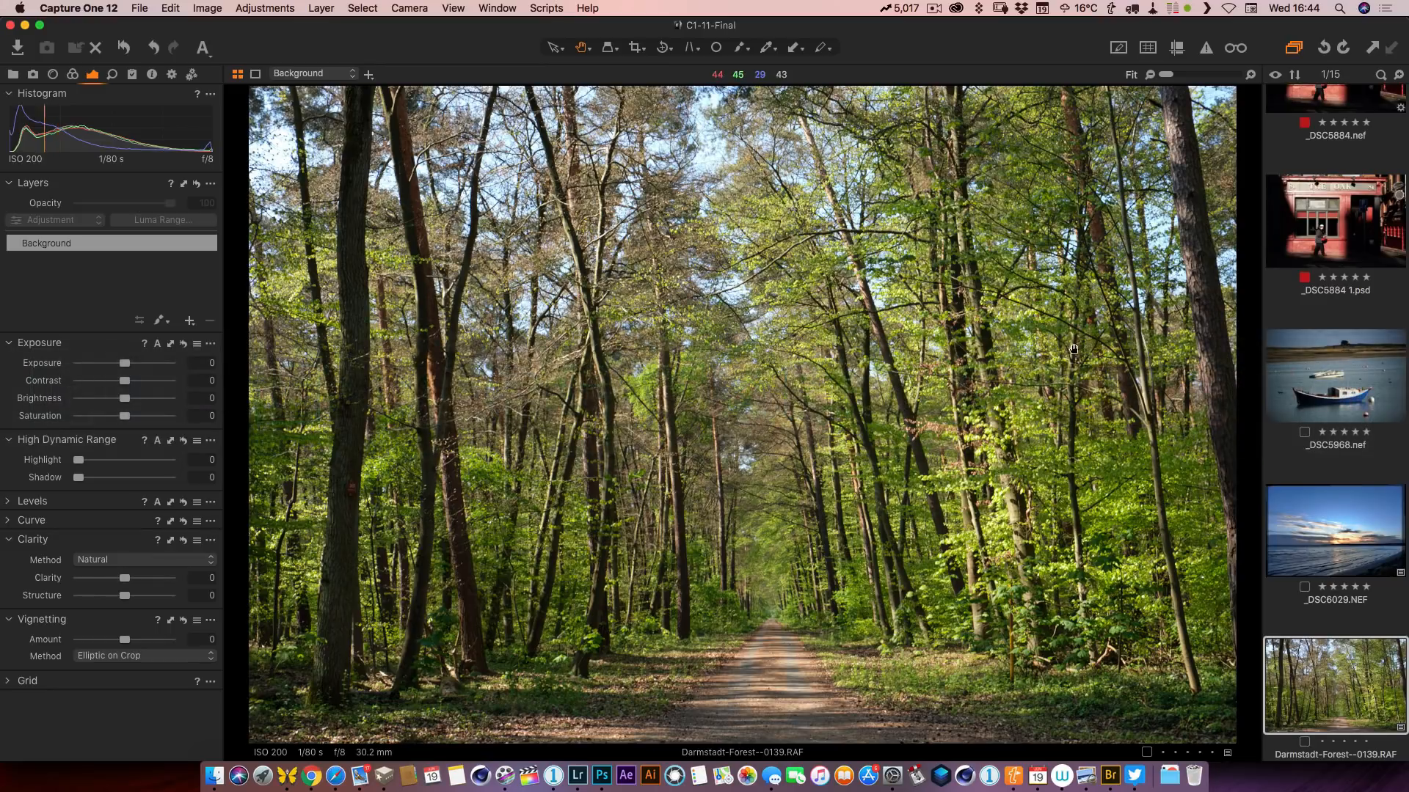
{"action": "mouse_move", "coordinate": [305, 317]}
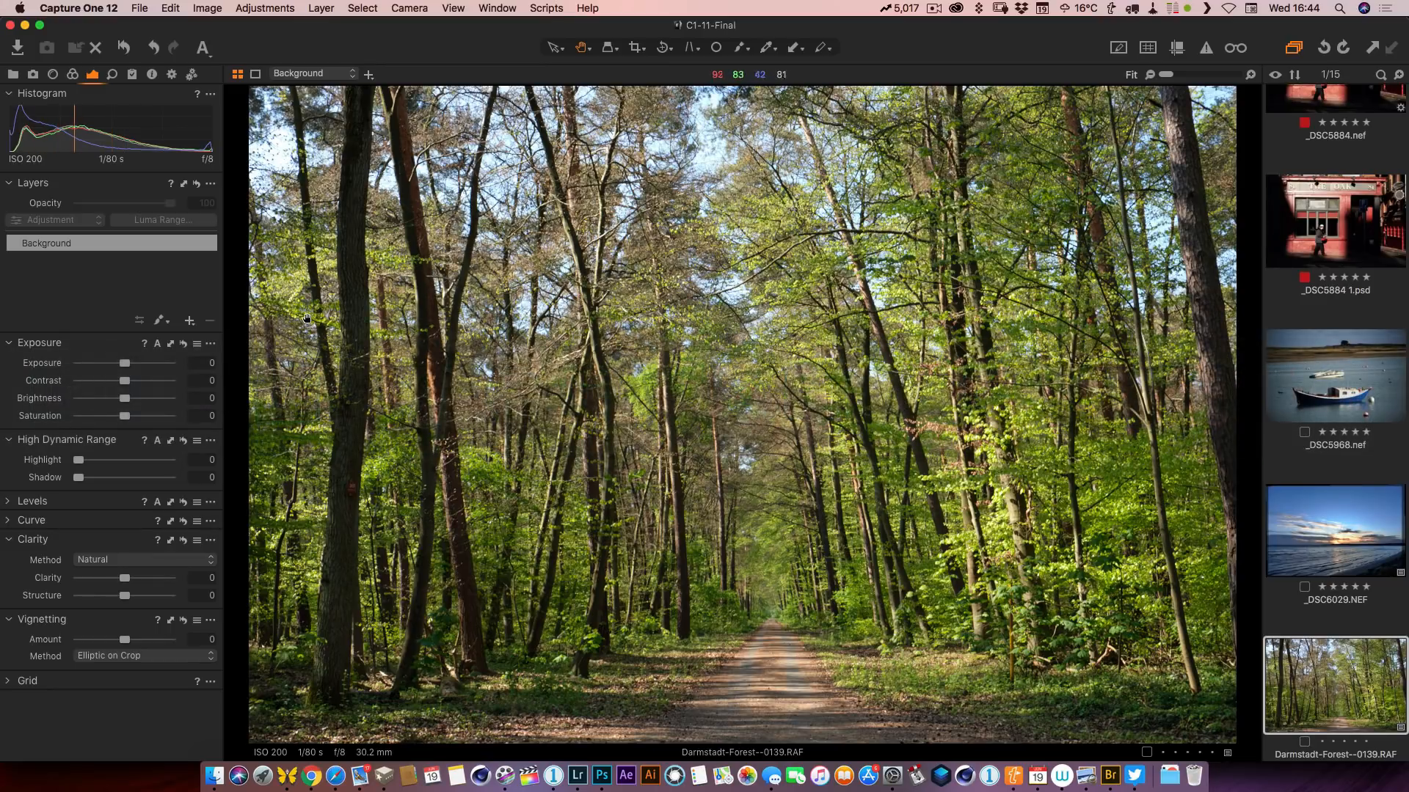
- Add a filled Layer 1 to the forest photo and apply the --Texture user style to it
{"action": "left_click", "coordinate": [189, 321]}
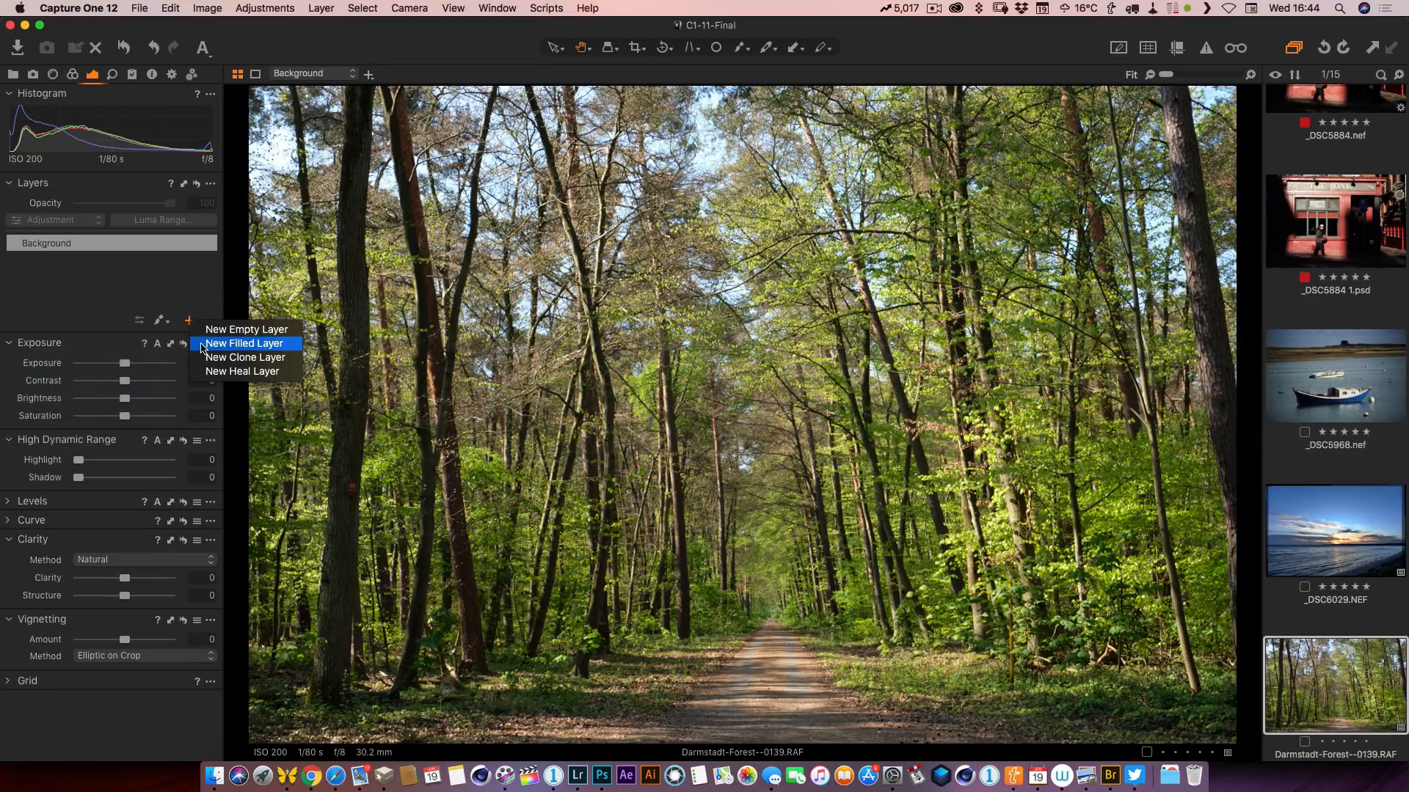
{"action": "left_click", "coordinate": [244, 343]}
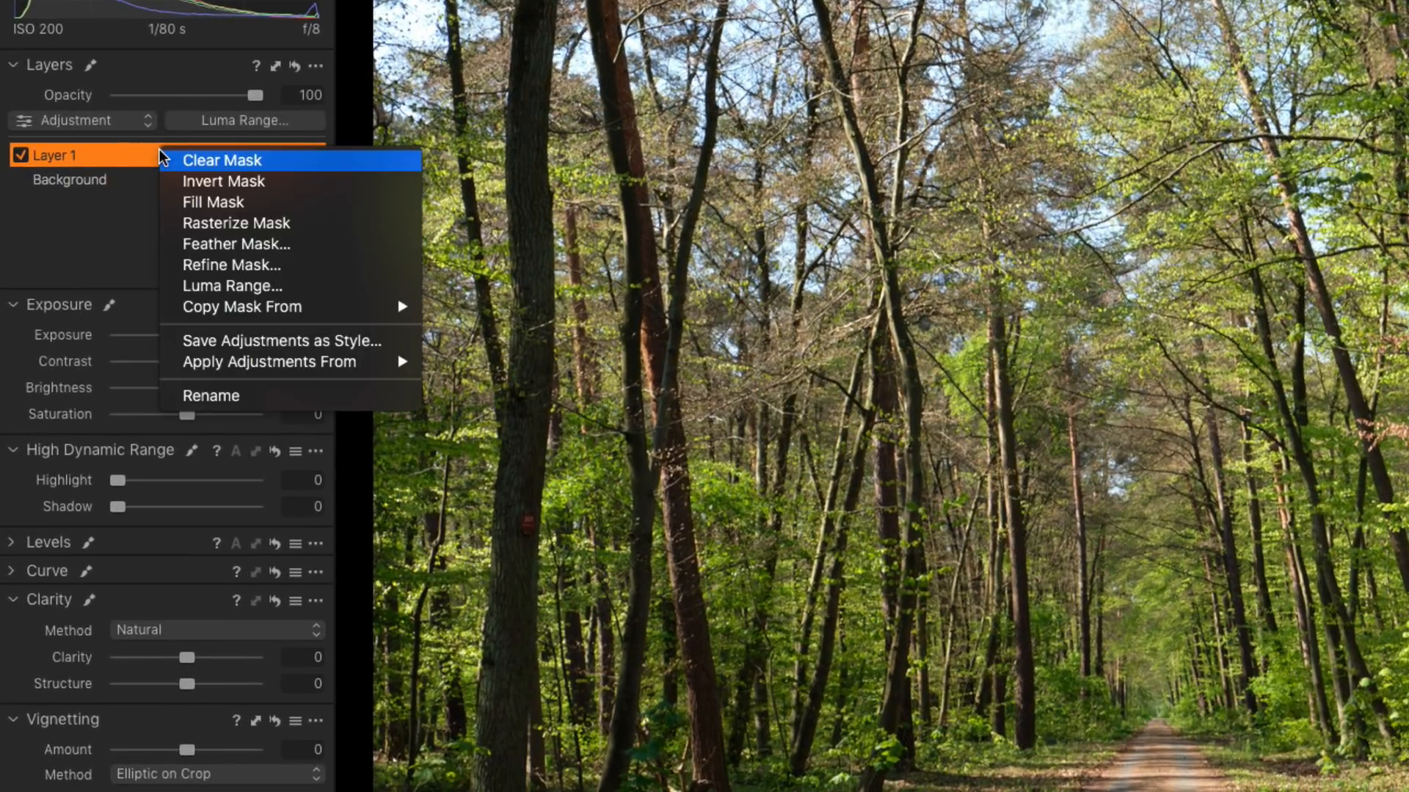
{"action": "mouse_move", "coordinate": [269, 361]}
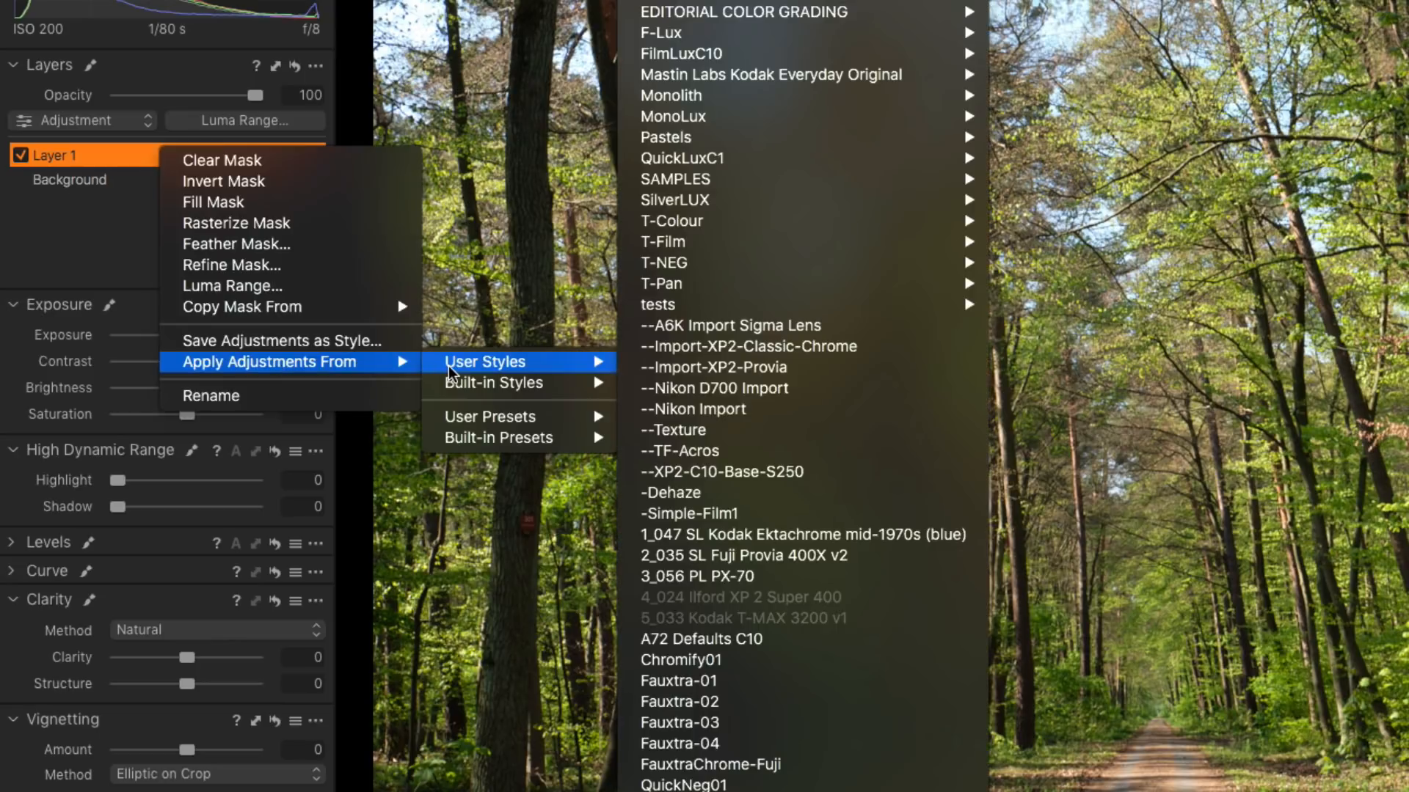
{"action": "mouse_move", "coordinate": [712, 451]}
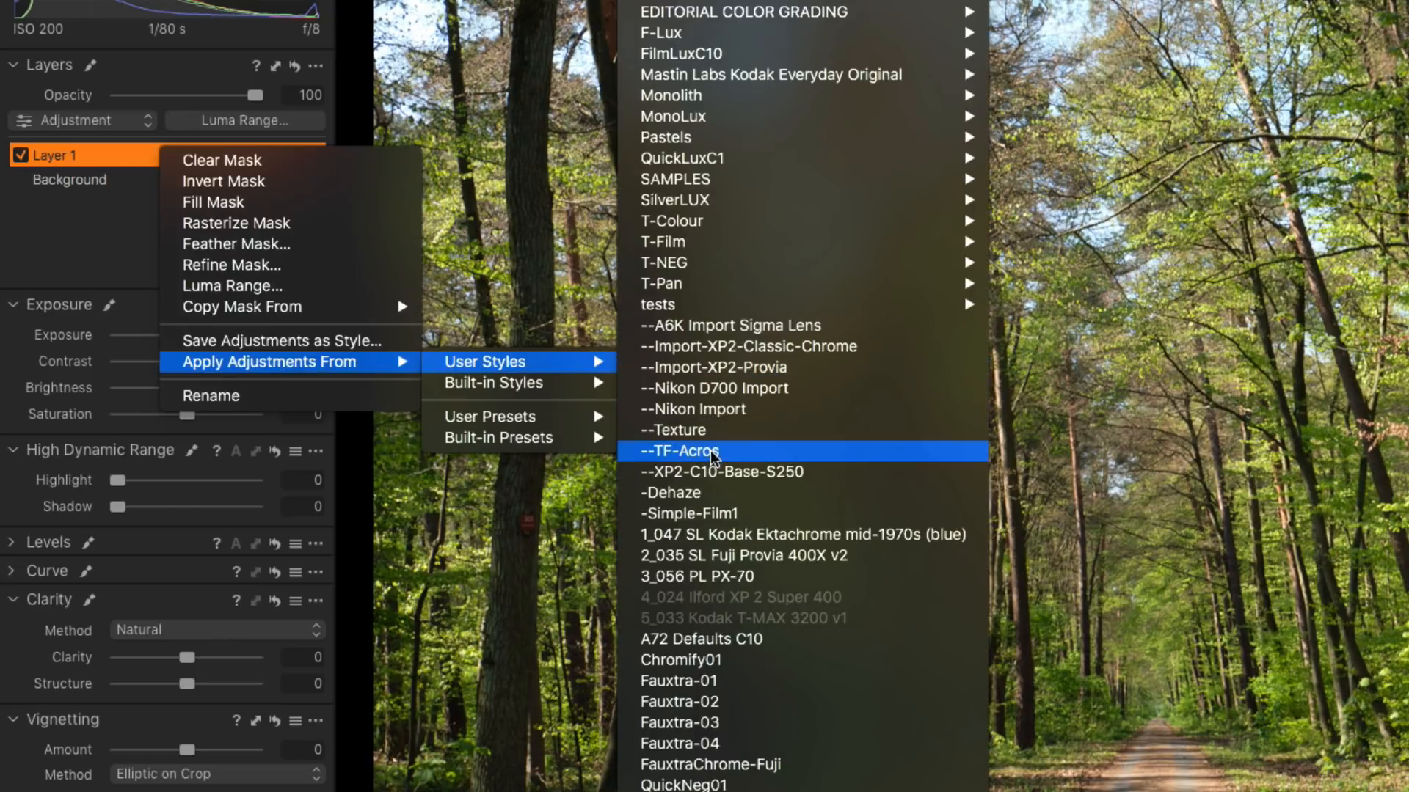
{"action": "left_click", "coordinate": [709, 449]}
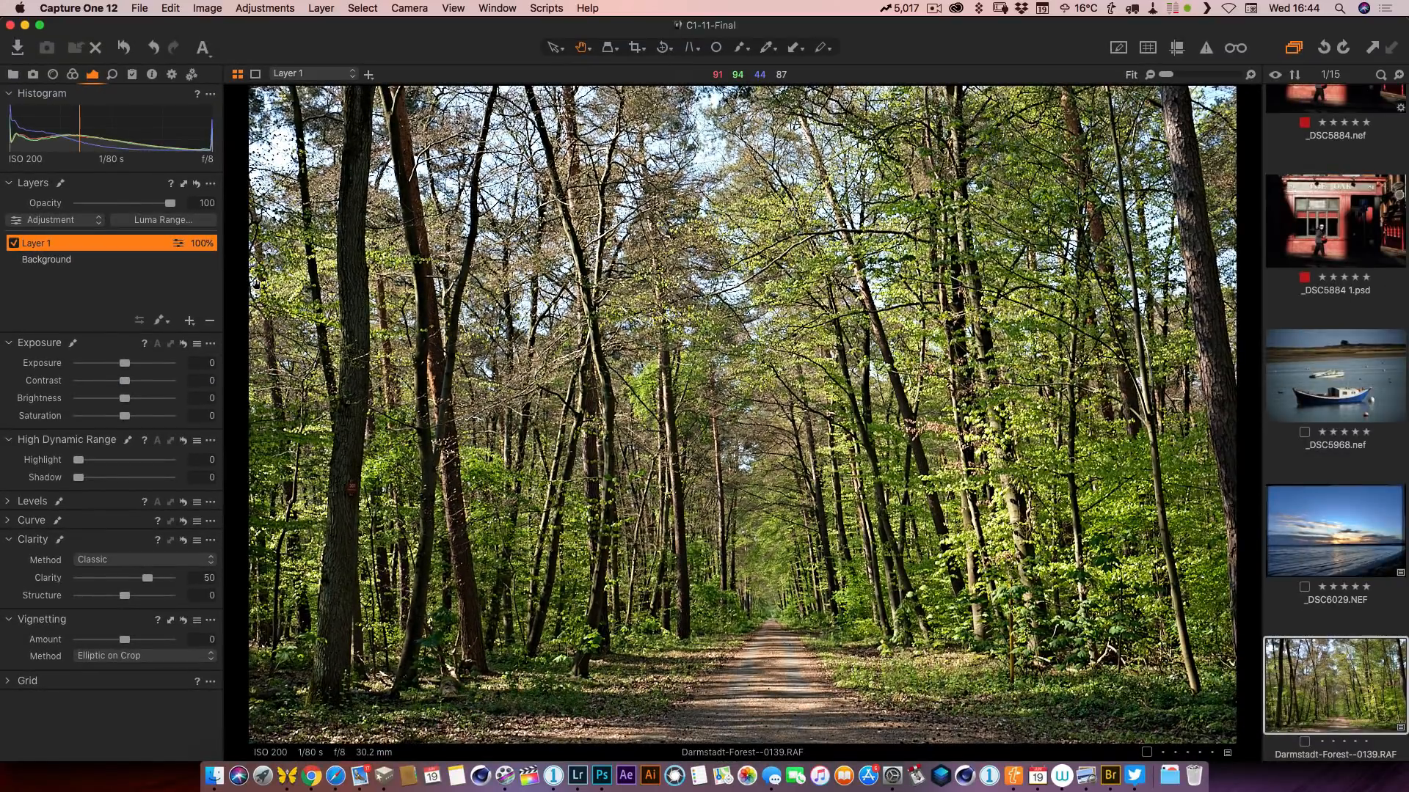
{"action": "mouse_move", "coordinate": [136, 393]}
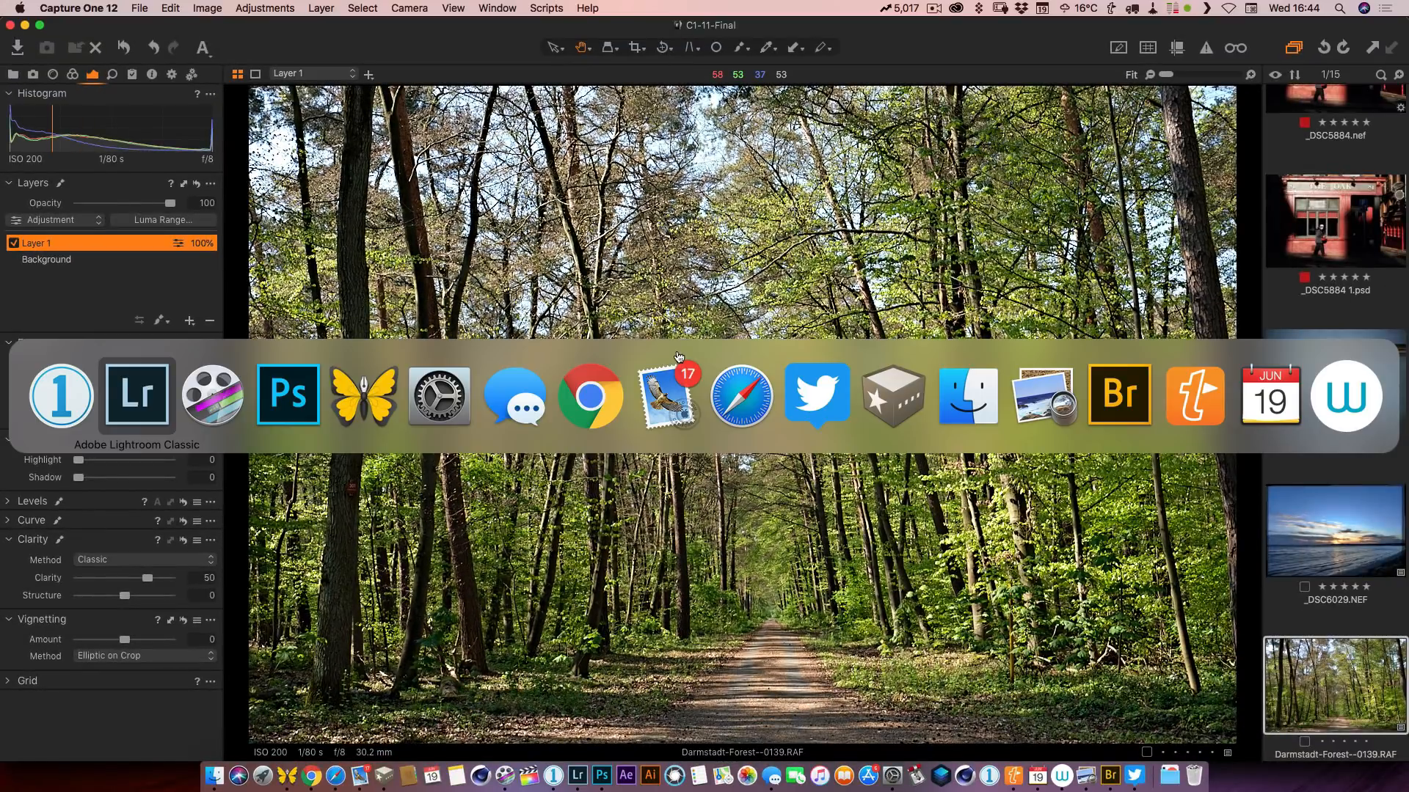
- Lower Layer 1's opacity to 66%, then switch to the forest photo in Lightroom Classic
{"action": "left_click", "coordinate": [136, 395]}
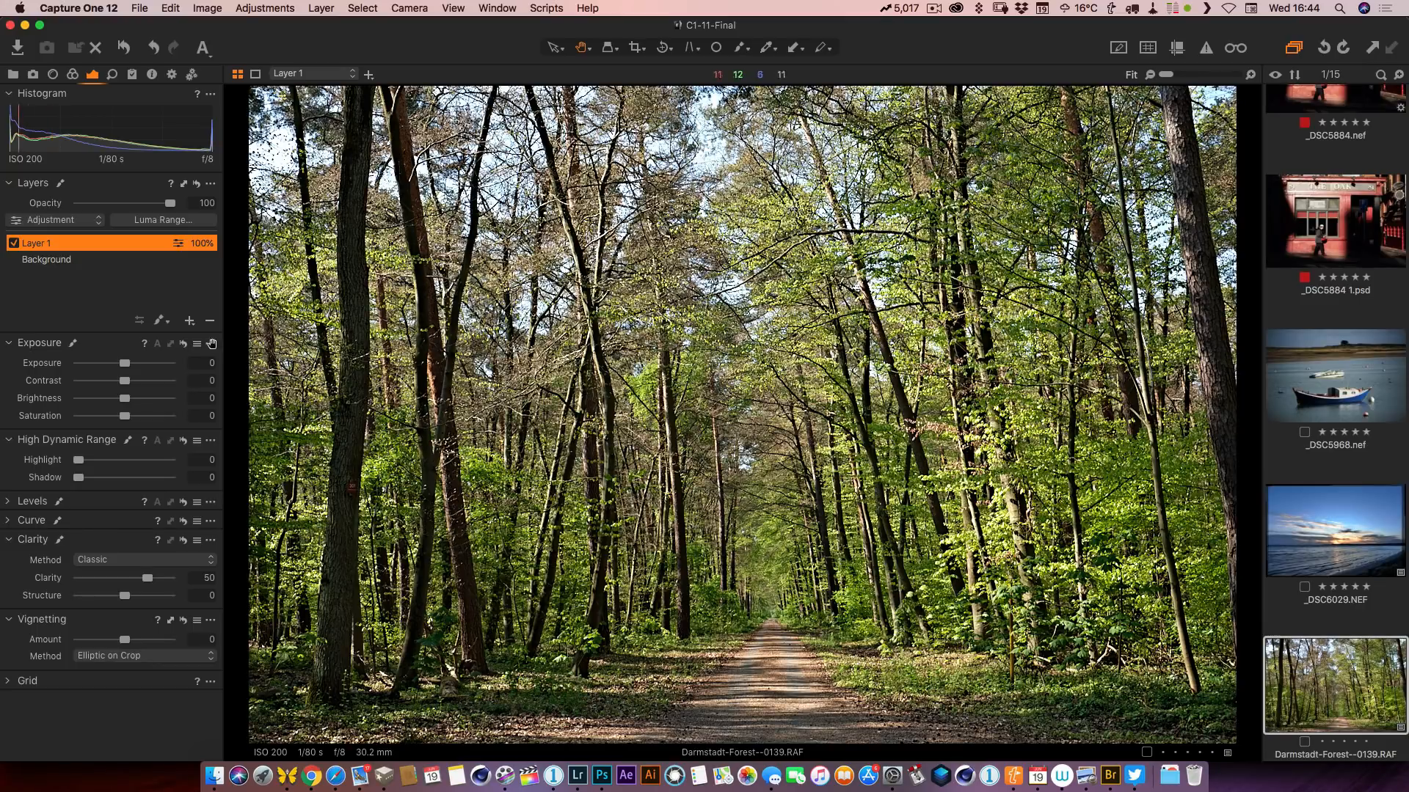
{"action": "left_click_drag", "start_coordinate": [168, 203], "coordinate": [159, 203]}
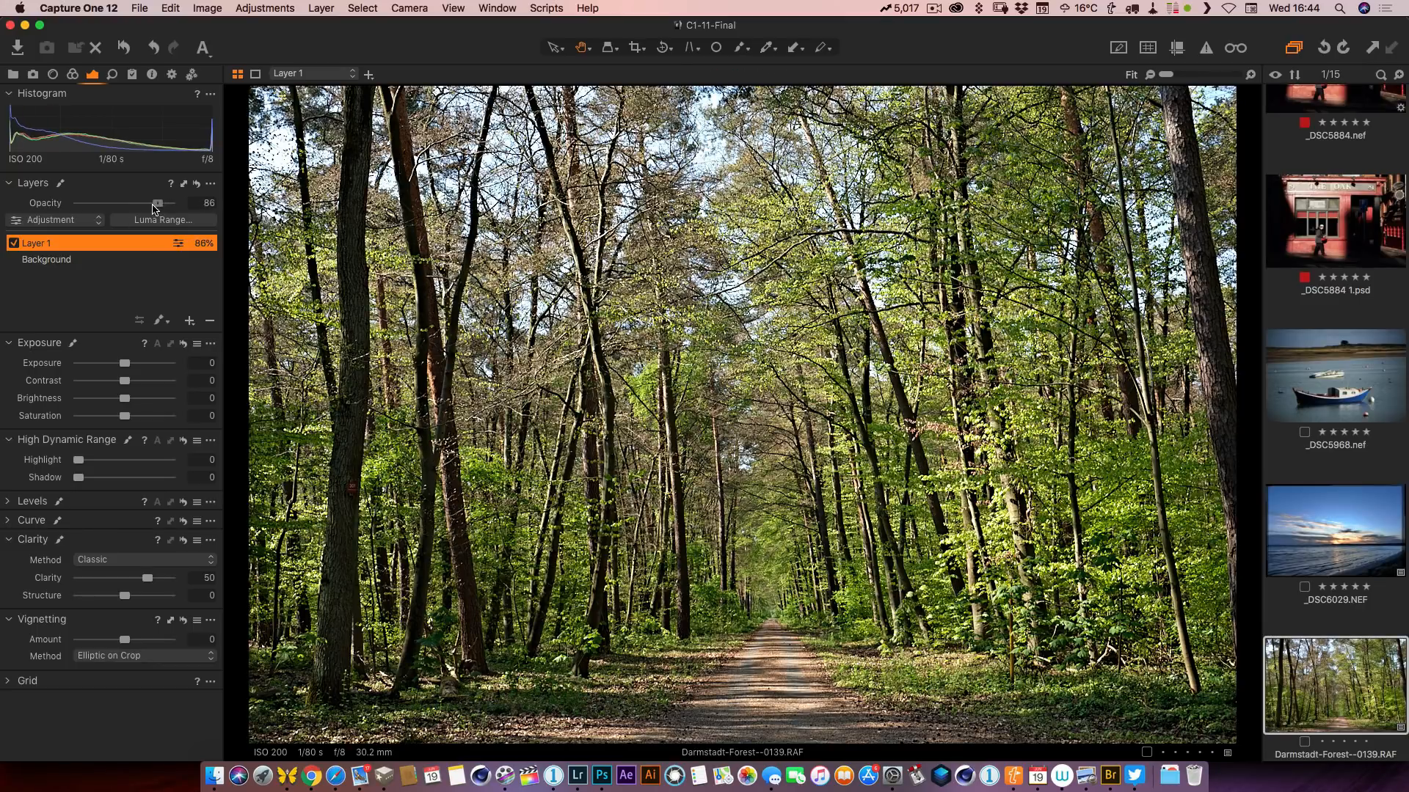
{"action": "left_click_drag", "start_coordinate": [160, 203], "coordinate": [140, 204]}
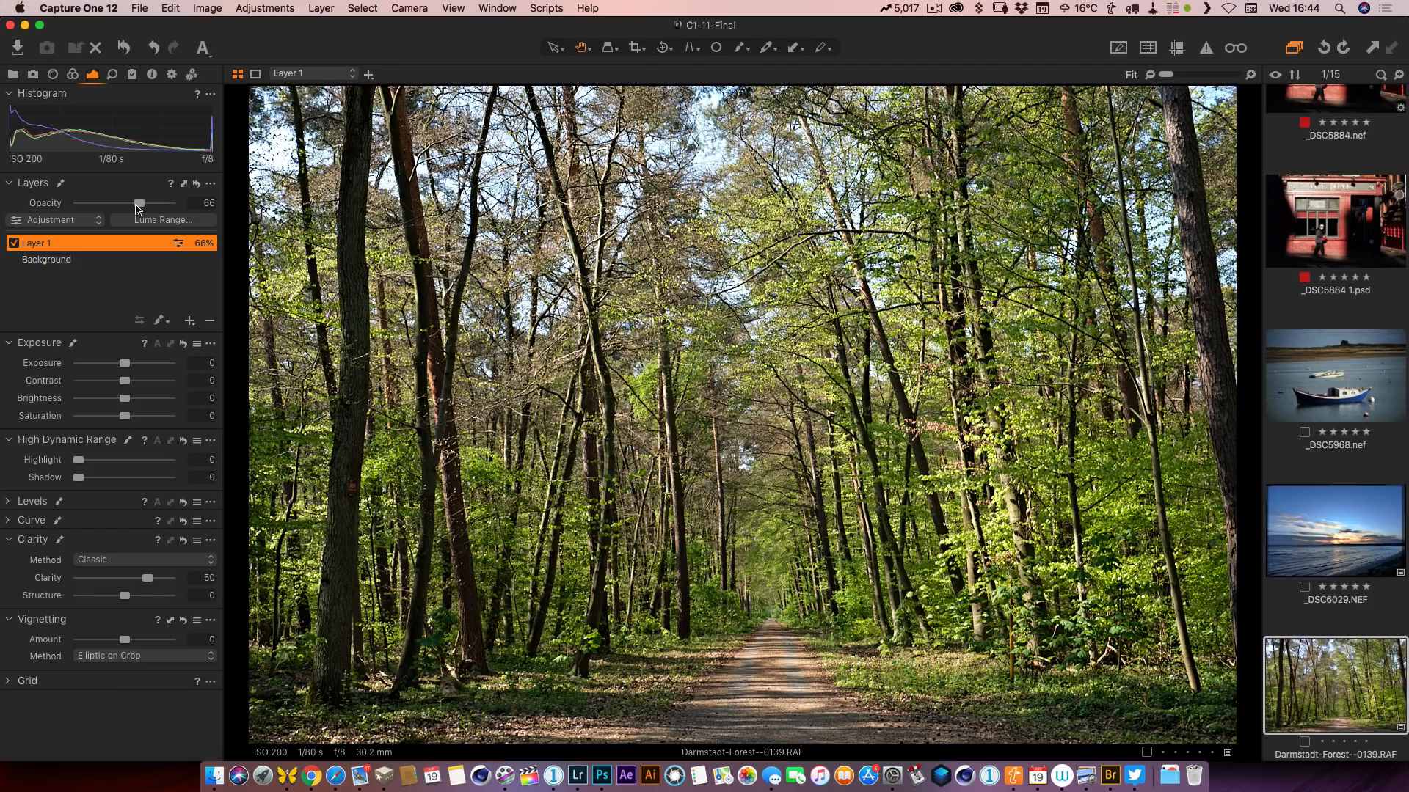
{"action": "left_click", "coordinate": [577, 775]}
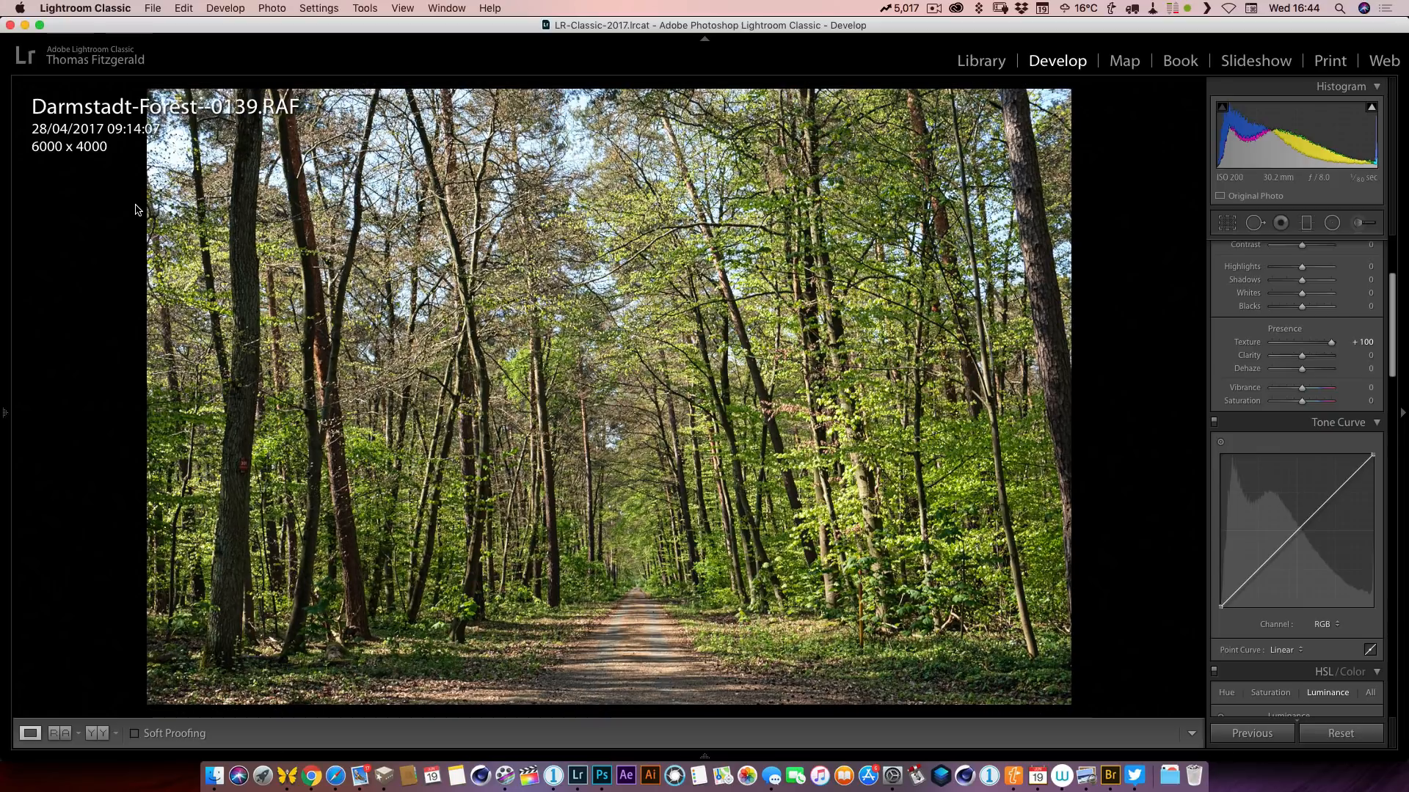